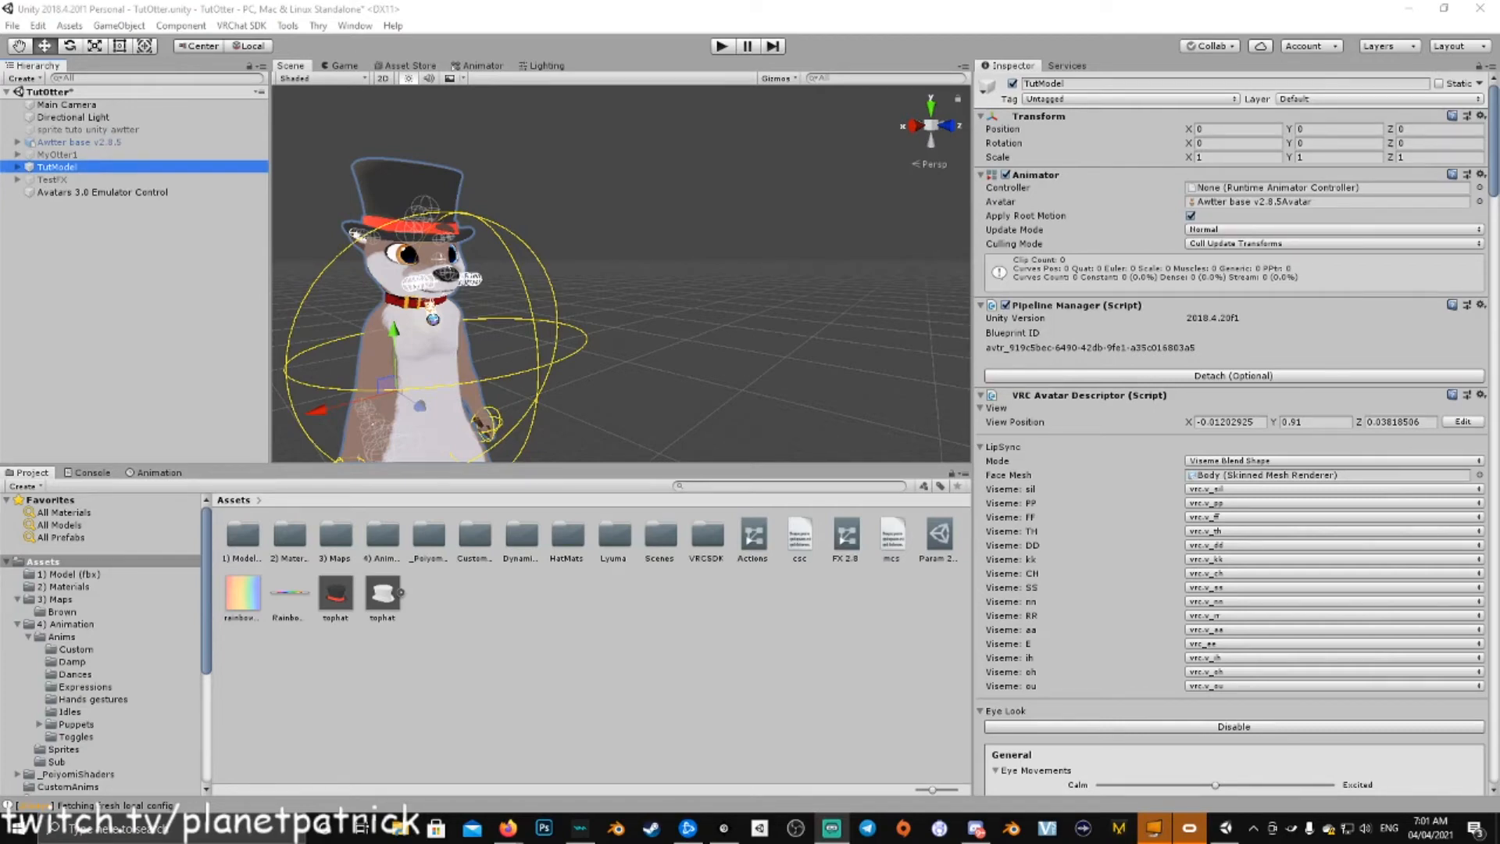
{"action": "mouse_move", "coordinate": [442, 177]}
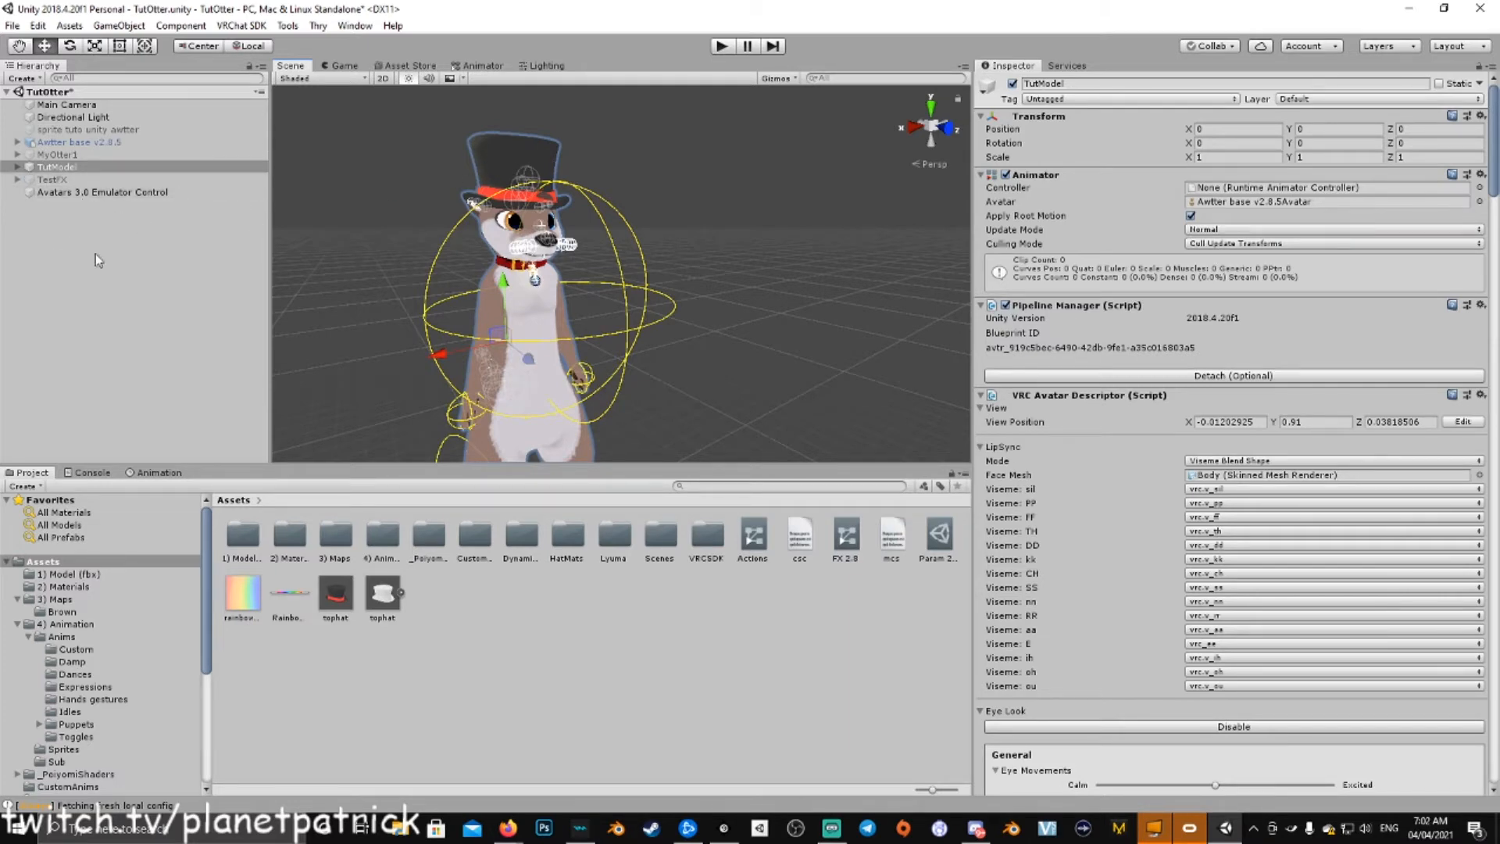
{"action": "mouse_move", "coordinate": [153, 320]}
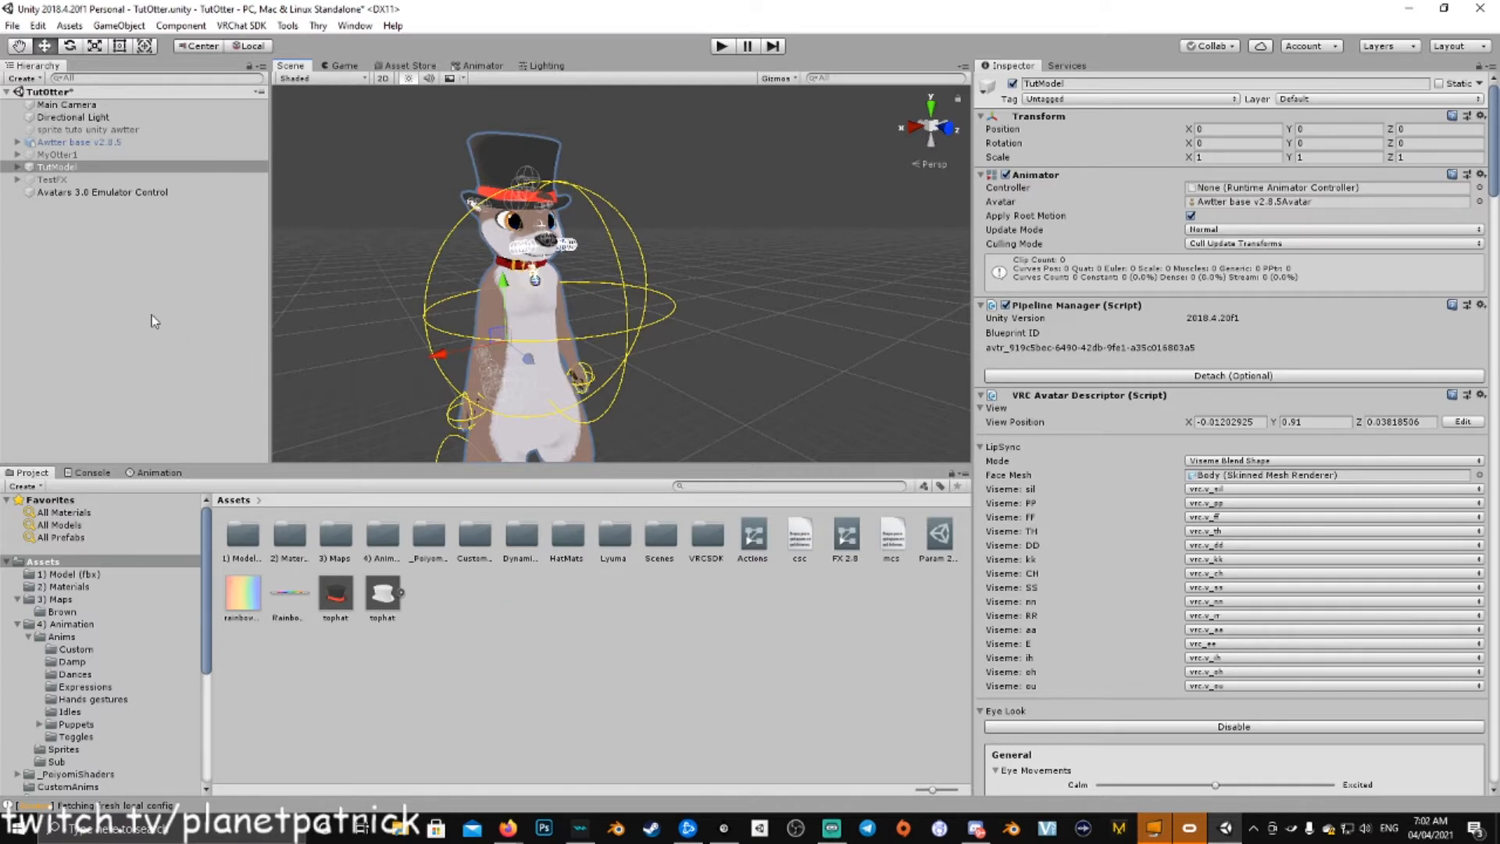
{"action": "mouse_move", "coordinate": [115, 320]}
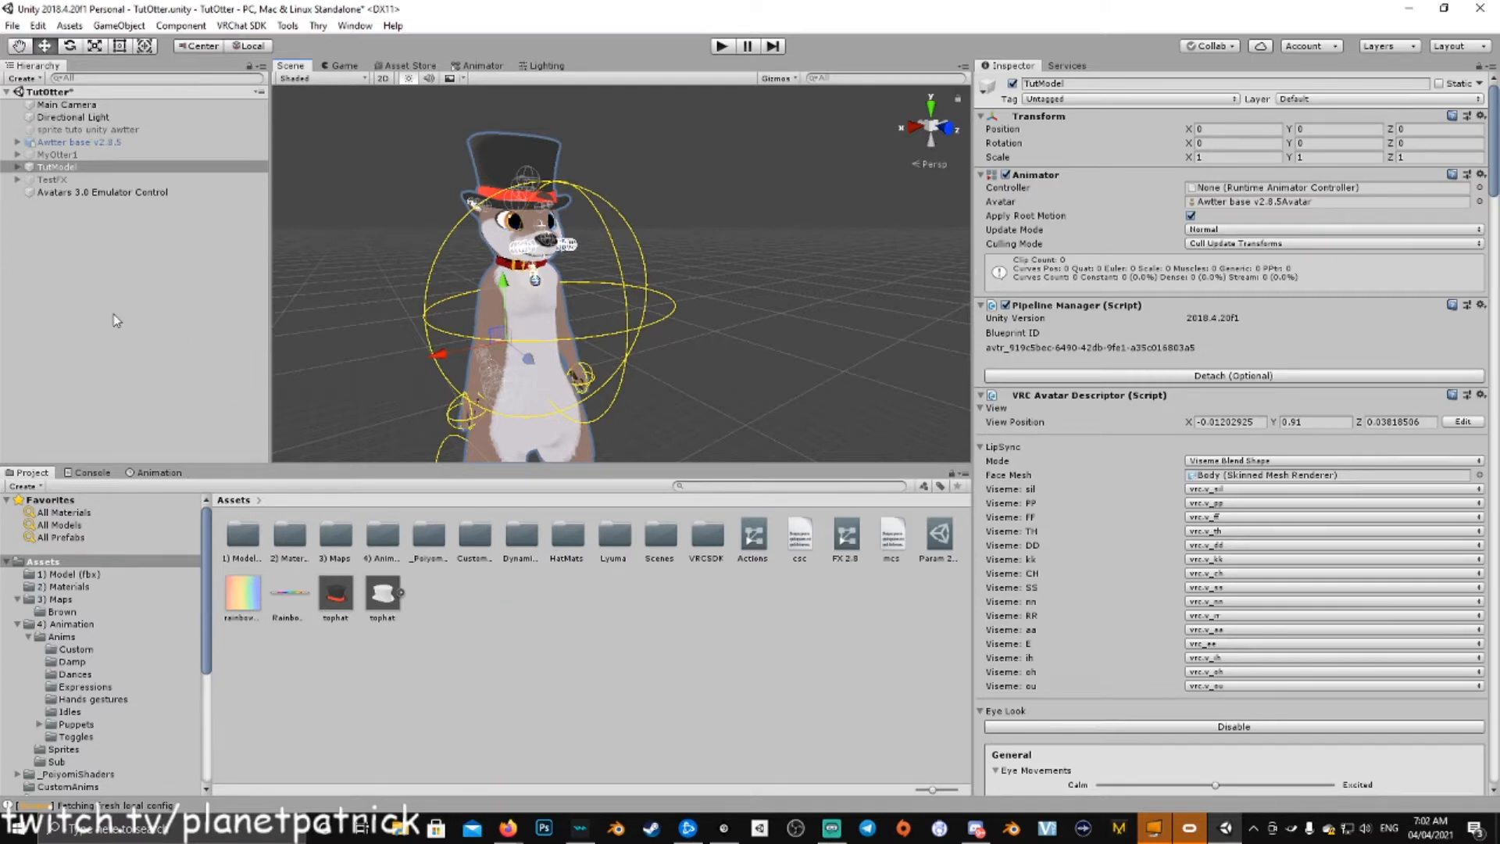
Step: Duplicate the TutModel avatar and select the TutModel (1) copy
{"action": "left_click", "coordinate": [57, 166]}
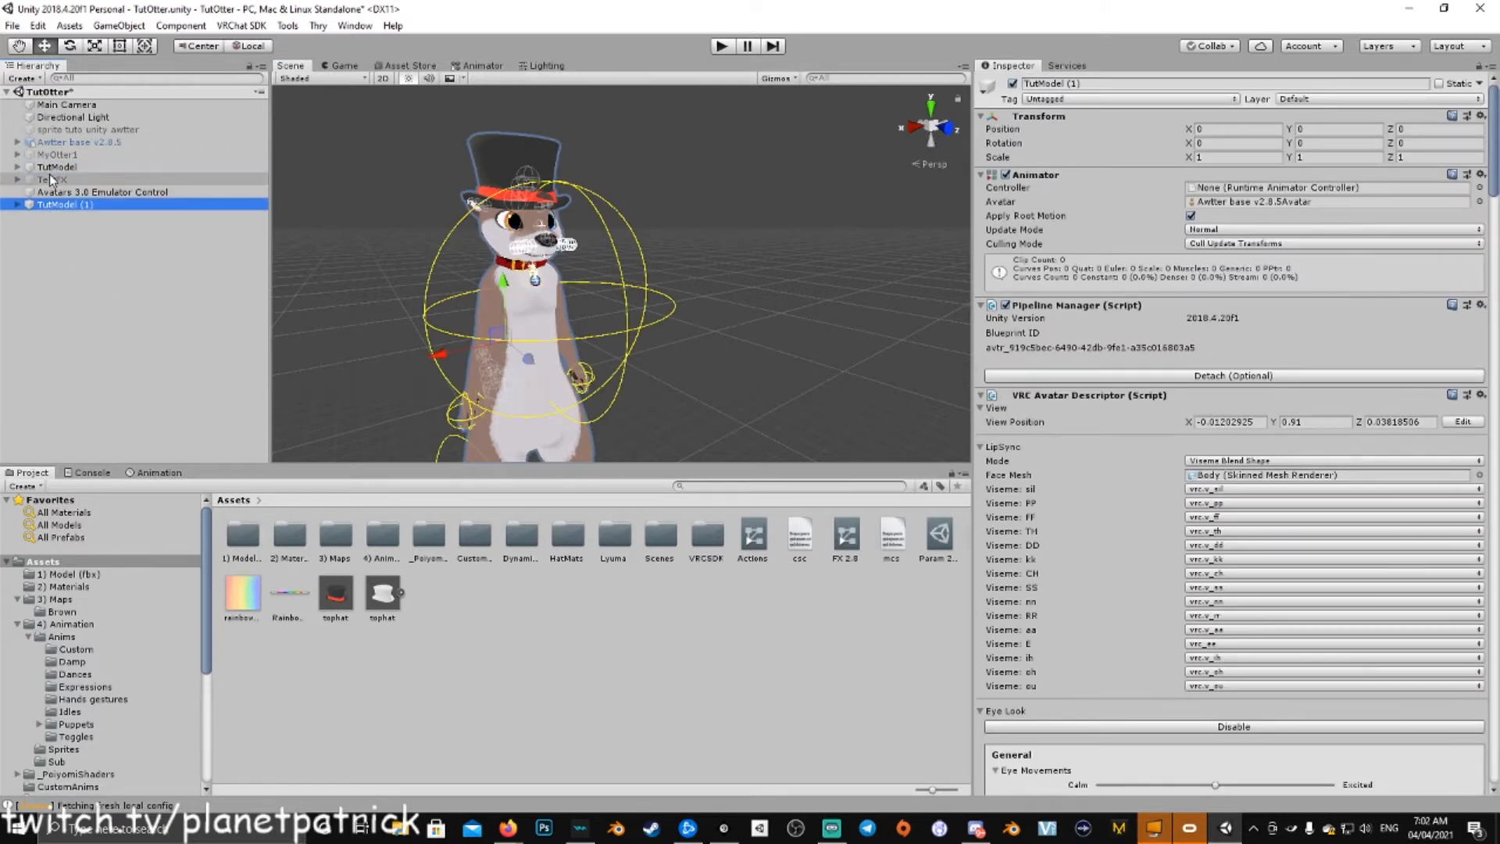
{"action": "left_click", "coordinate": [56, 166]}
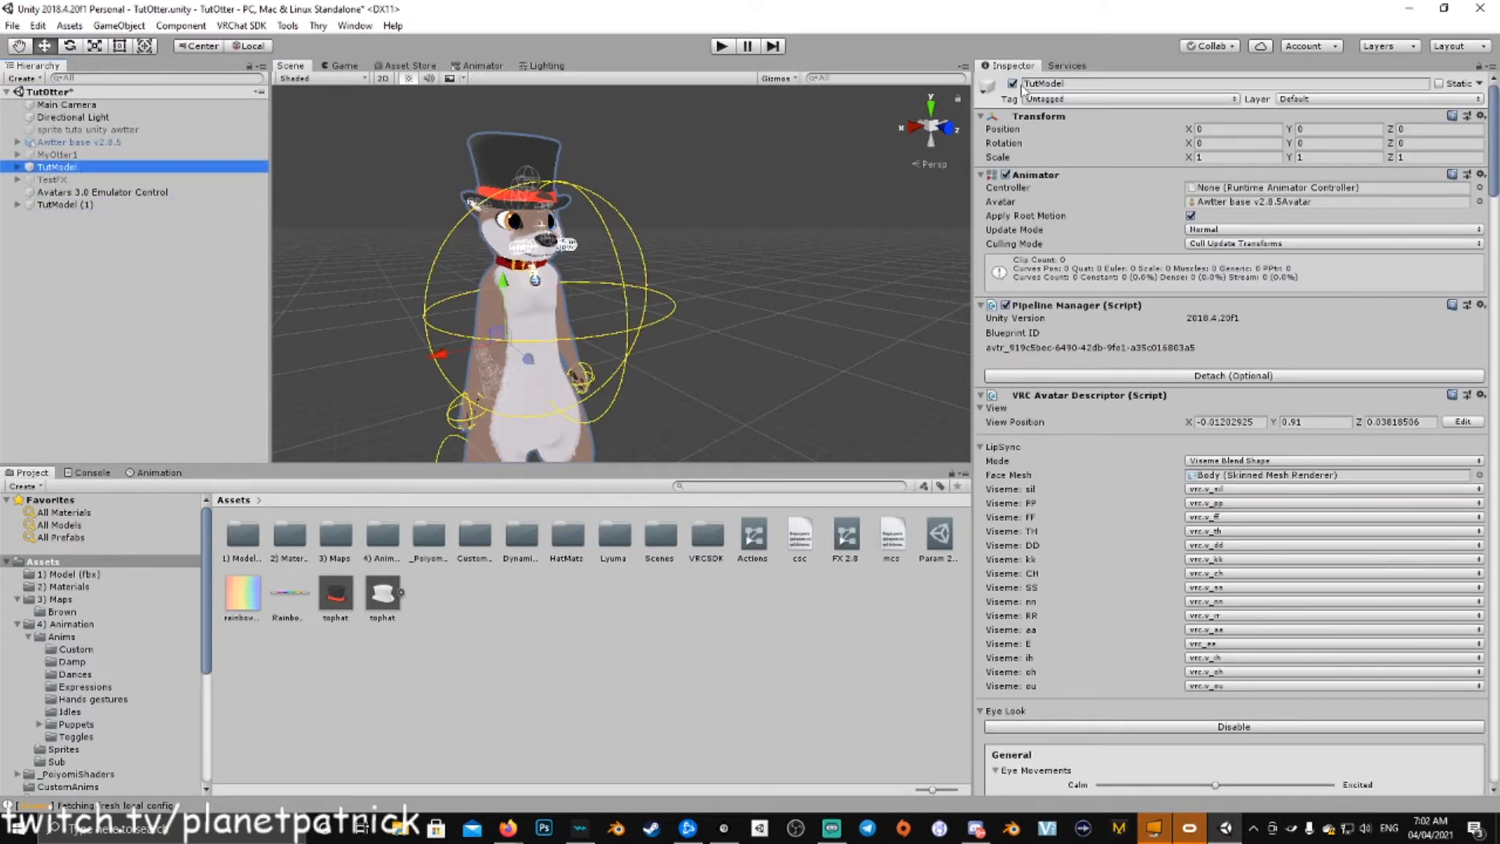
{"action": "left_click", "coordinate": [64, 204]}
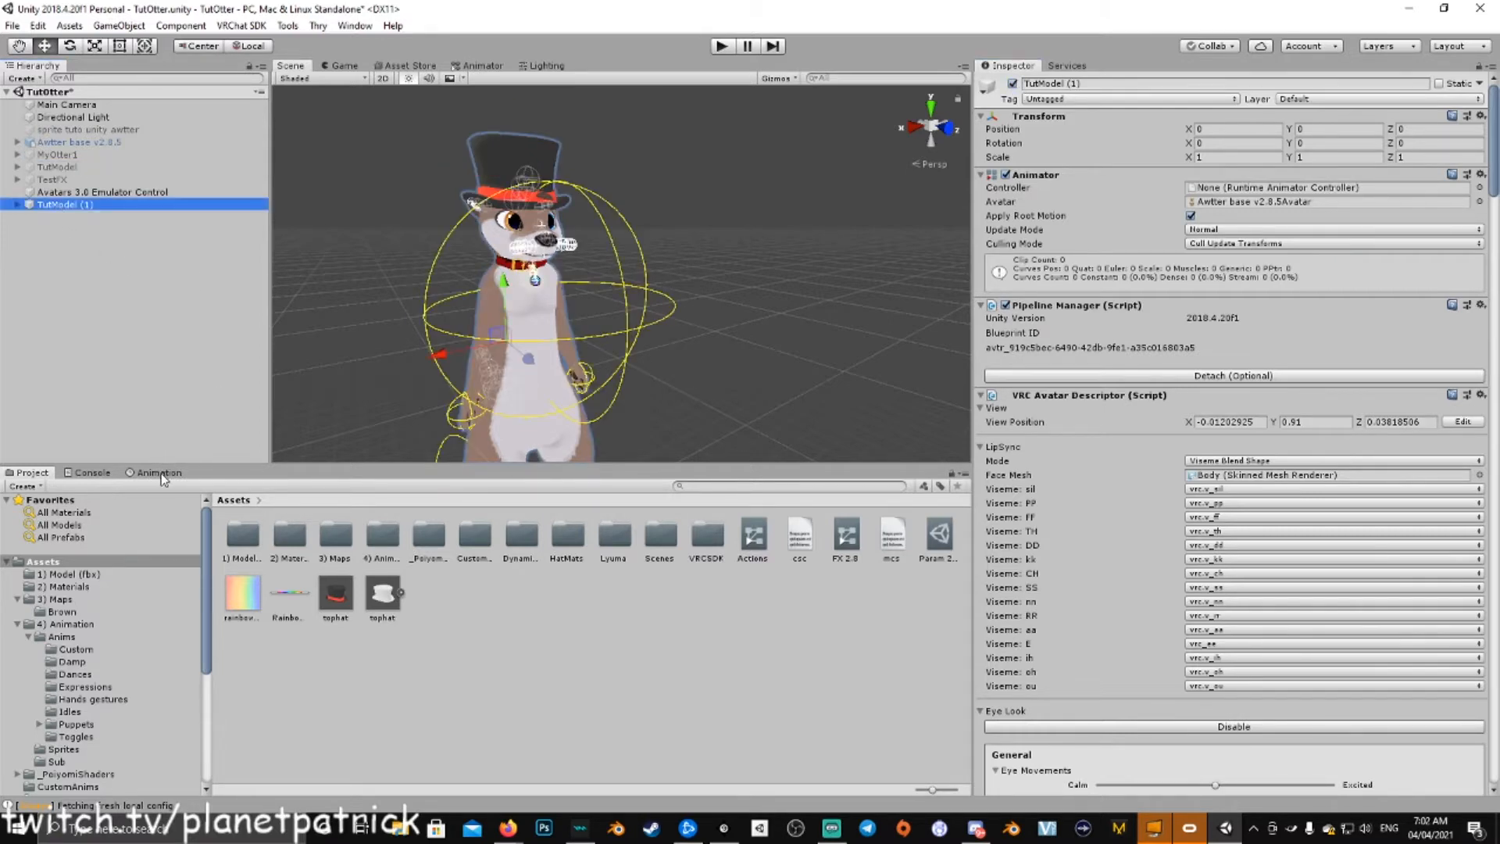
Step: Create a first animation clip for the copy, named hatON
{"action": "left_click", "coordinate": [157, 472]}
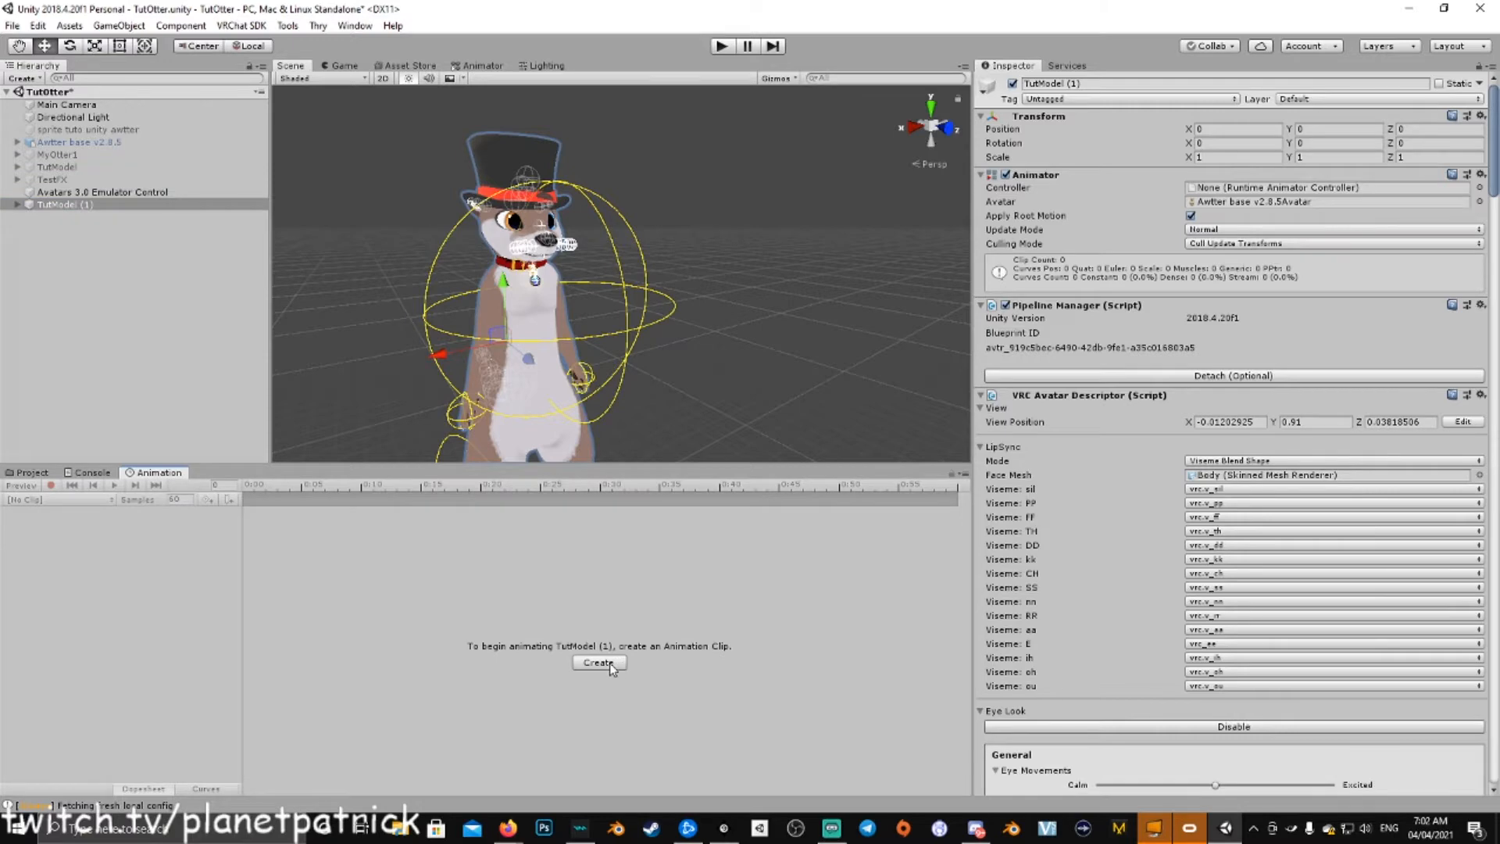
{"action": "left_click", "coordinate": [597, 661]}
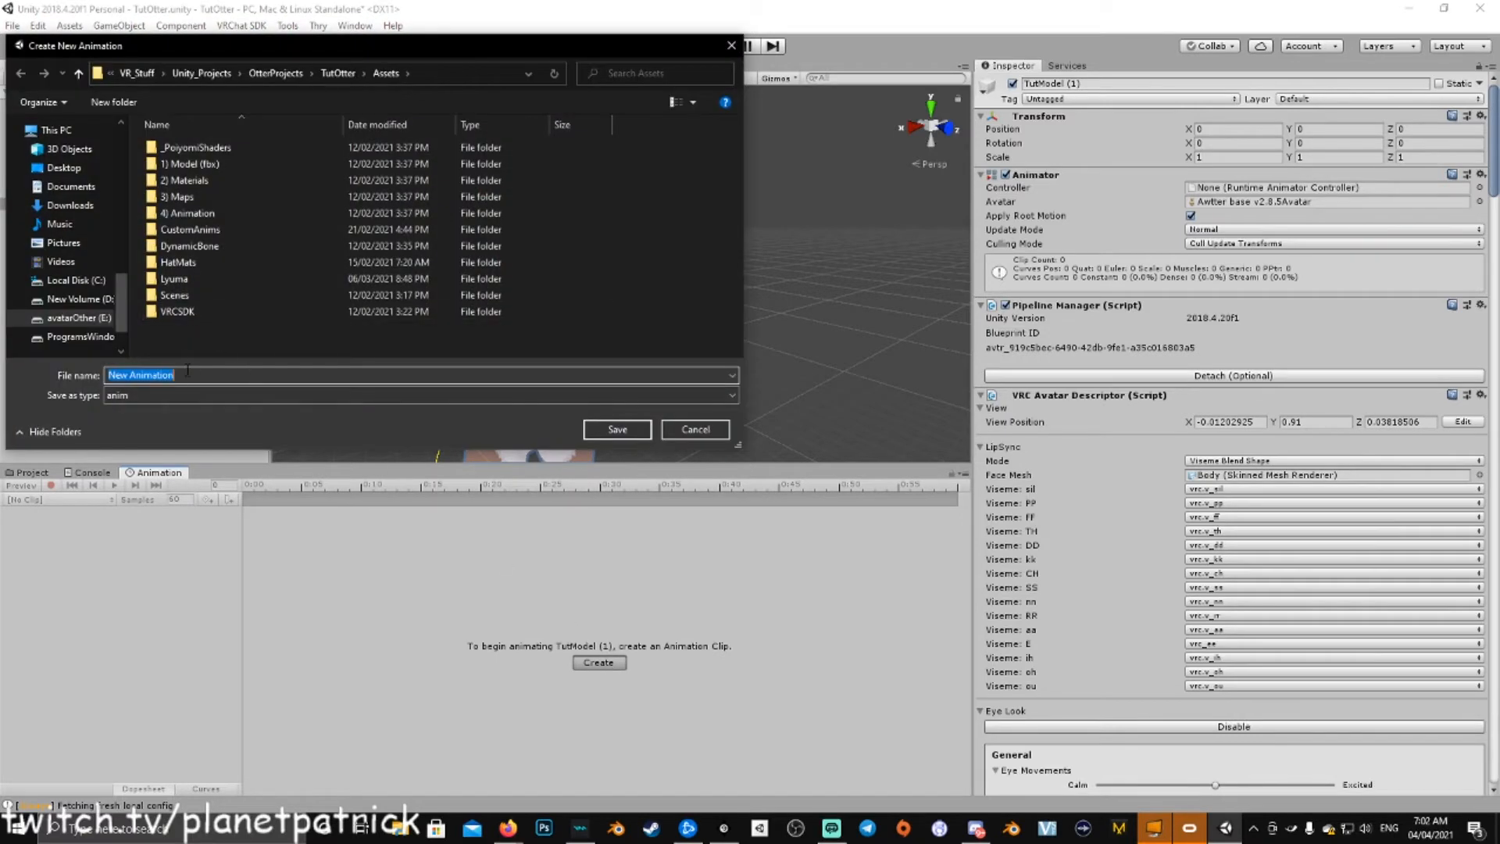
{"action": "type", "text": "hatON"}
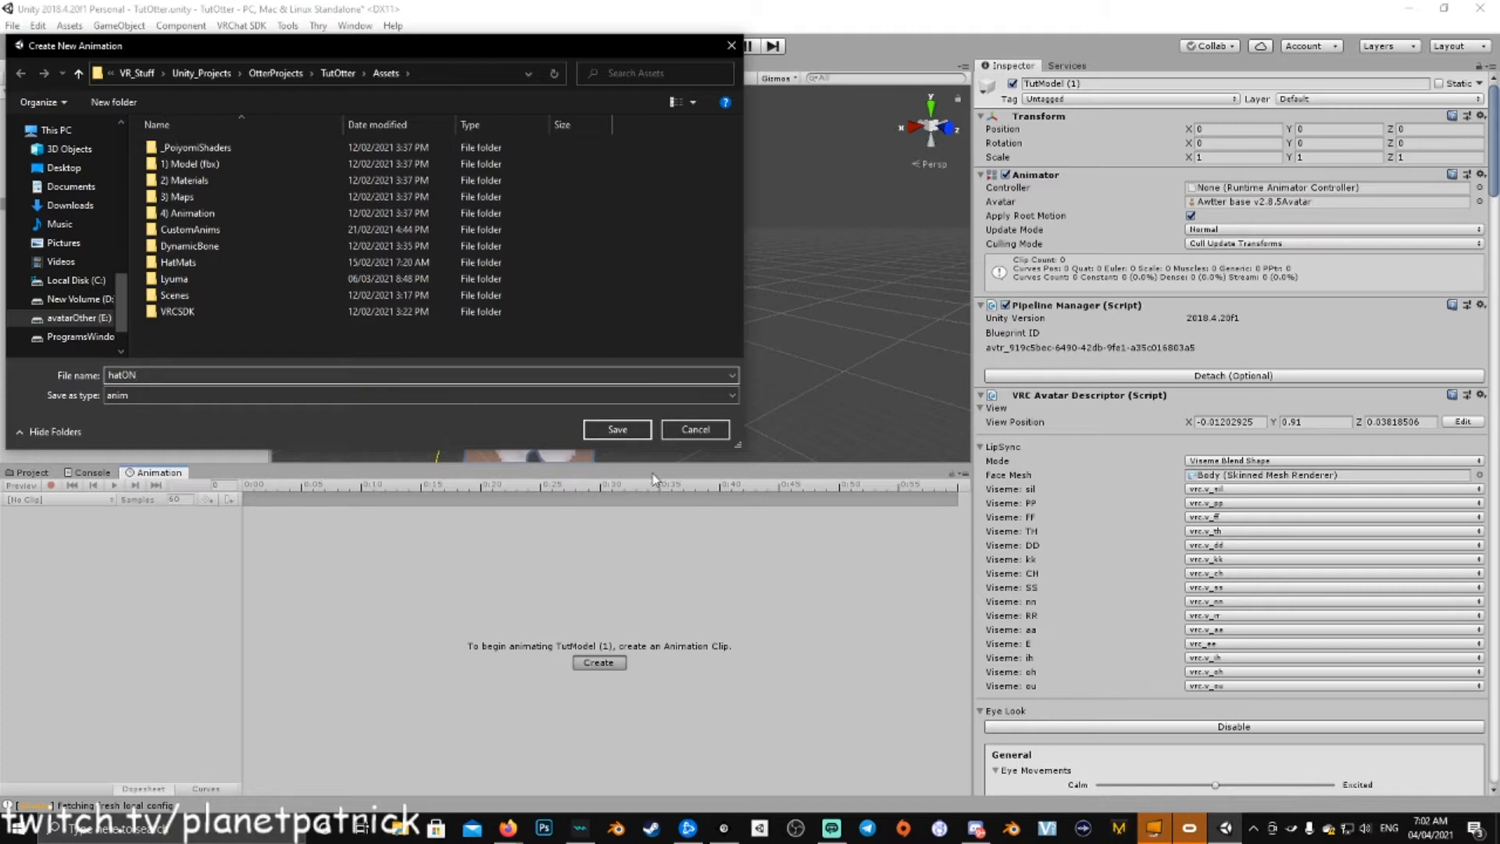
{"action": "left_click", "coordinate": [616, 429]}
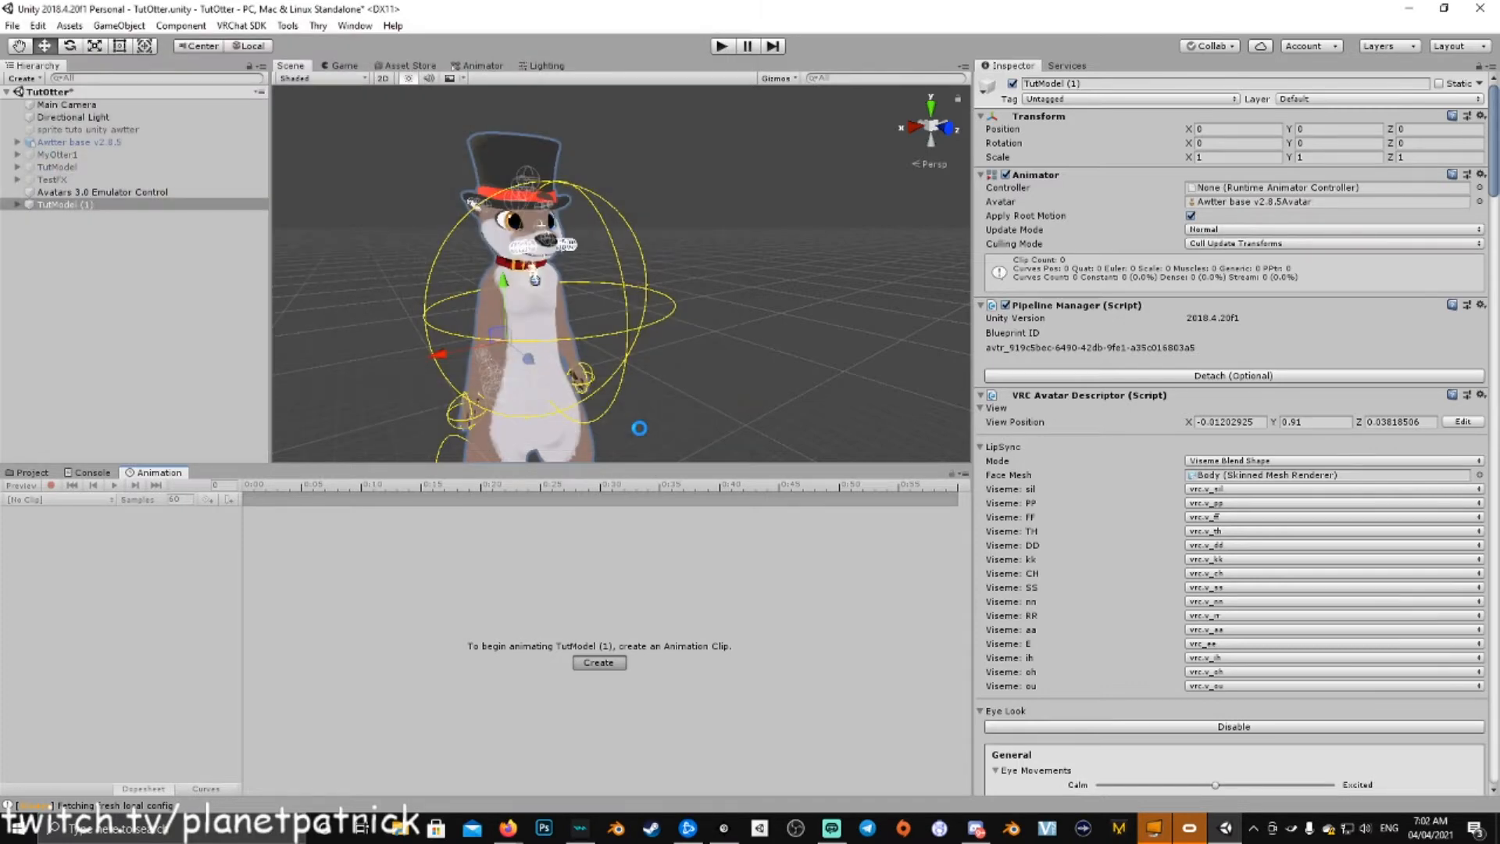
Step: Add the tophat's Is Active property, found under Armature > ... > Head, to the hatON clip
{"action": "left_click", "coordinate": [597, 661]}
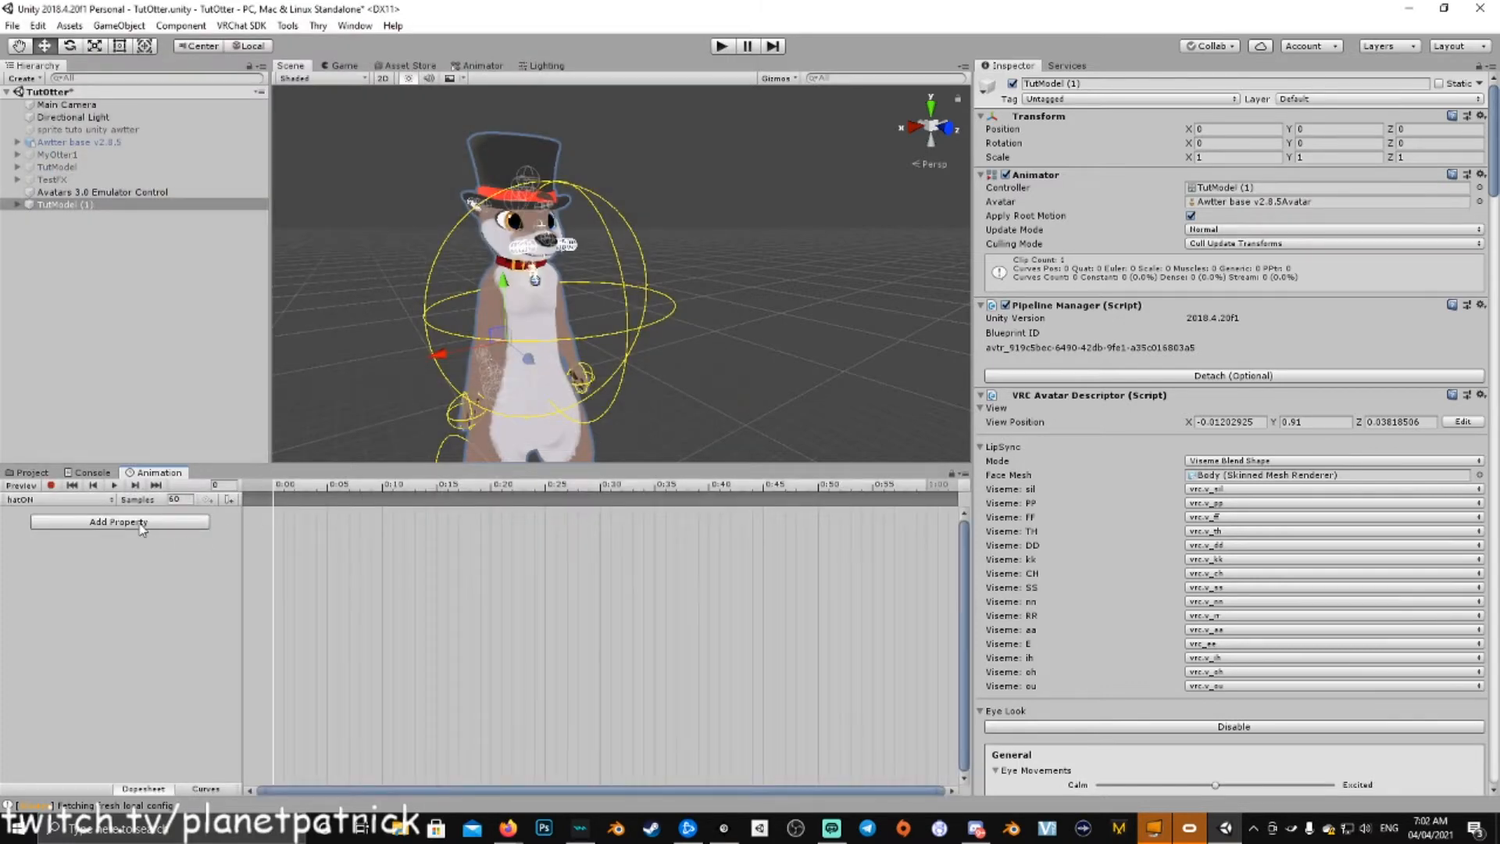
{"action": "left_click", "coordinate": [119, 521]}
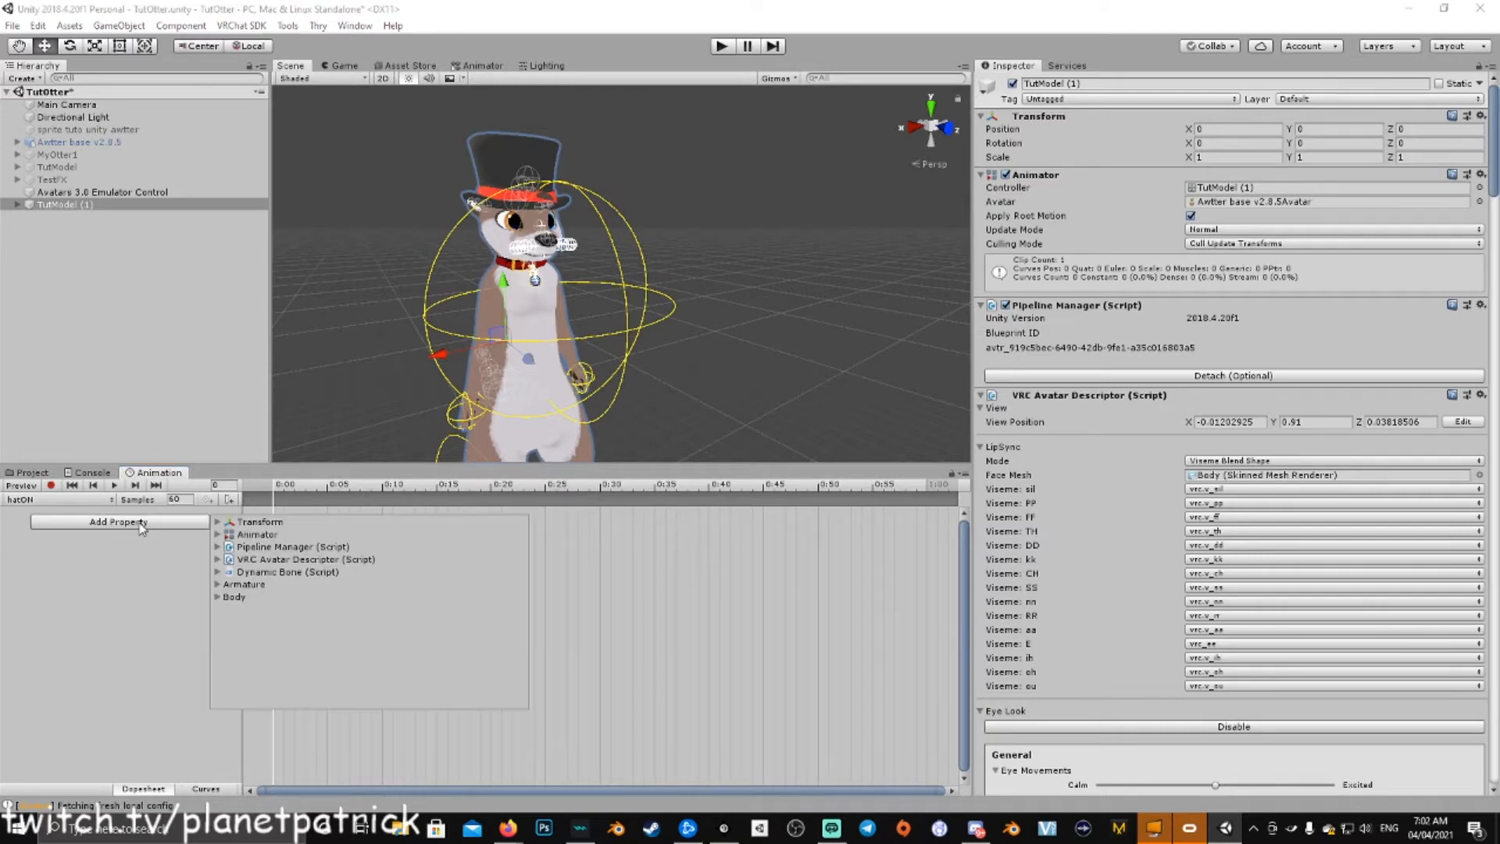
{"action": "left_click", "coordinate": [216, 583]}
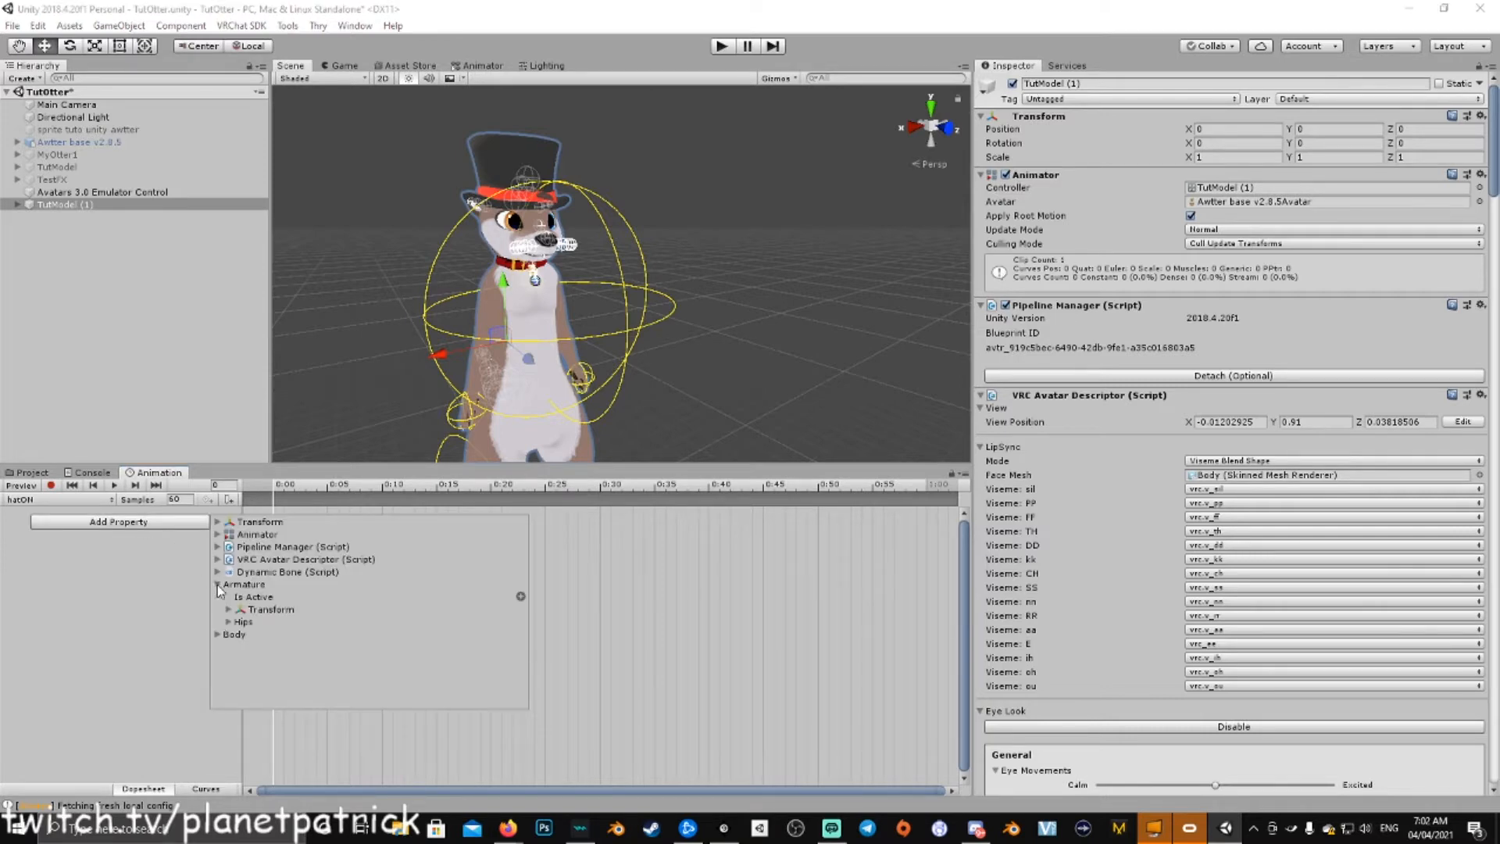
{"action": "left_click", "coordinate": [229, 622]}
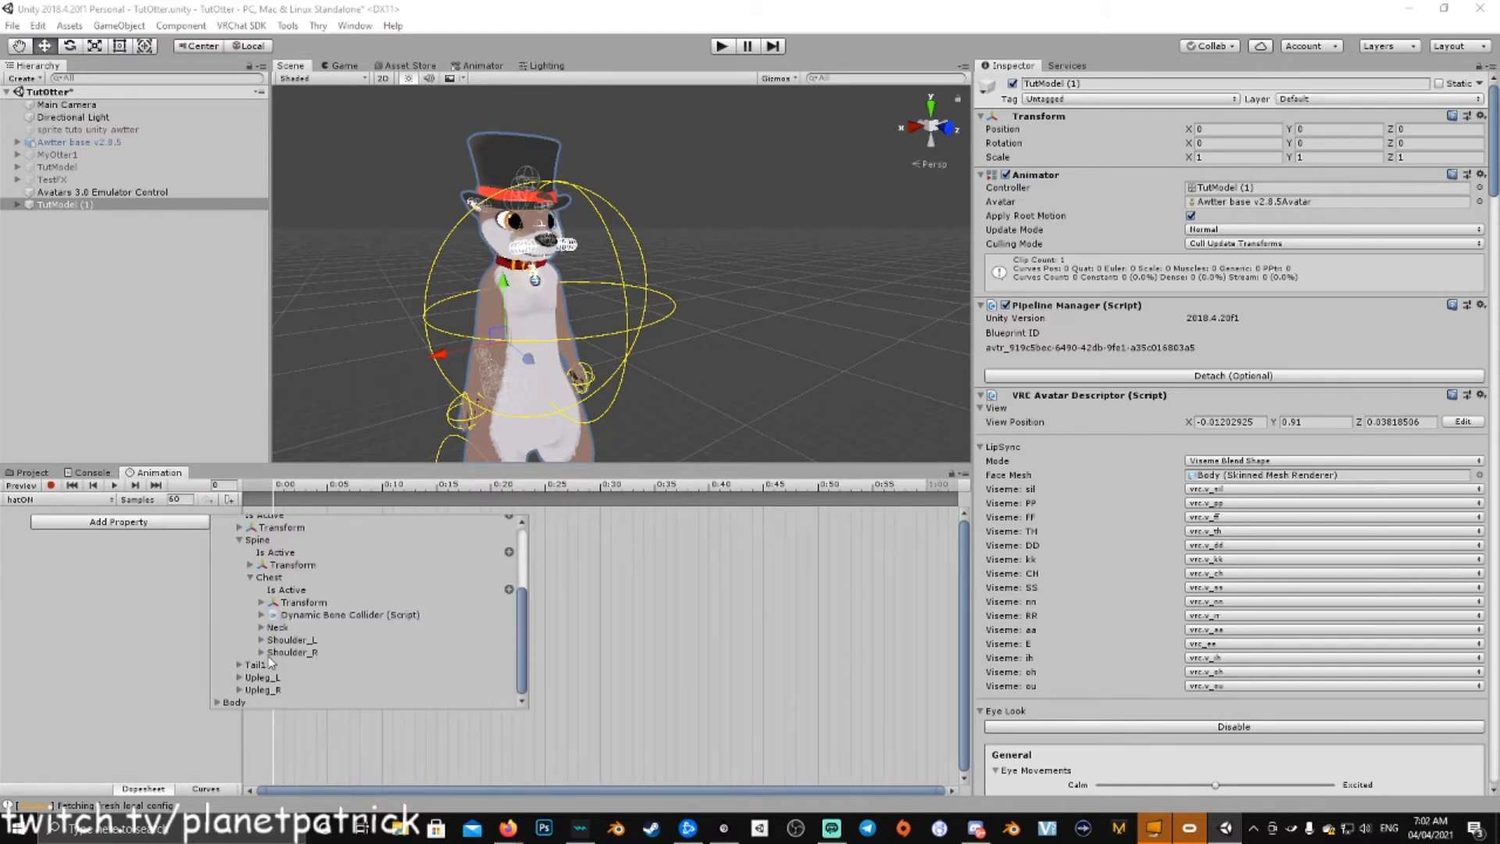
{"action": "left_click", "coordinate": [263, 627]}
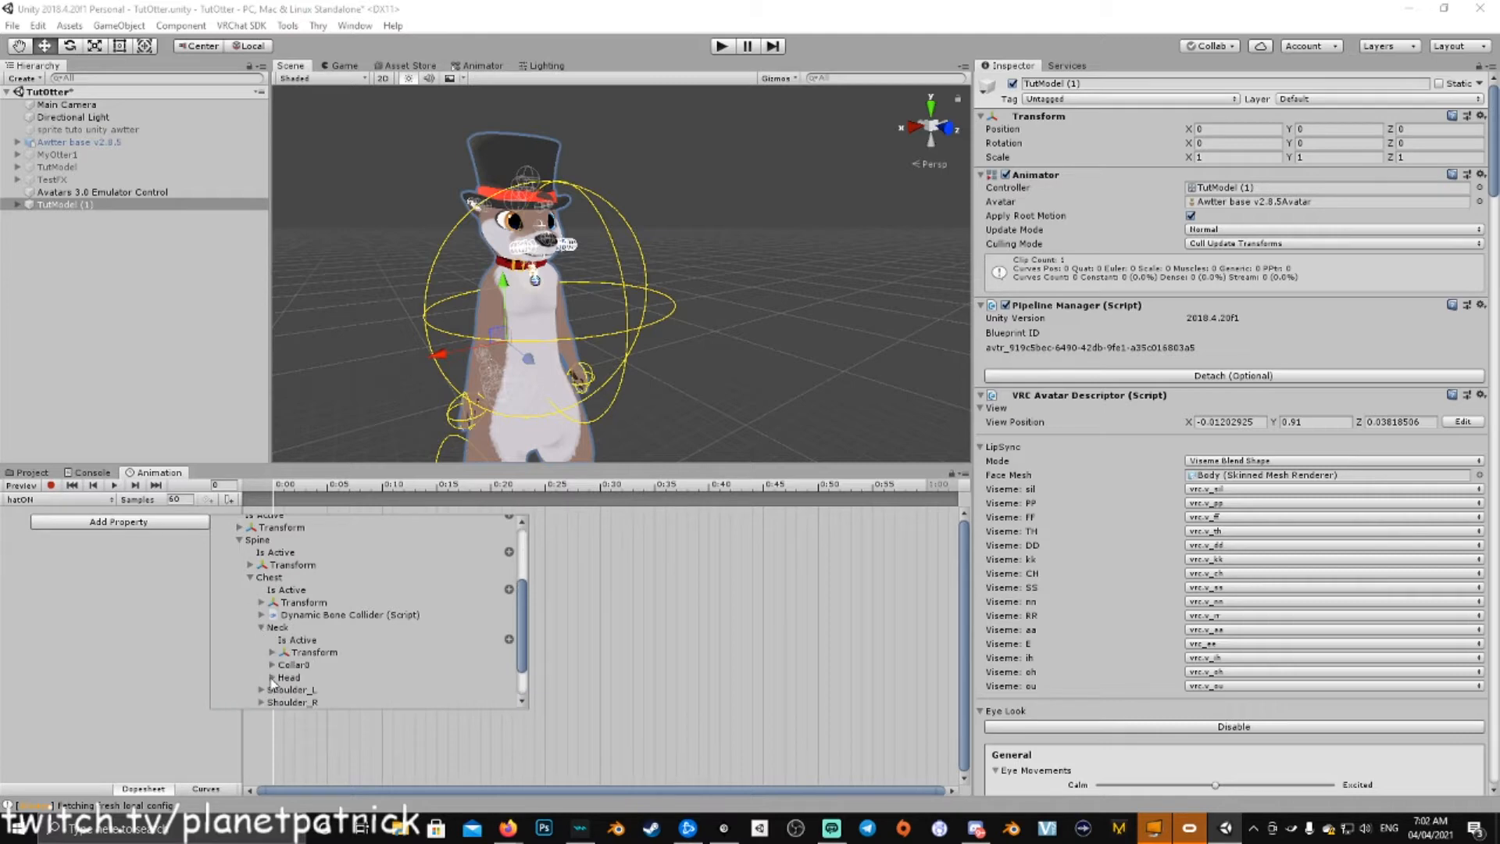
{"action": "scroll", "scroll_direction": "down", "scroll_amount": 3}
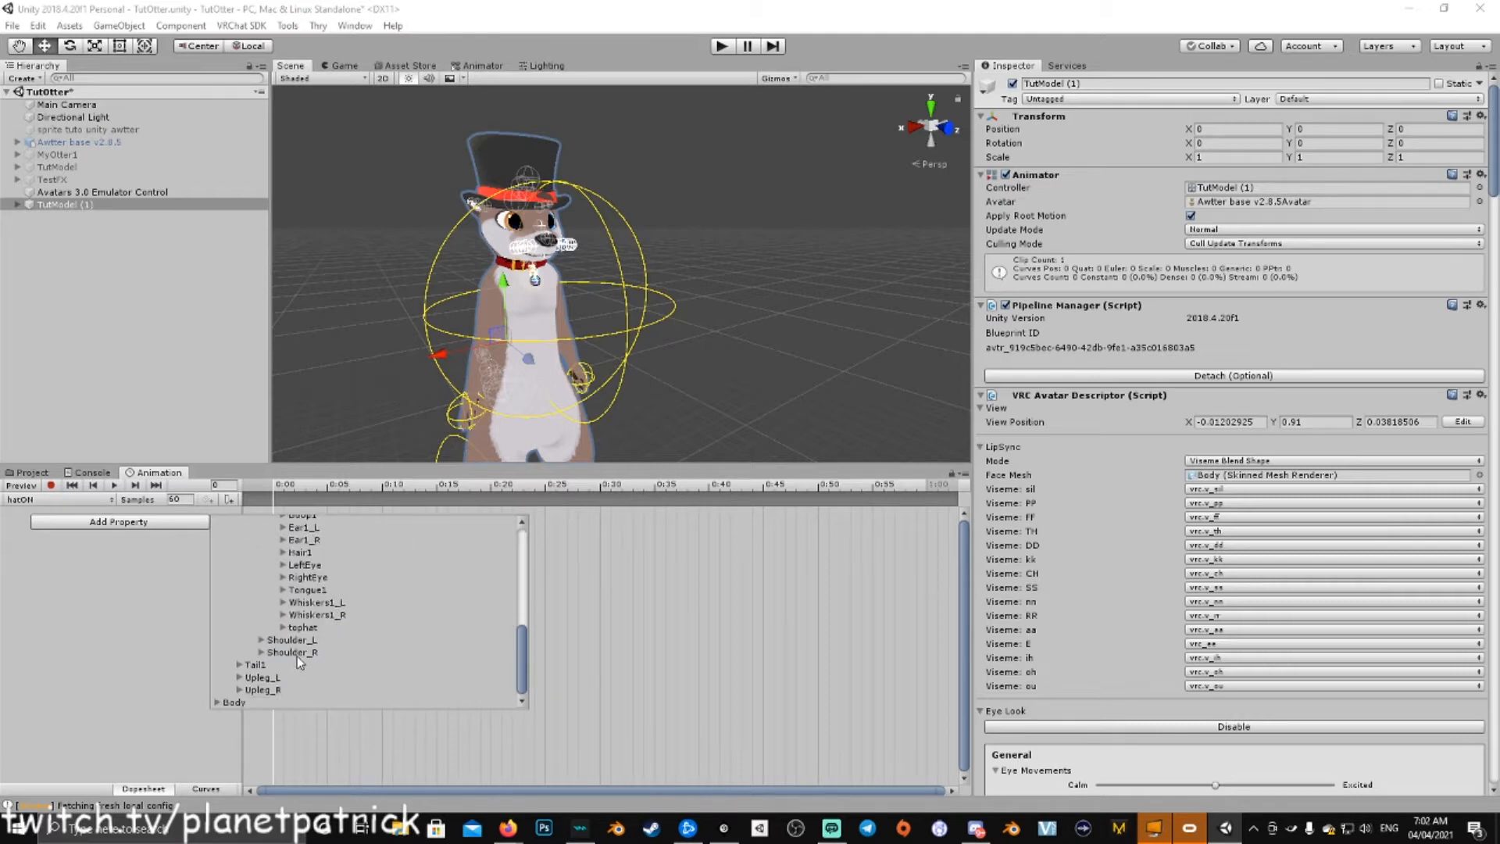
{"action": "left_click", "coordinate": [282, 627]}
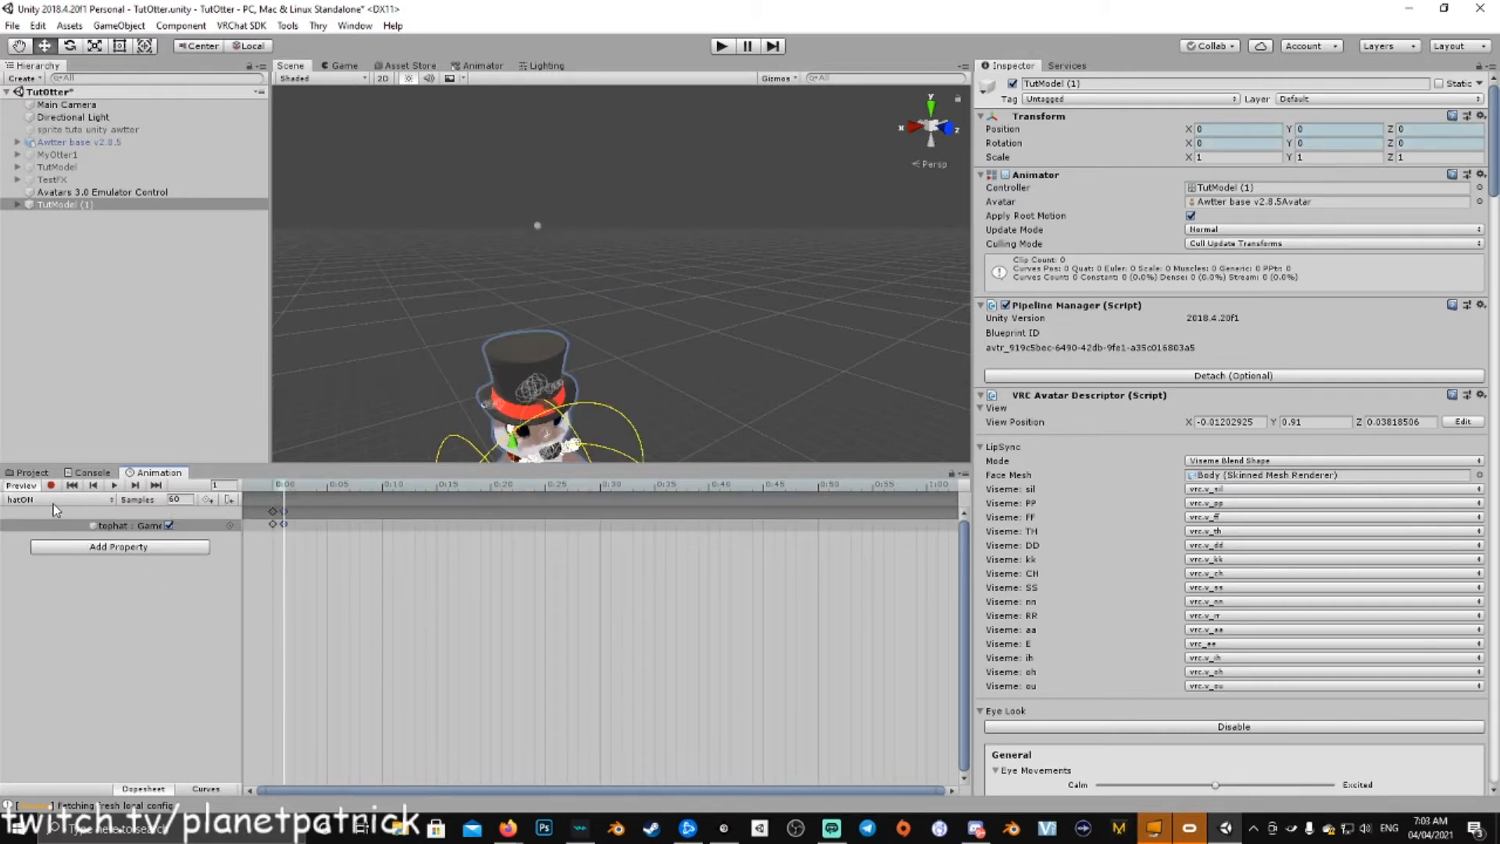
Step: Create a second animation clip named hatOFF
{"action": "left_click", "coordinate": [57, 499]}
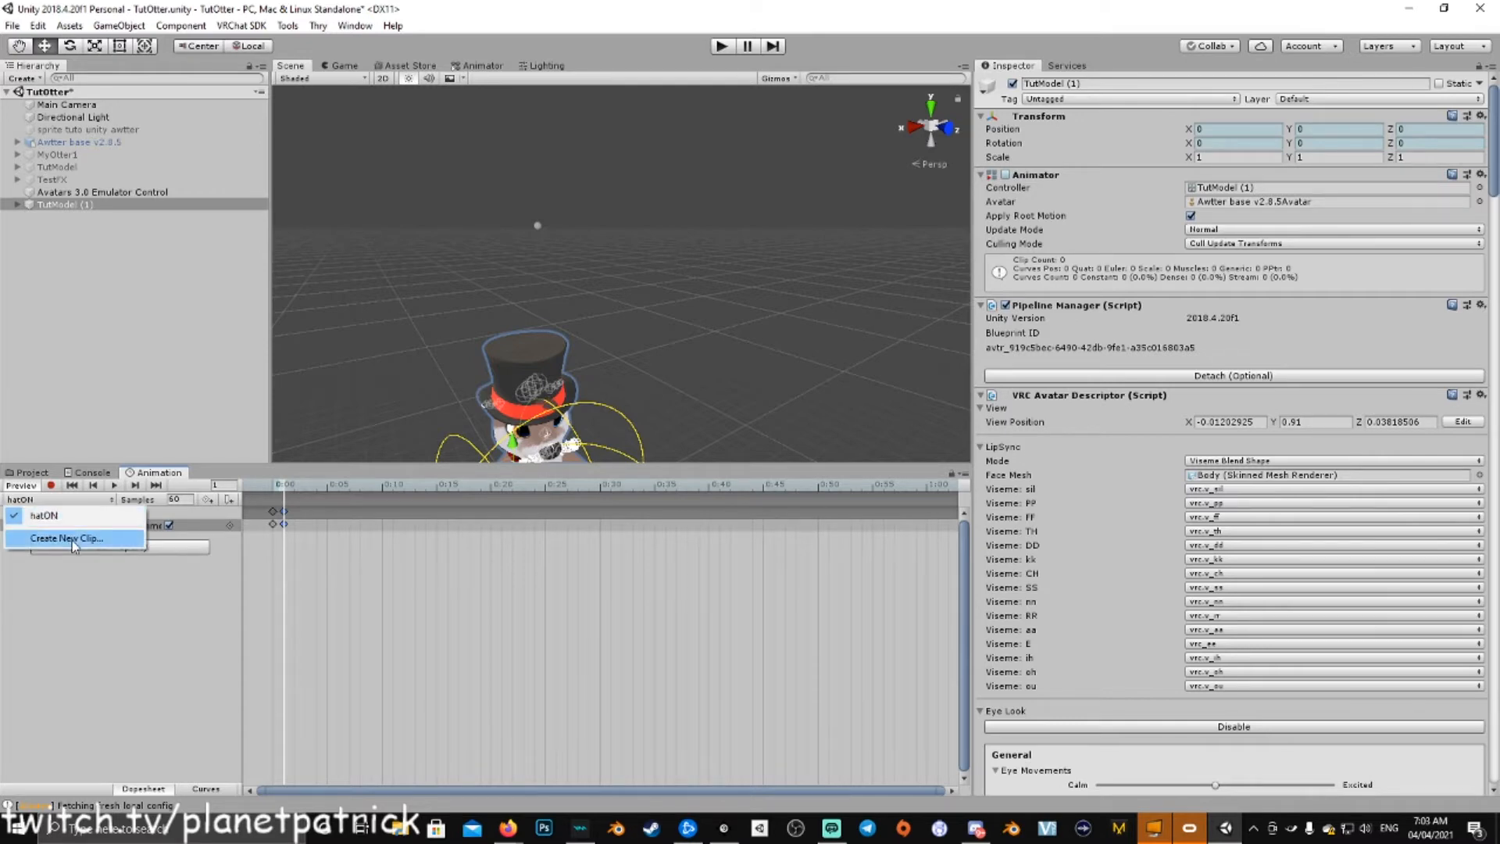
{"action": "left_click", "coordinate": [65, 538]}
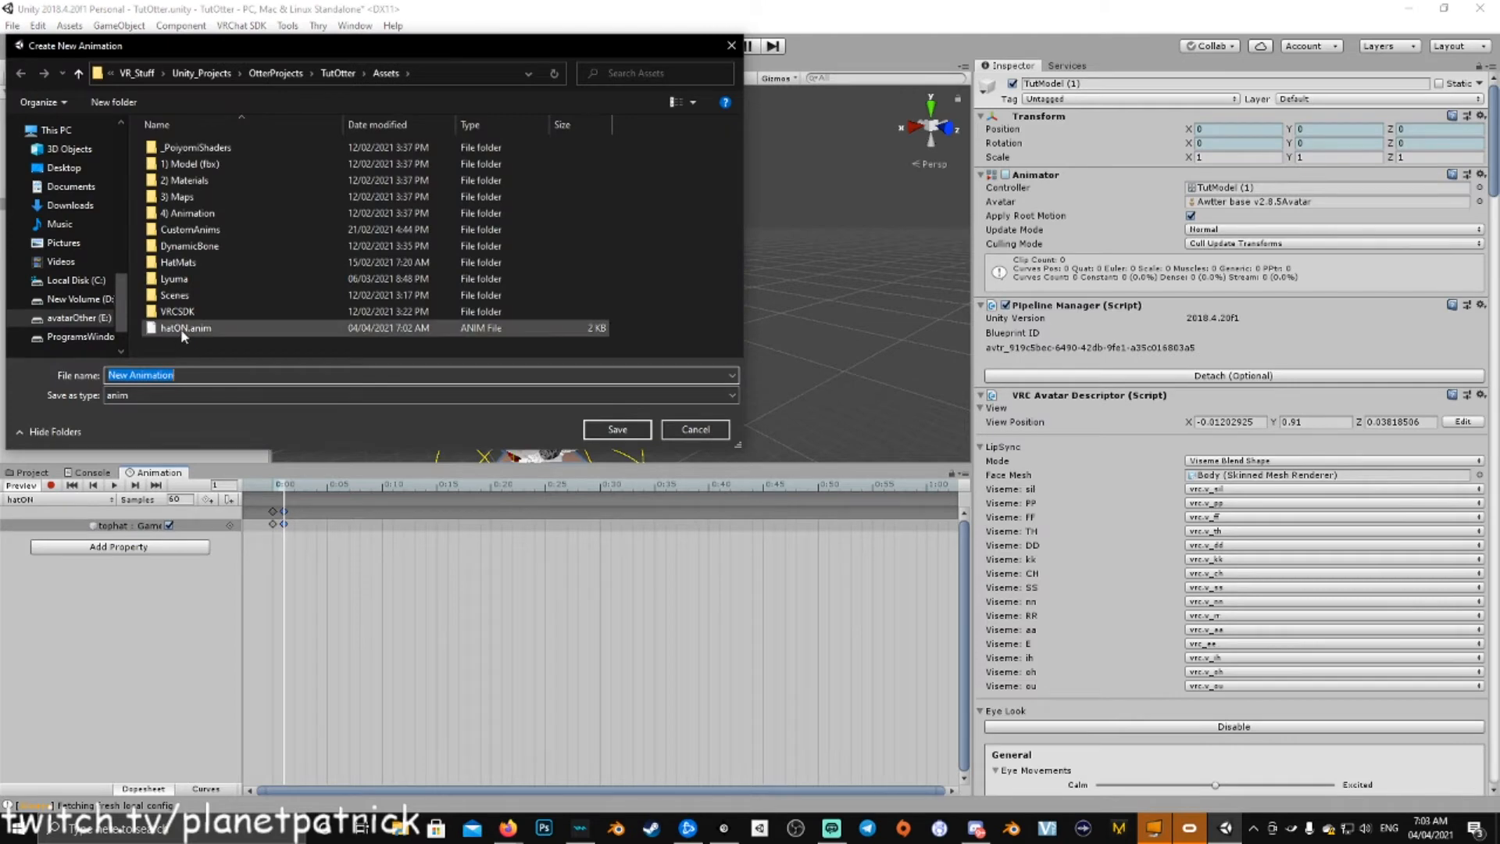
{"action": "type", "text": "h"}
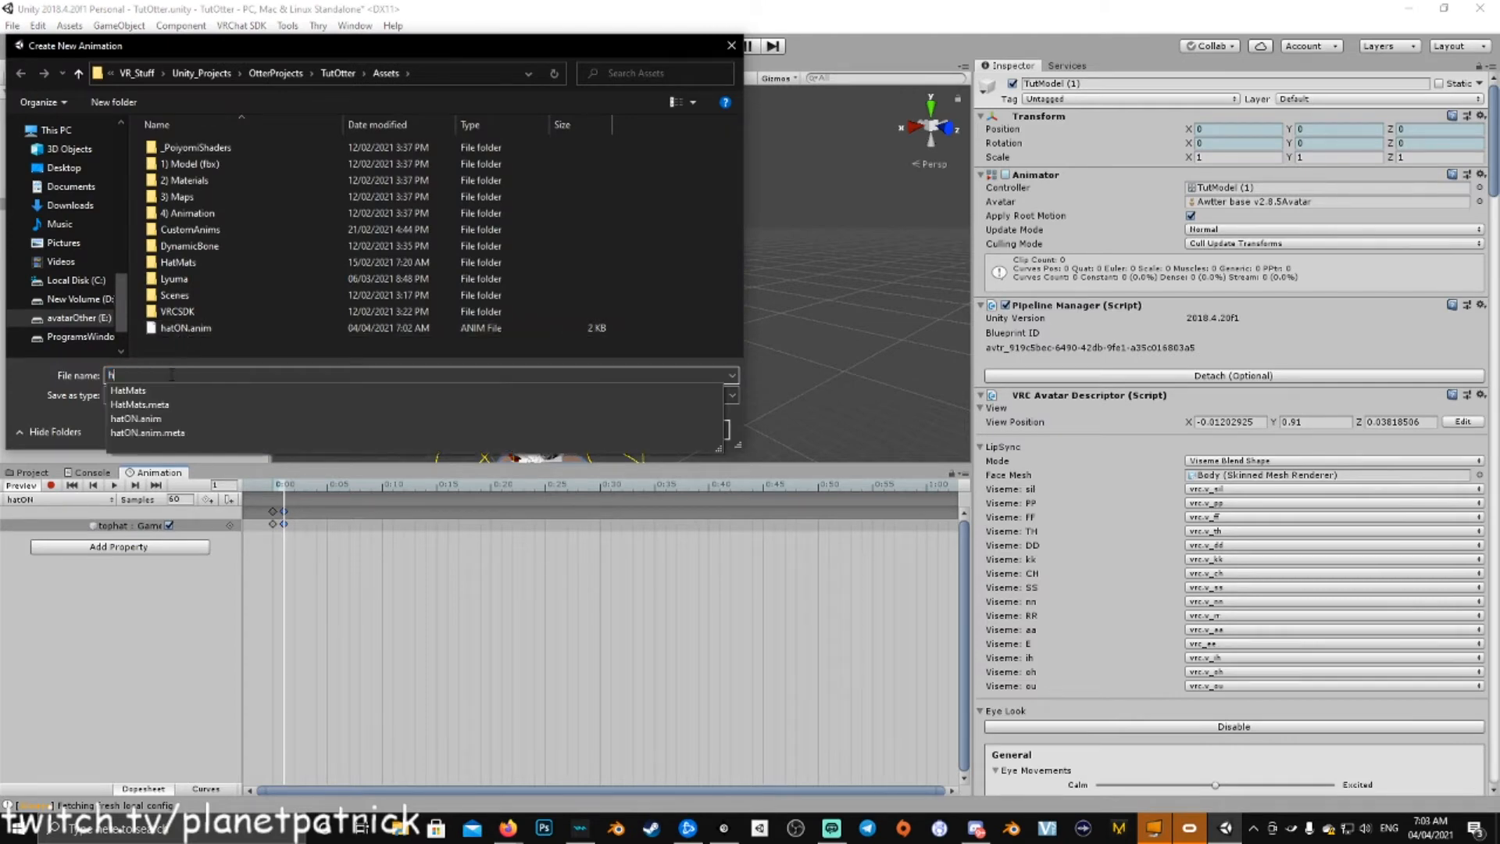
{"action": "type", "text": "hatOFF"}
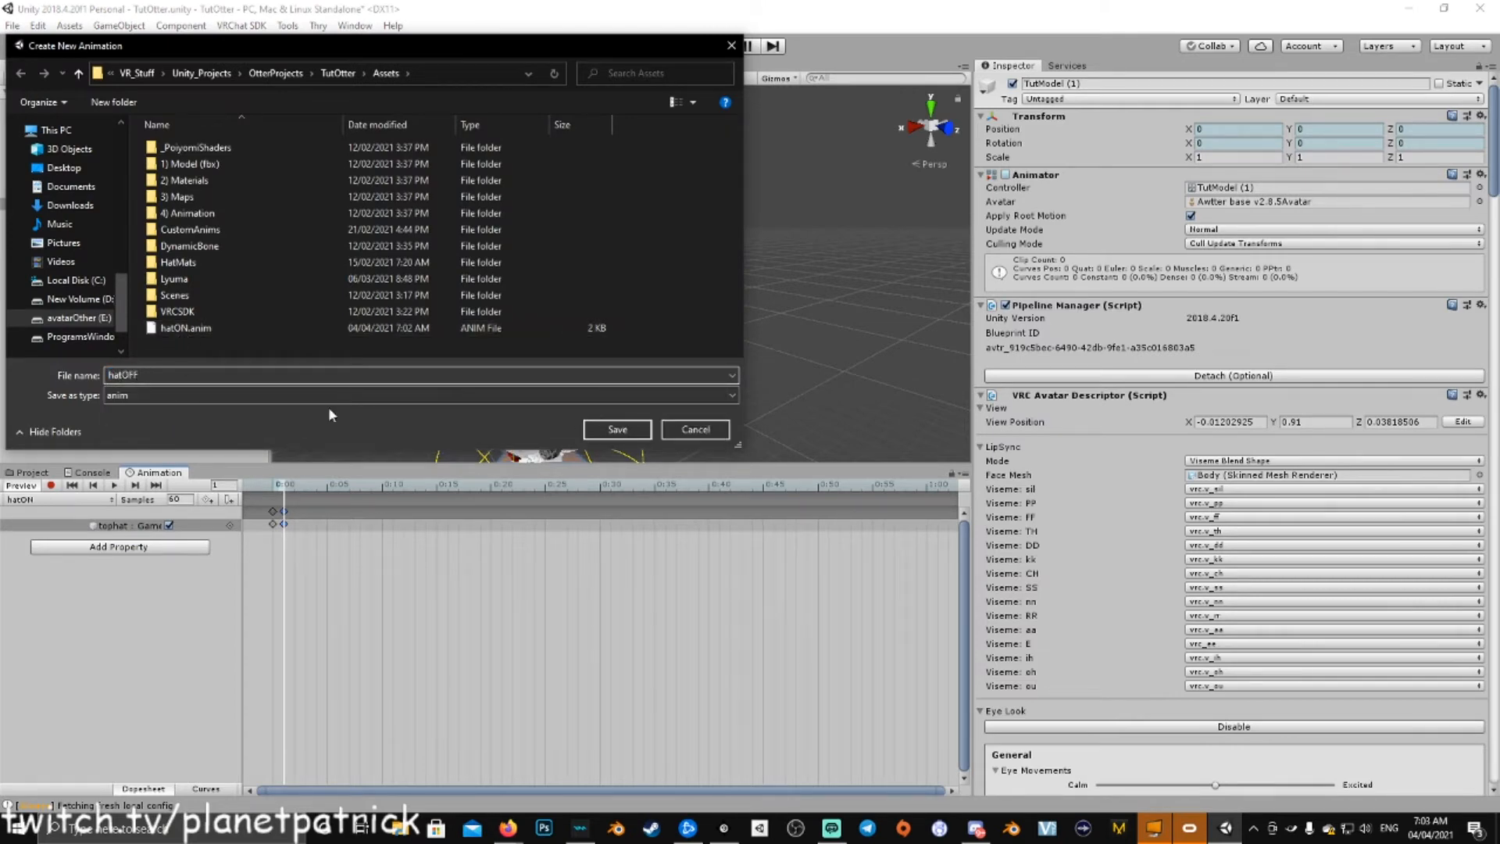
{"action": "left_click", "coordinate": [617, 429]}
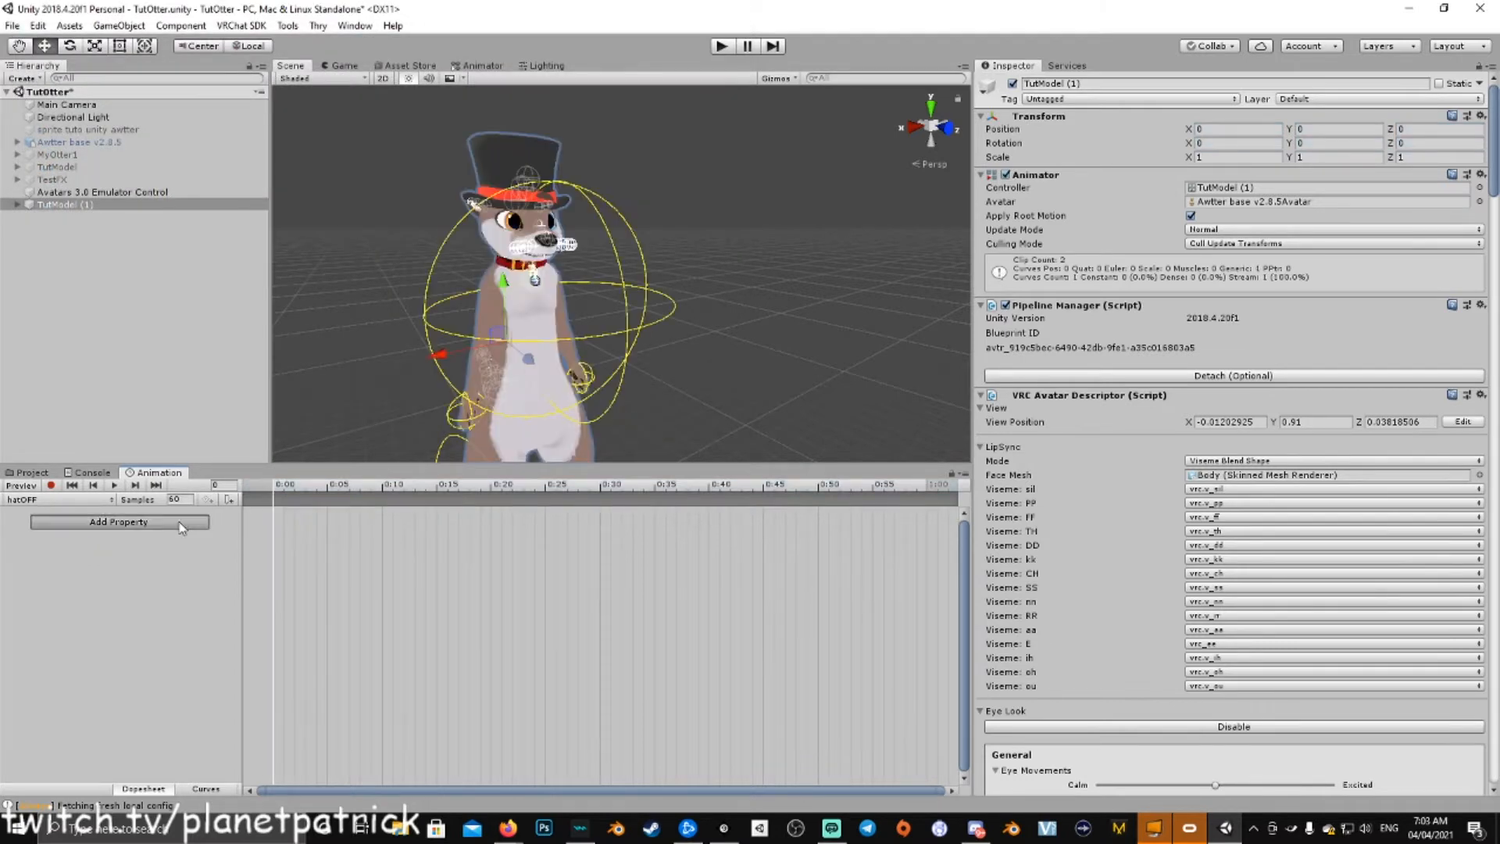
Step: Browse the animatable properties for the hatOFF clip down through the Armature bones
{"action": "left_click", "coordinate": [118, 521]}
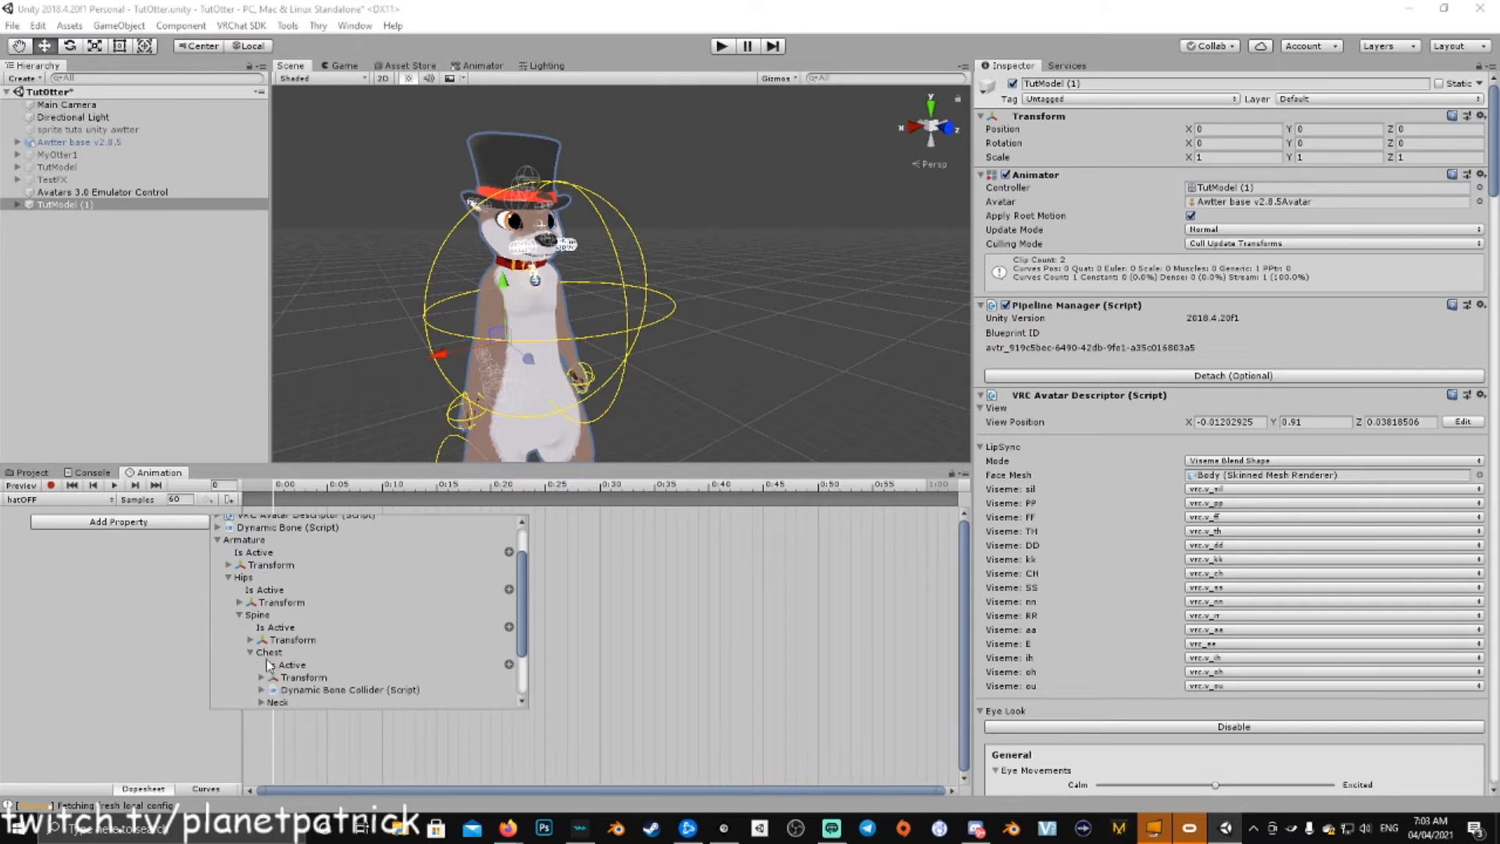
{"action": "scroll", "scroll_direction": "down", "scroll_amount": 3}
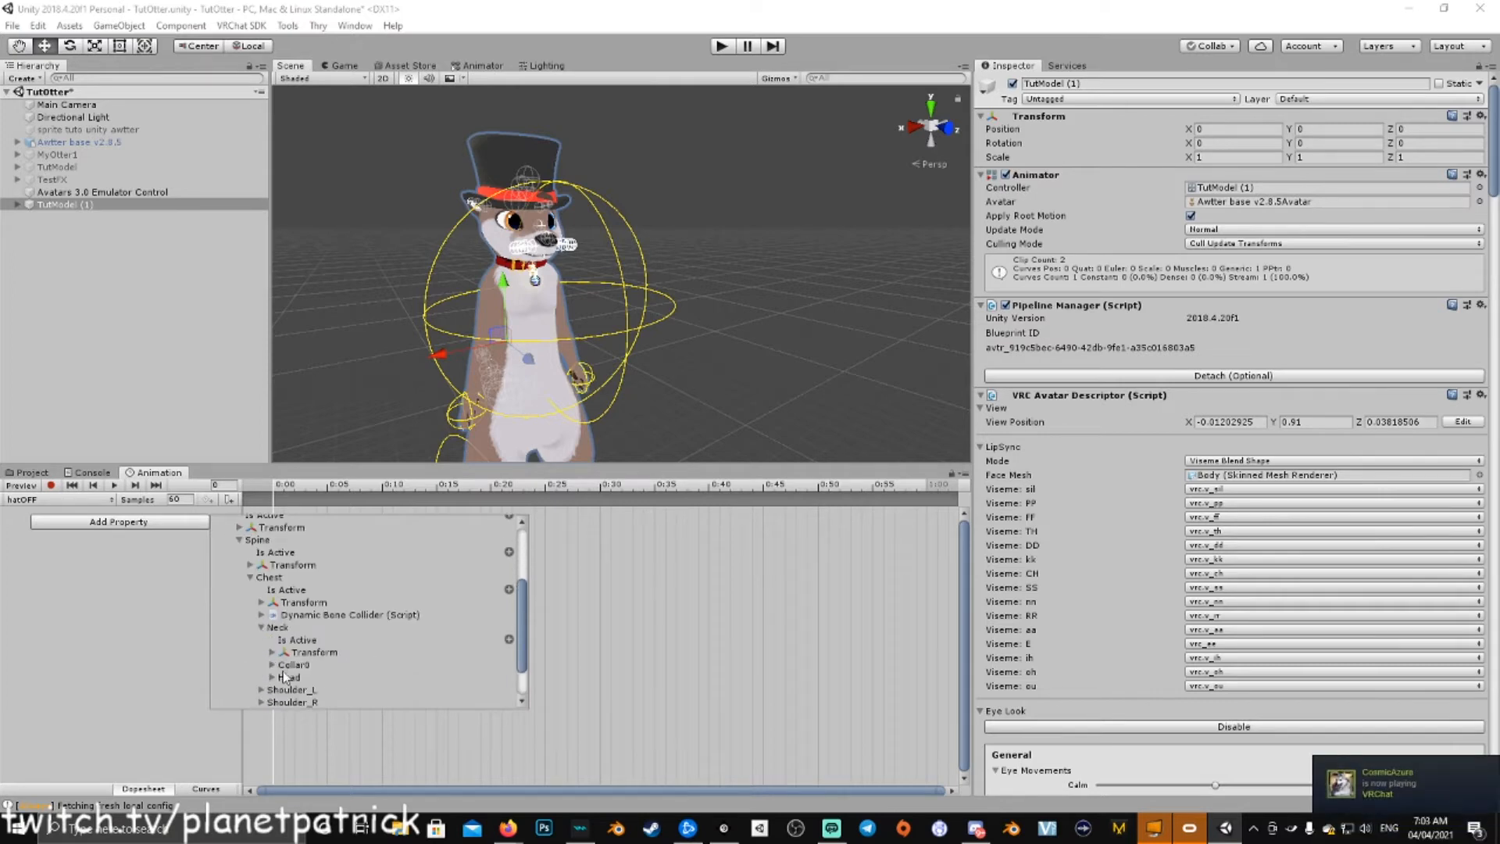
{"action": "scroll", "scroll_direction": "down", "scroll_amount": 3}
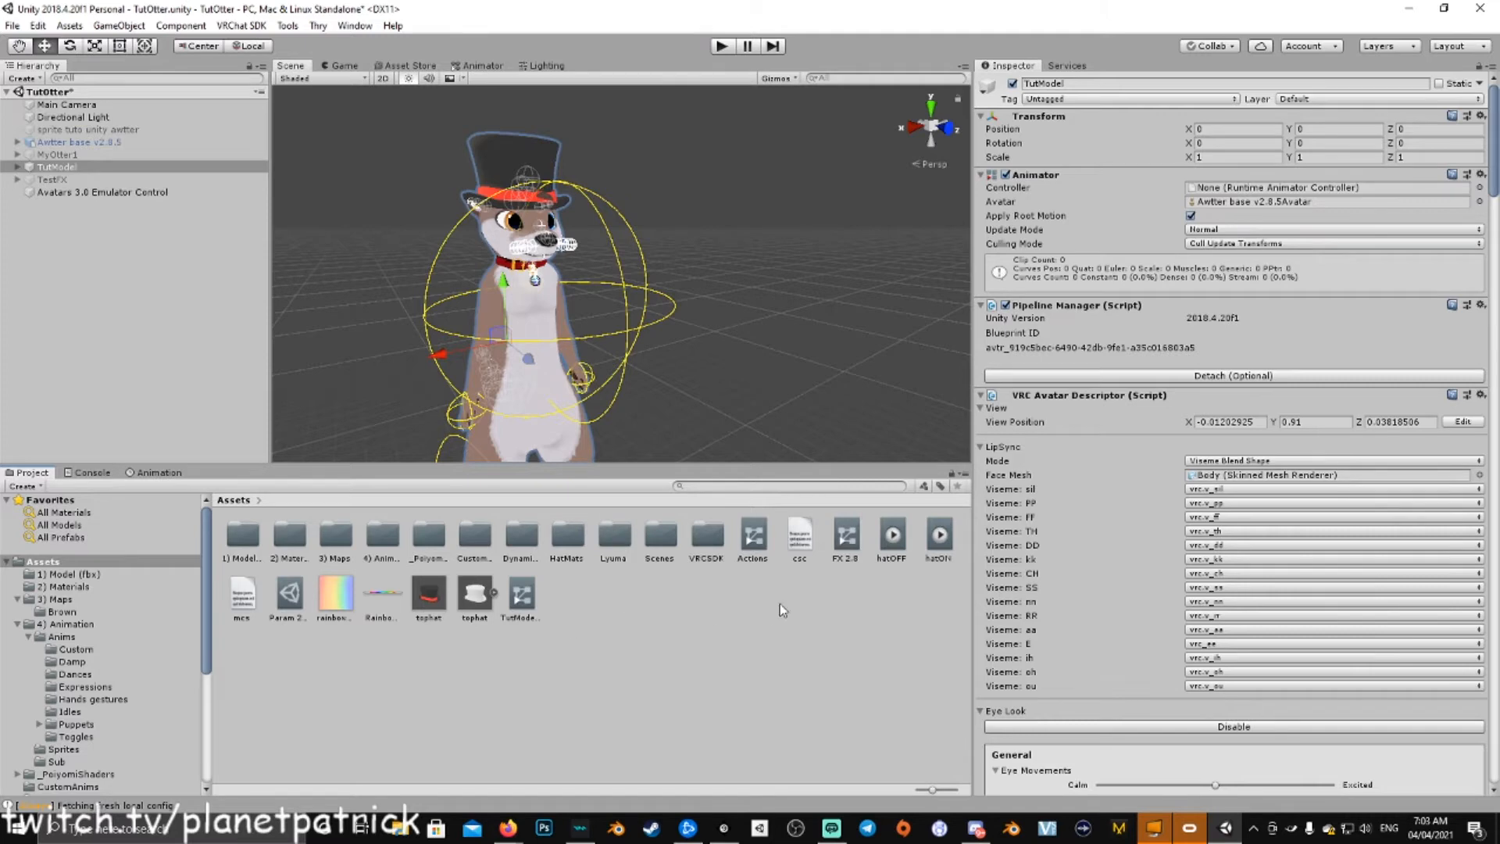
Step: Add a parameter named Hat to the avatar's Param 2.8 expression parameters asset
{"action": "scroll", "scroll_direction": "down", "scroll_amount": 3}
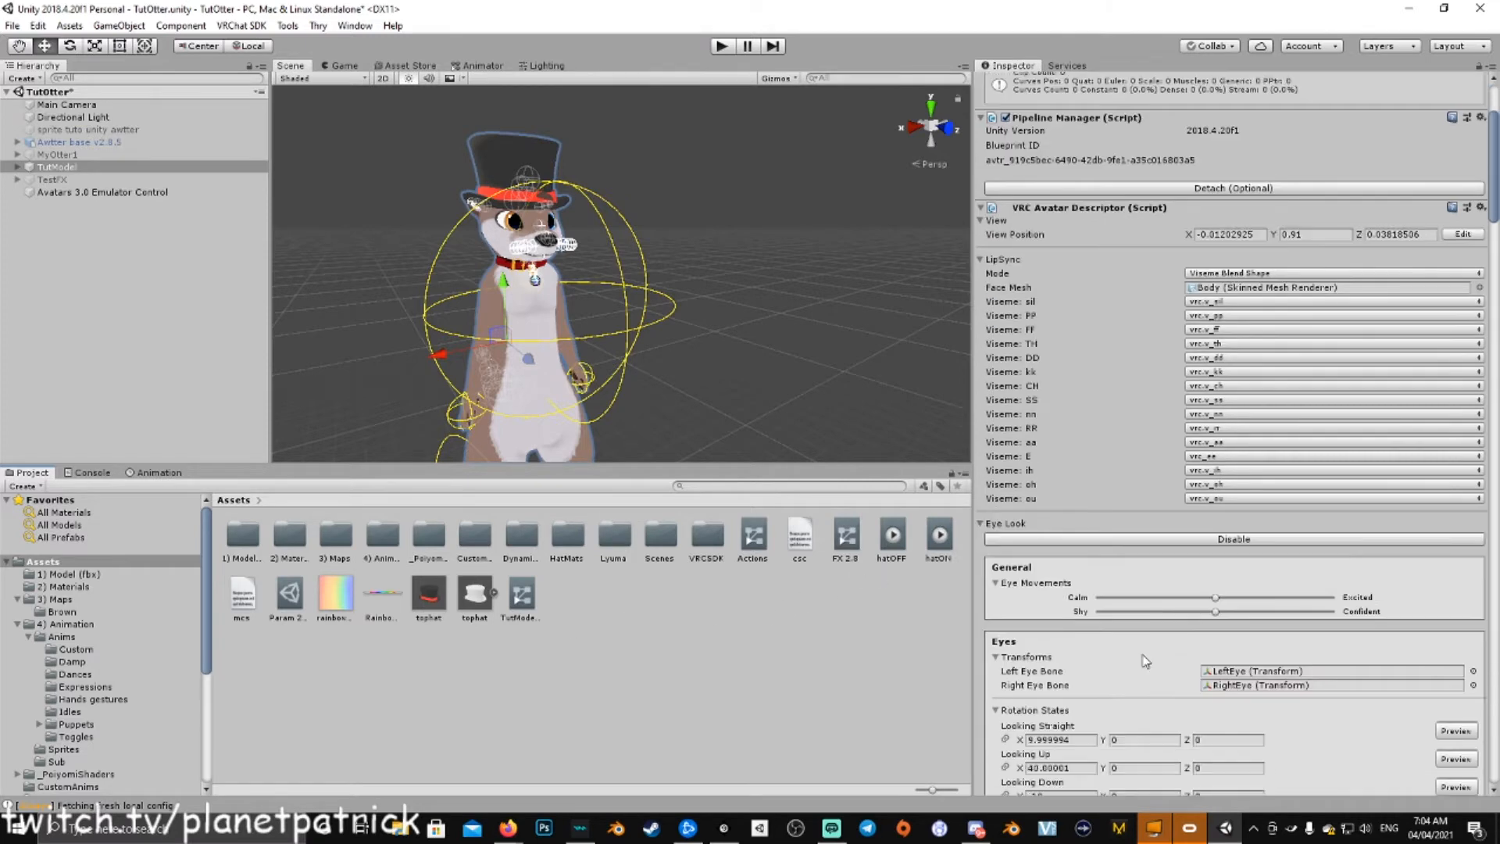
{"action": "scroll", "scroll_direction": "down", "scroll_amount": 3}
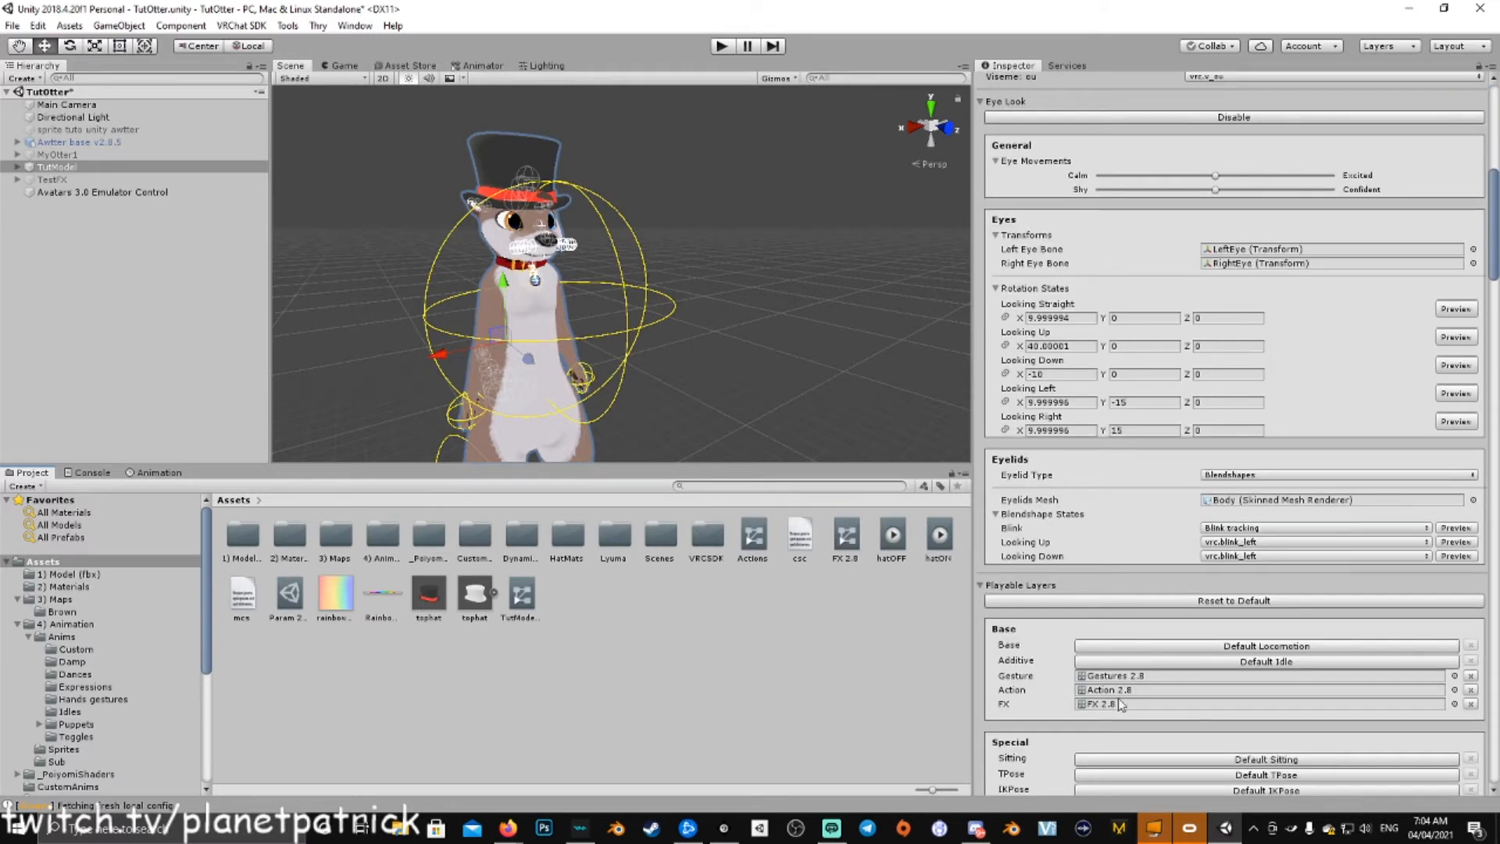
{"action": "left_click", "coordinate": [844, 534]}
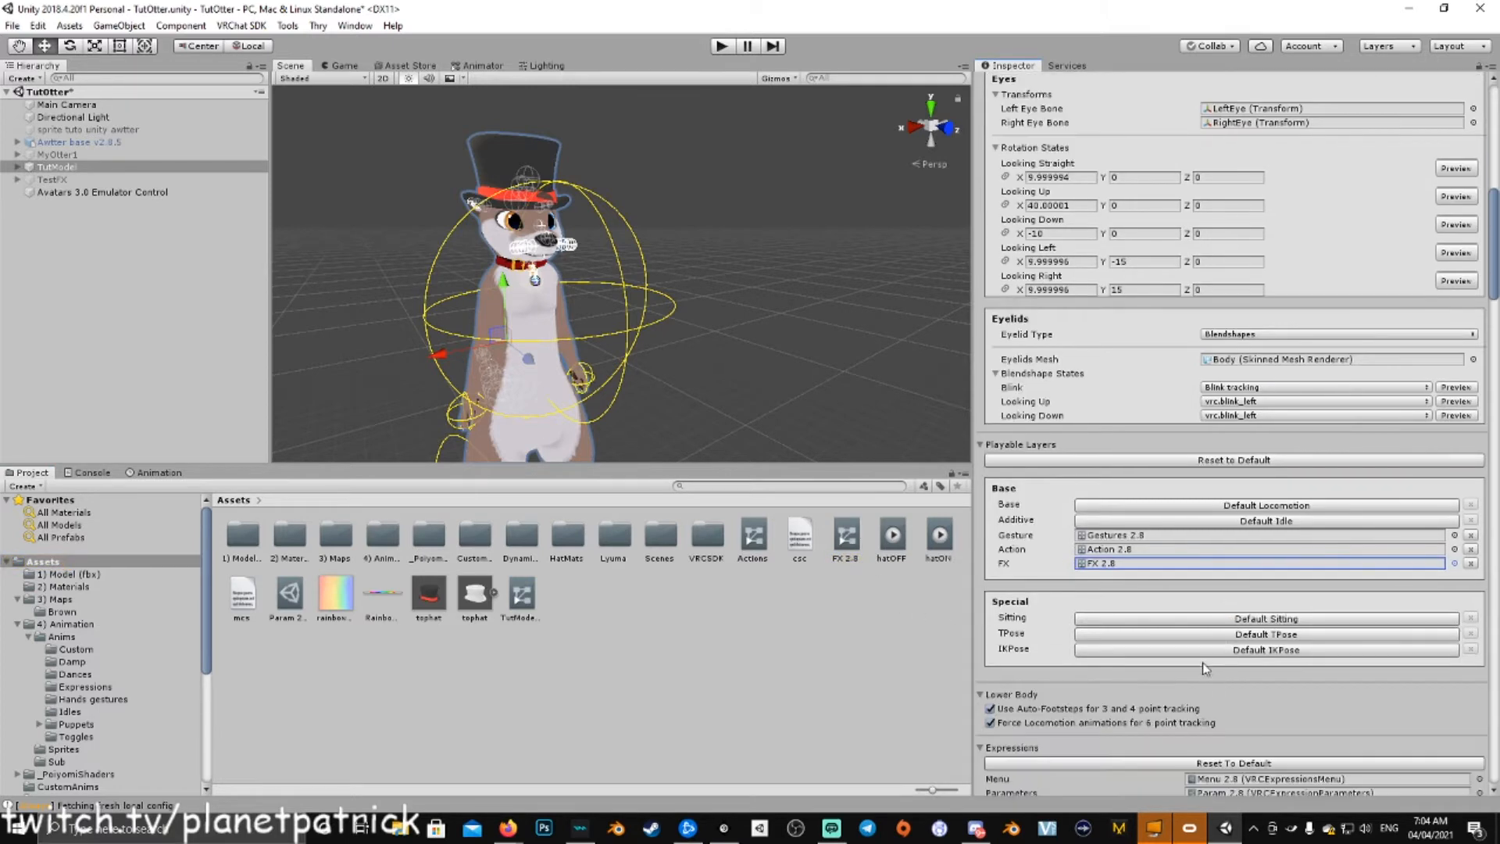
{"action": "left_click", "coordinate": [287, 594]}
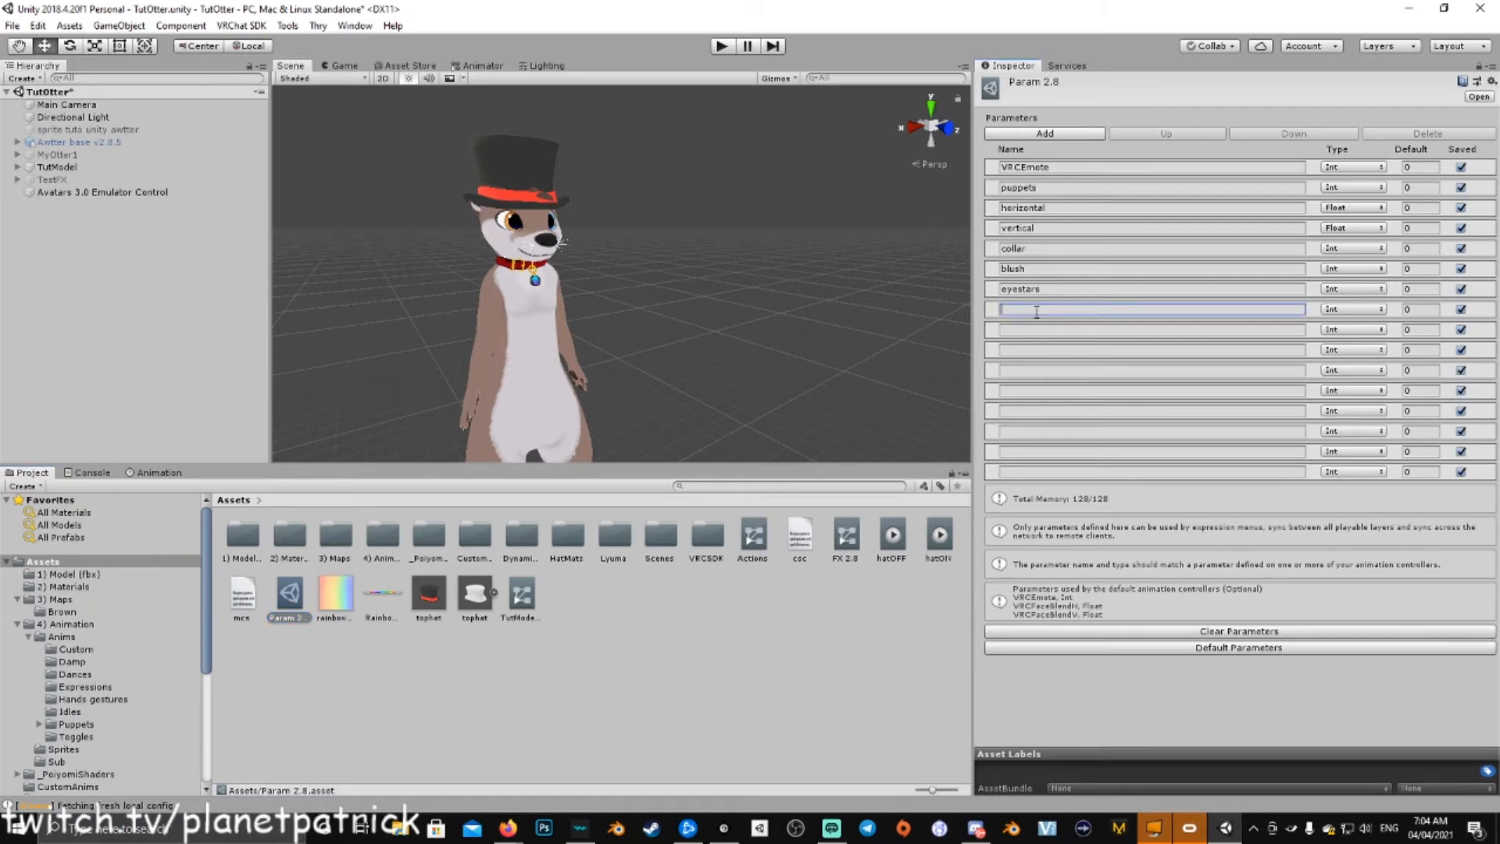
{"action": "type", "text": "Hat"}
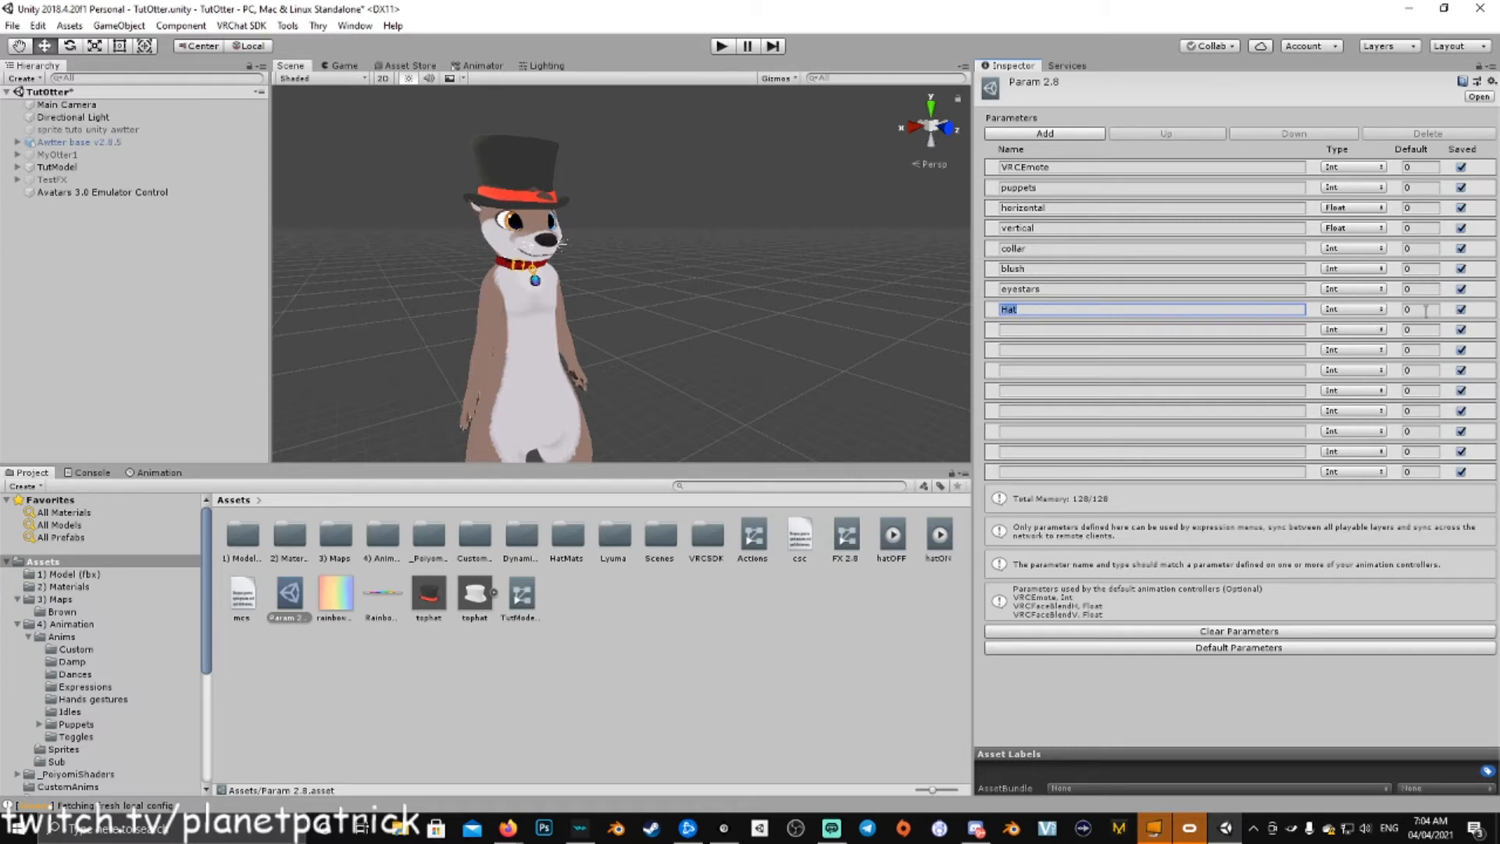
{"action": "mouse_move", "coordinate": [895, 621]}
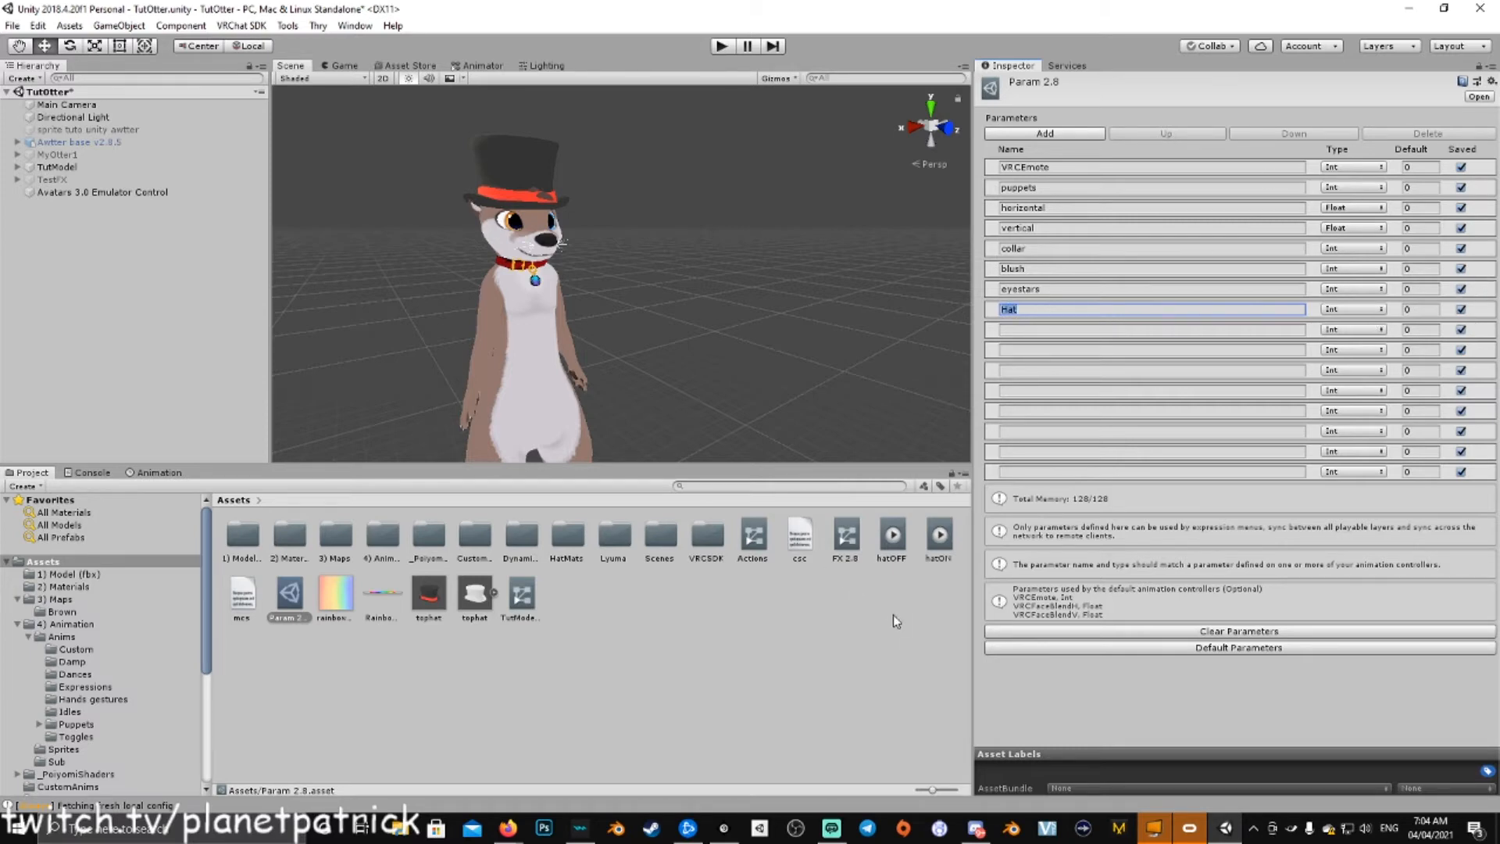
{"action": "mouse_move", "coordinate": [854, 547]}
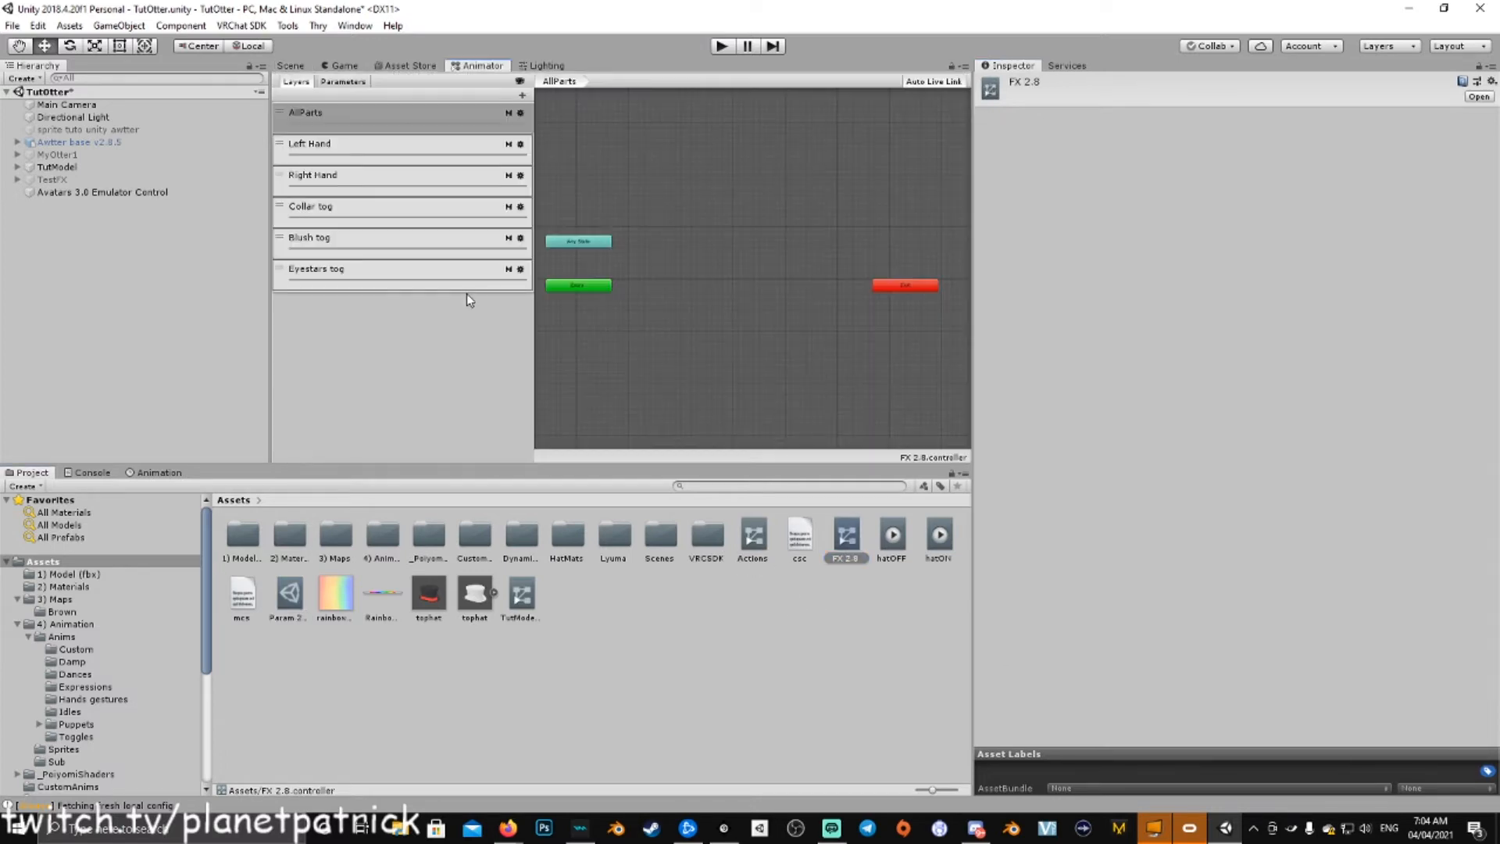
Step: Add an Int parameter named Hat to the FX 2.8 controller and start a new layer
{"action": "left_click", "coordinate": [341, 80]}
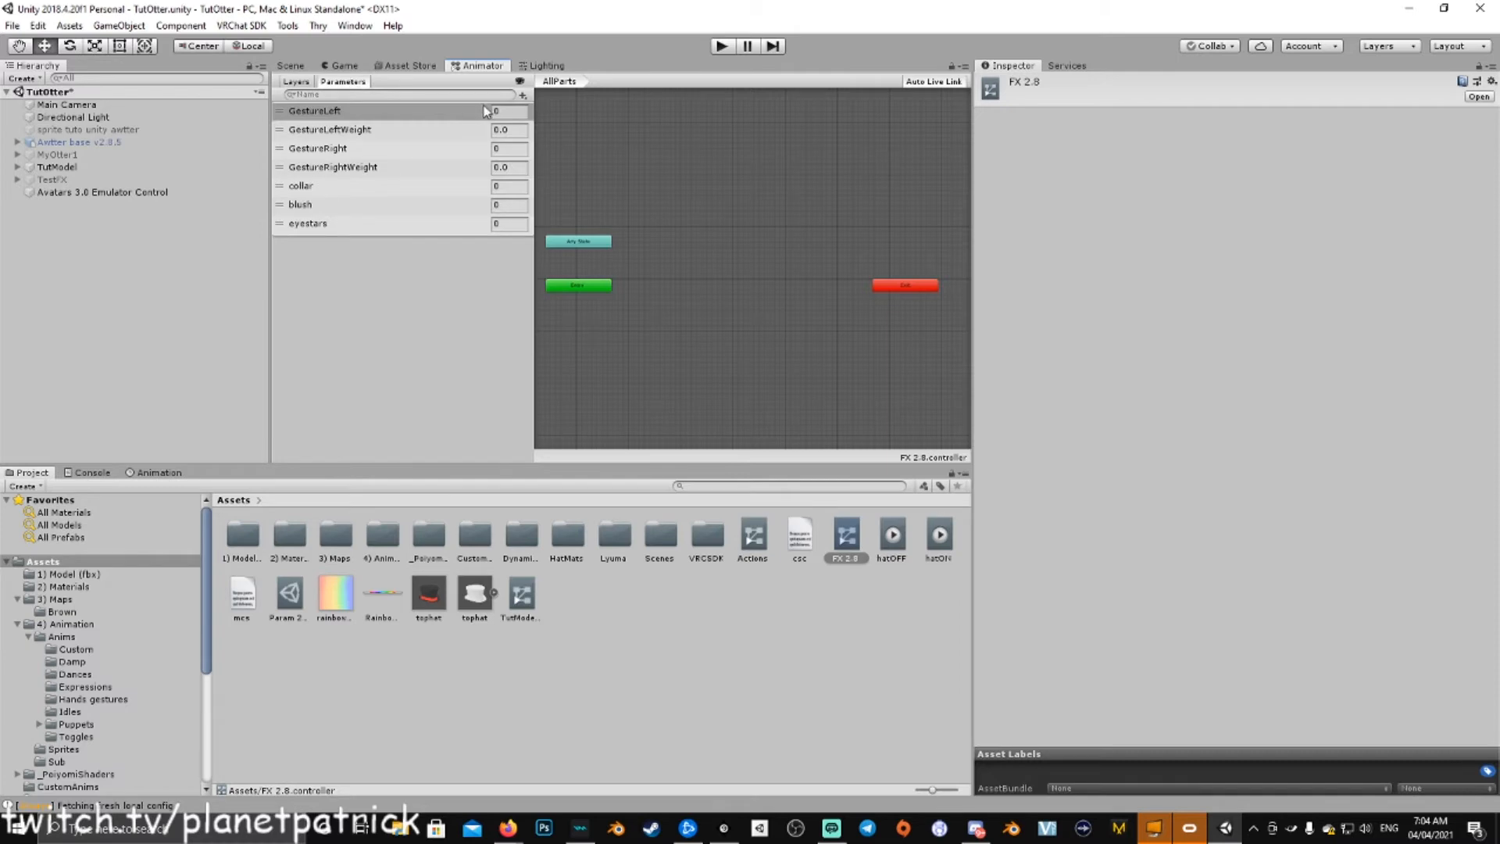
{"action": "left_click", "coordinate": [524, 94]}
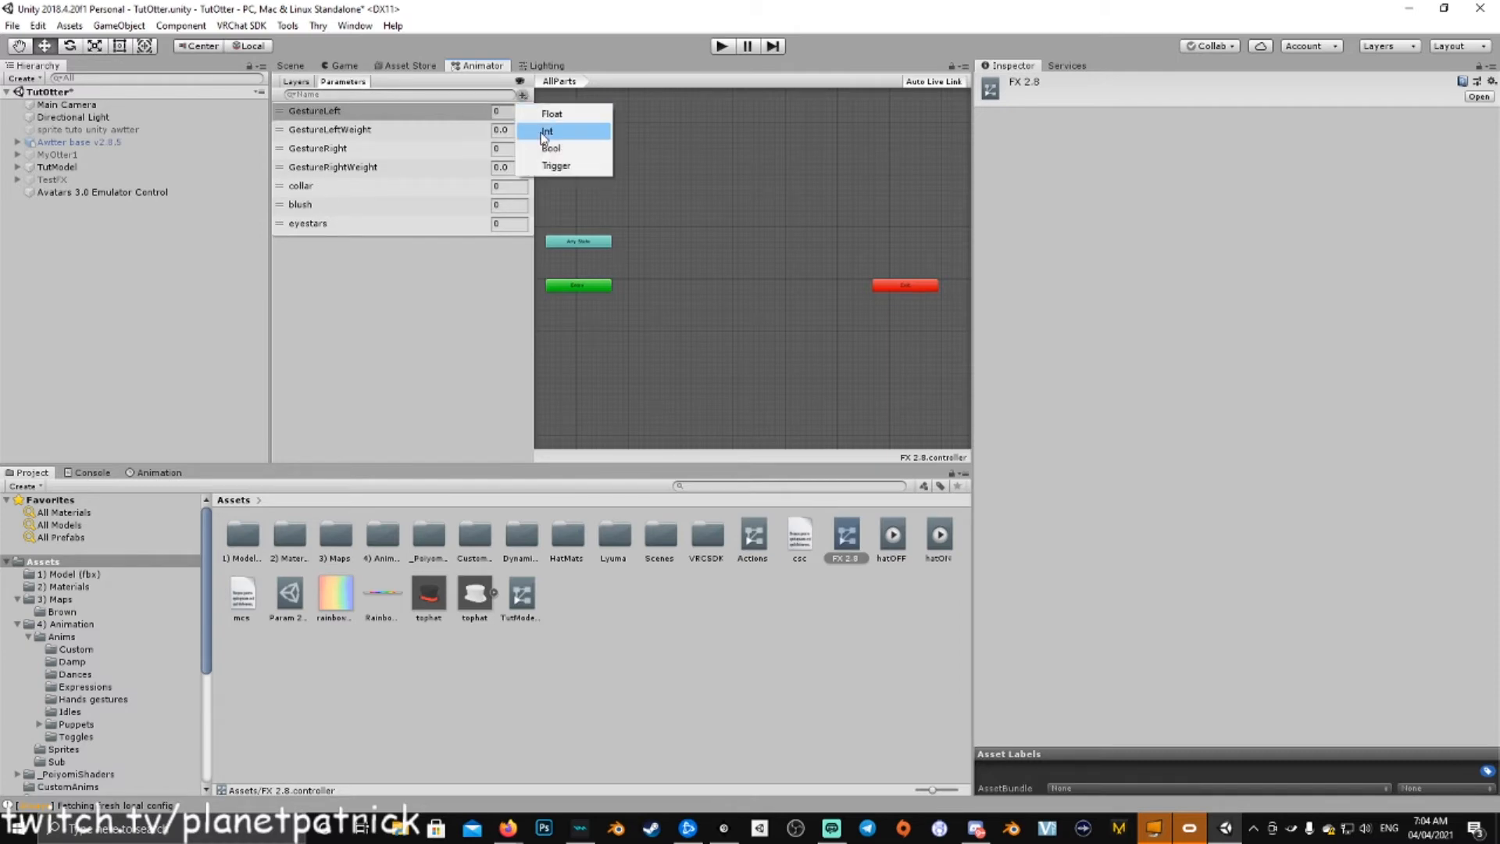
{"action": "left_click", "coordinate": [546, 132]}
{"action": "type", "text": "Hat"}
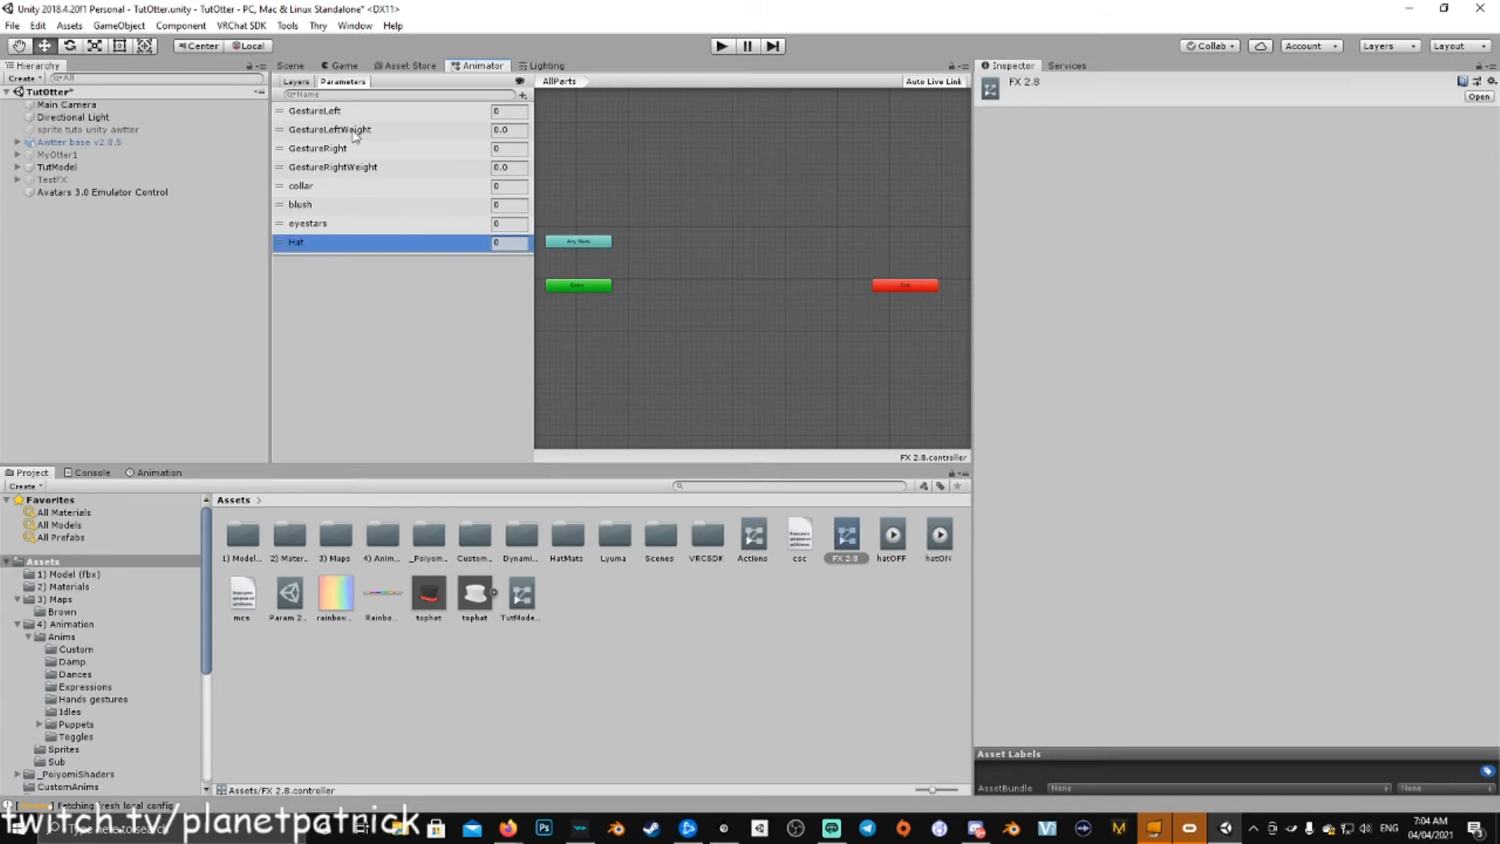
{"action": "left_click", "coordinate": [295, 81]}
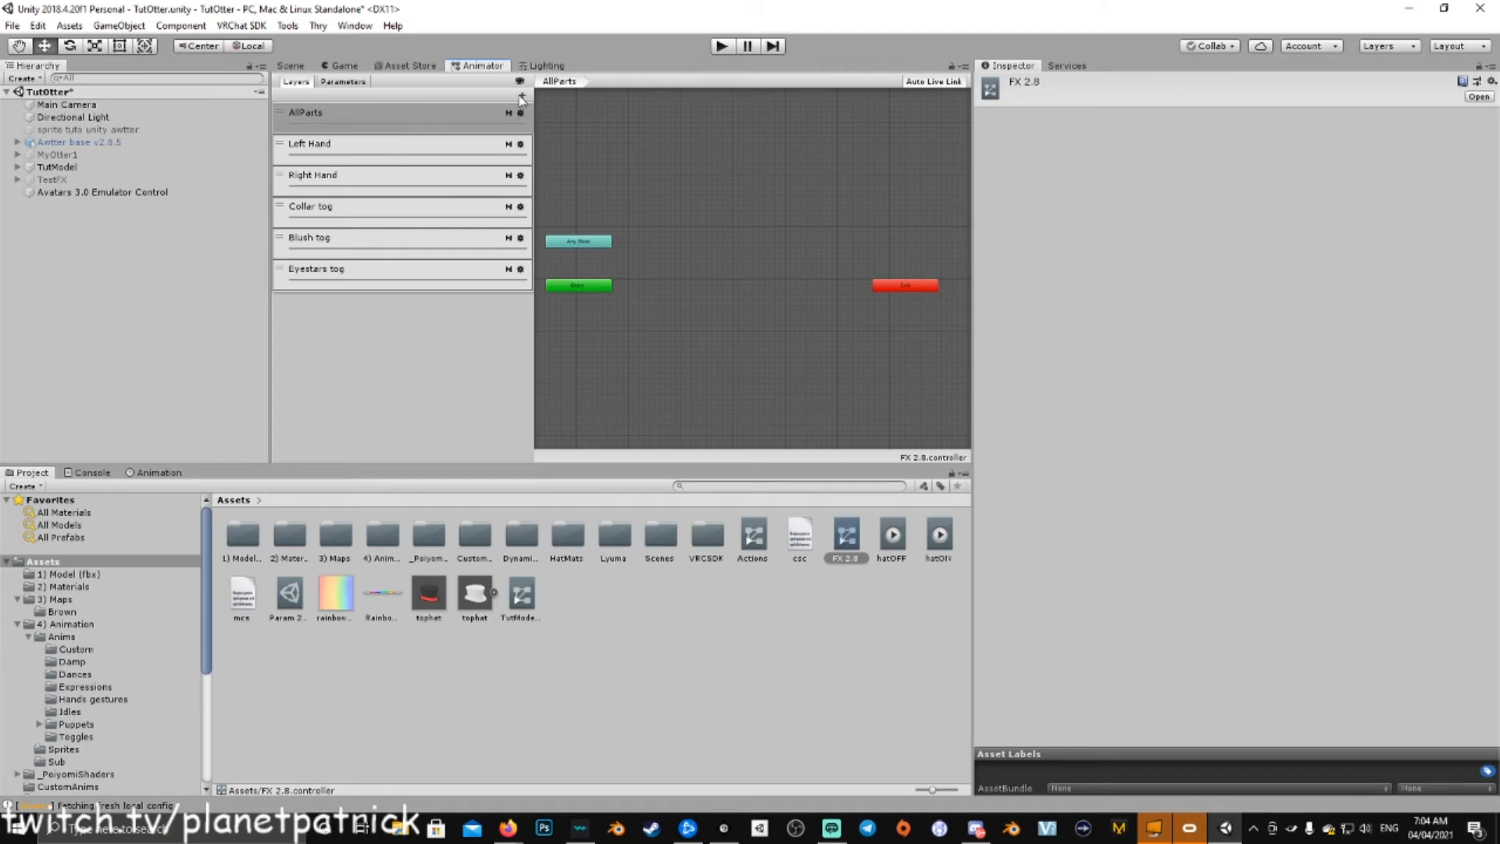
{"action": "left_click", "coordinate": [519, 94]}
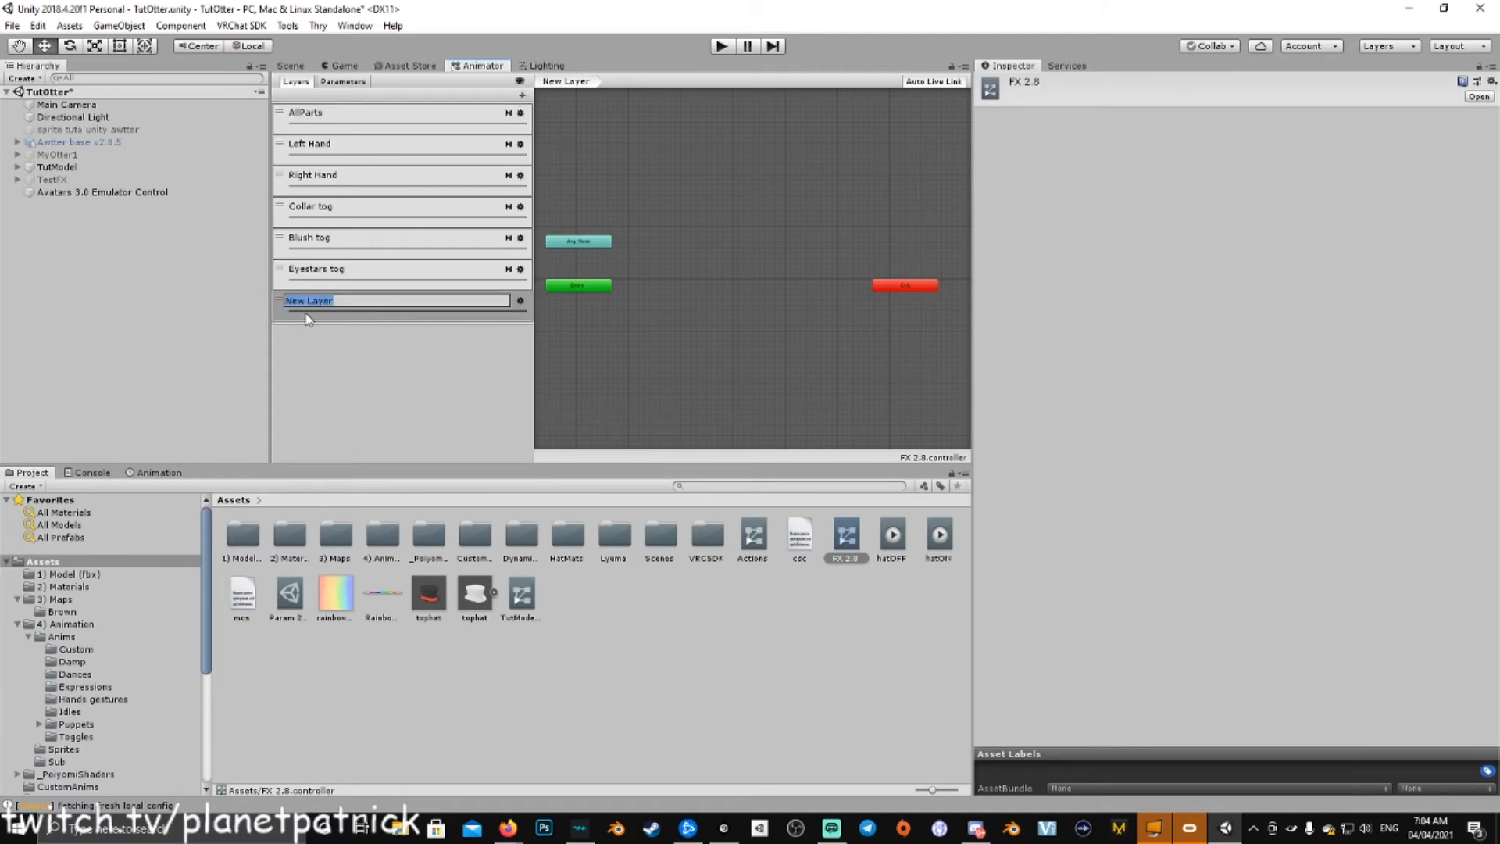
Step: Name the new controller layer hat Toggle
{"action": "type", "text": "hat Toggle"}
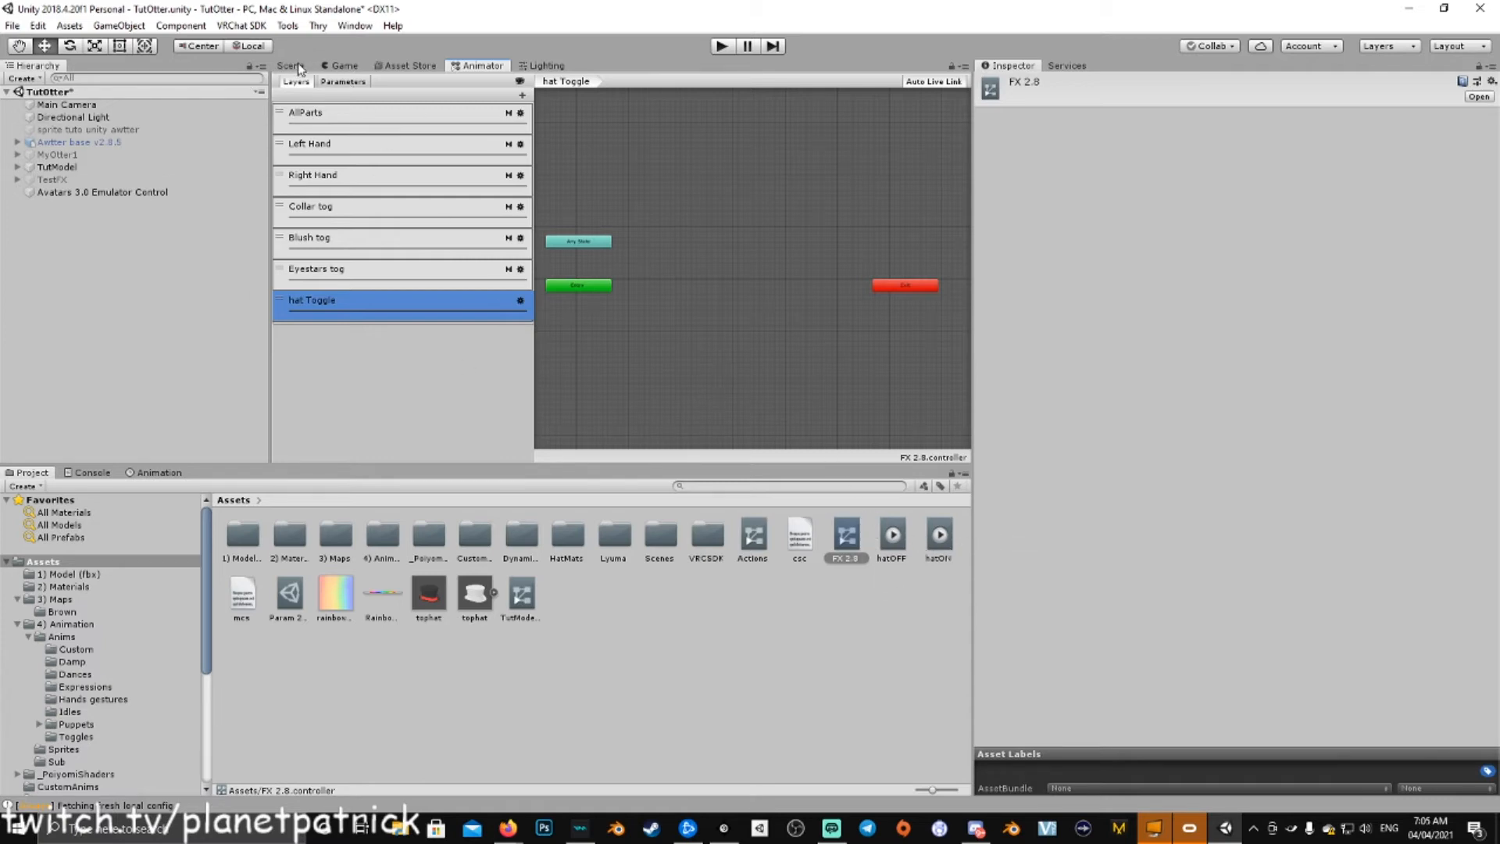
{"action": "left_click", "coordinate": [290, 65]}
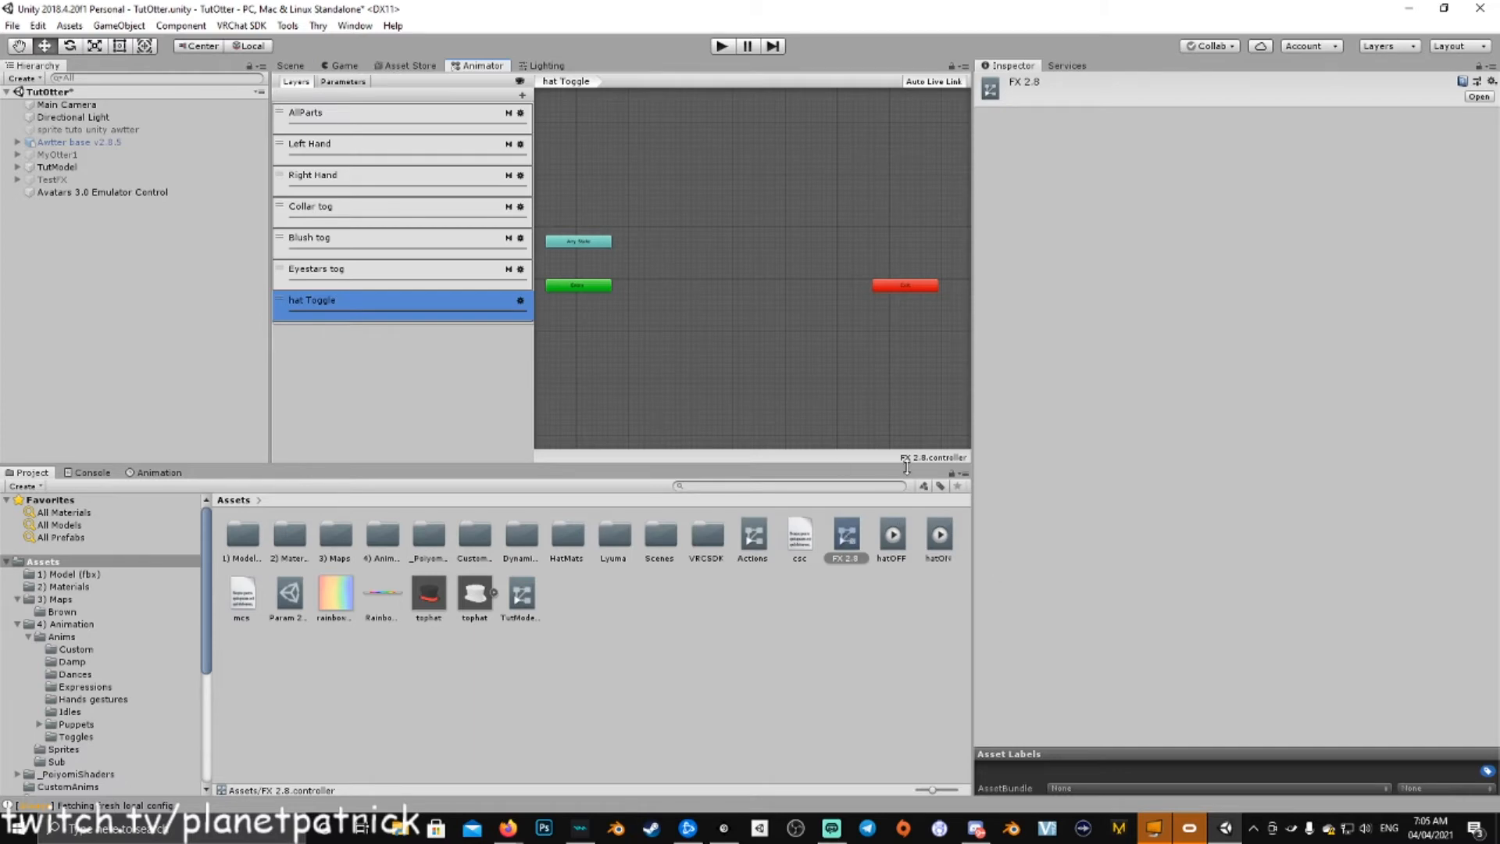
{"action": "mouse_move", "coordinate": [663, 167]}
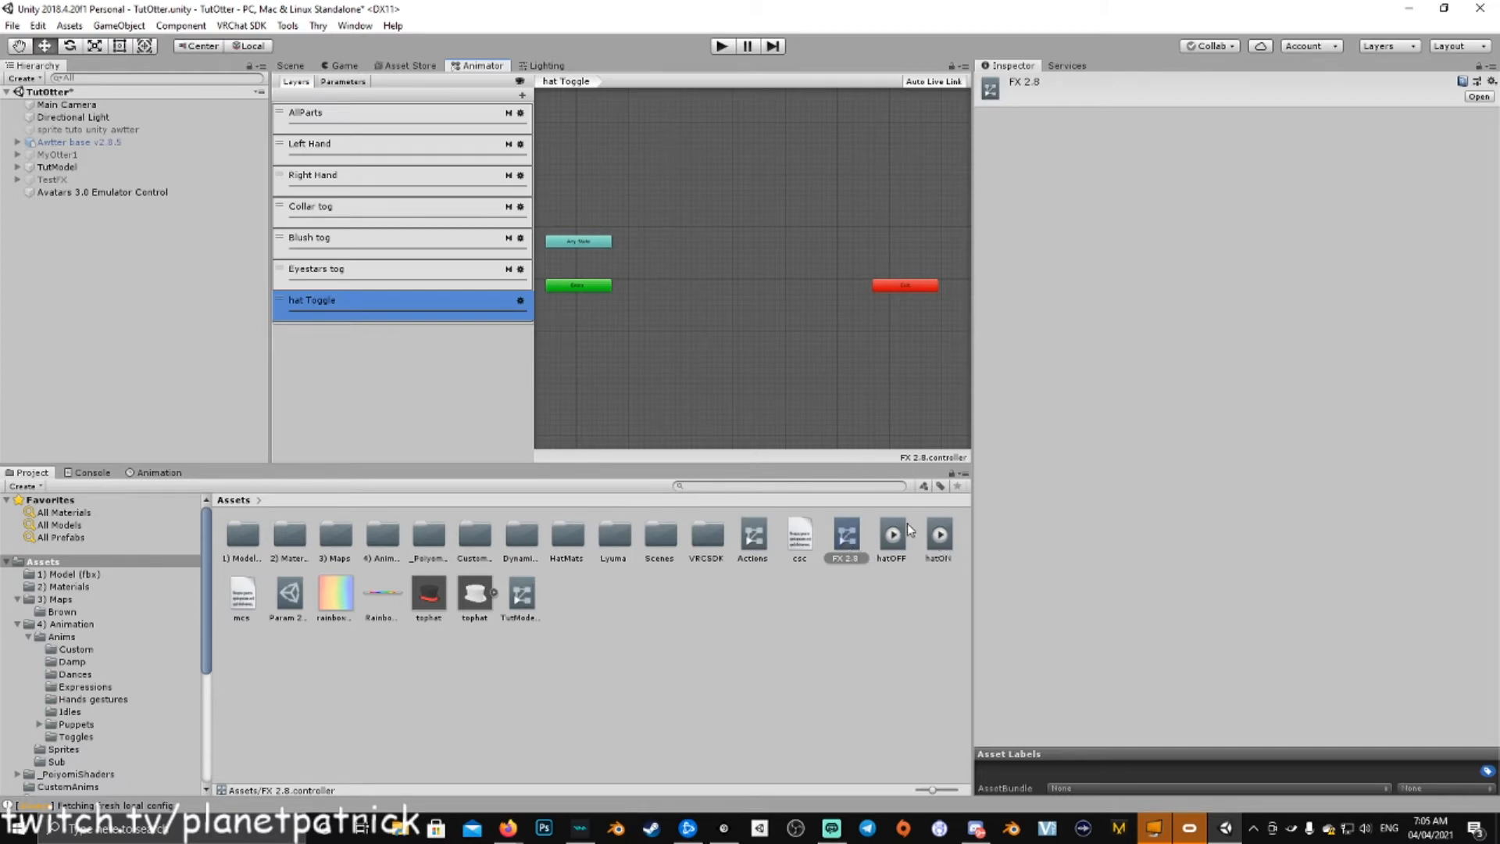
Step: Place hatOFF and hatON states in the layer and select the hatOFF-to-hatON transition
{"action": "left_click", "coordinate": [891, 533]}
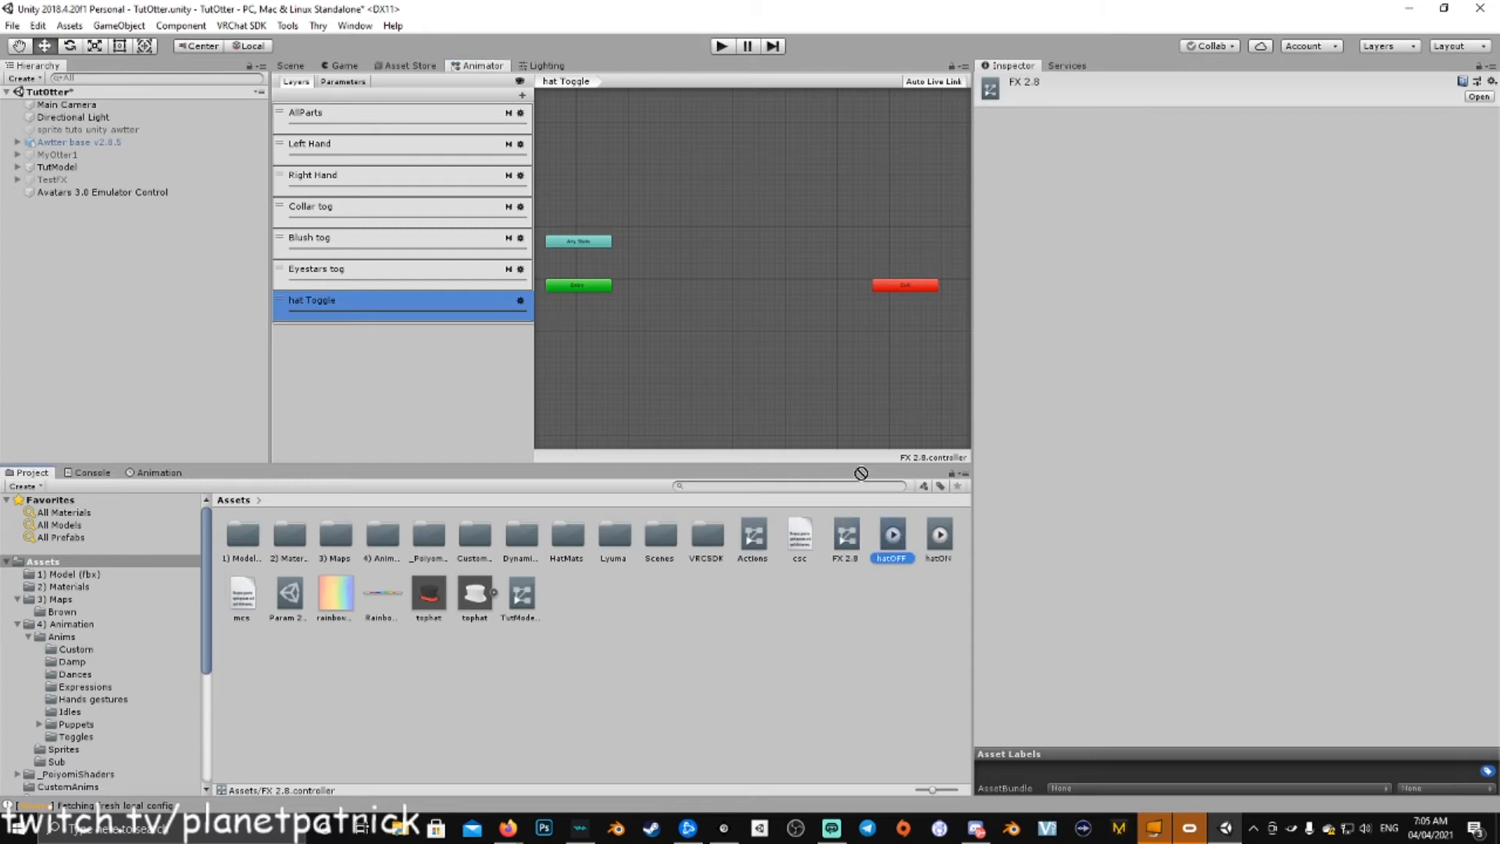
{"action": "left_click", "coordinate": [938, 533]}
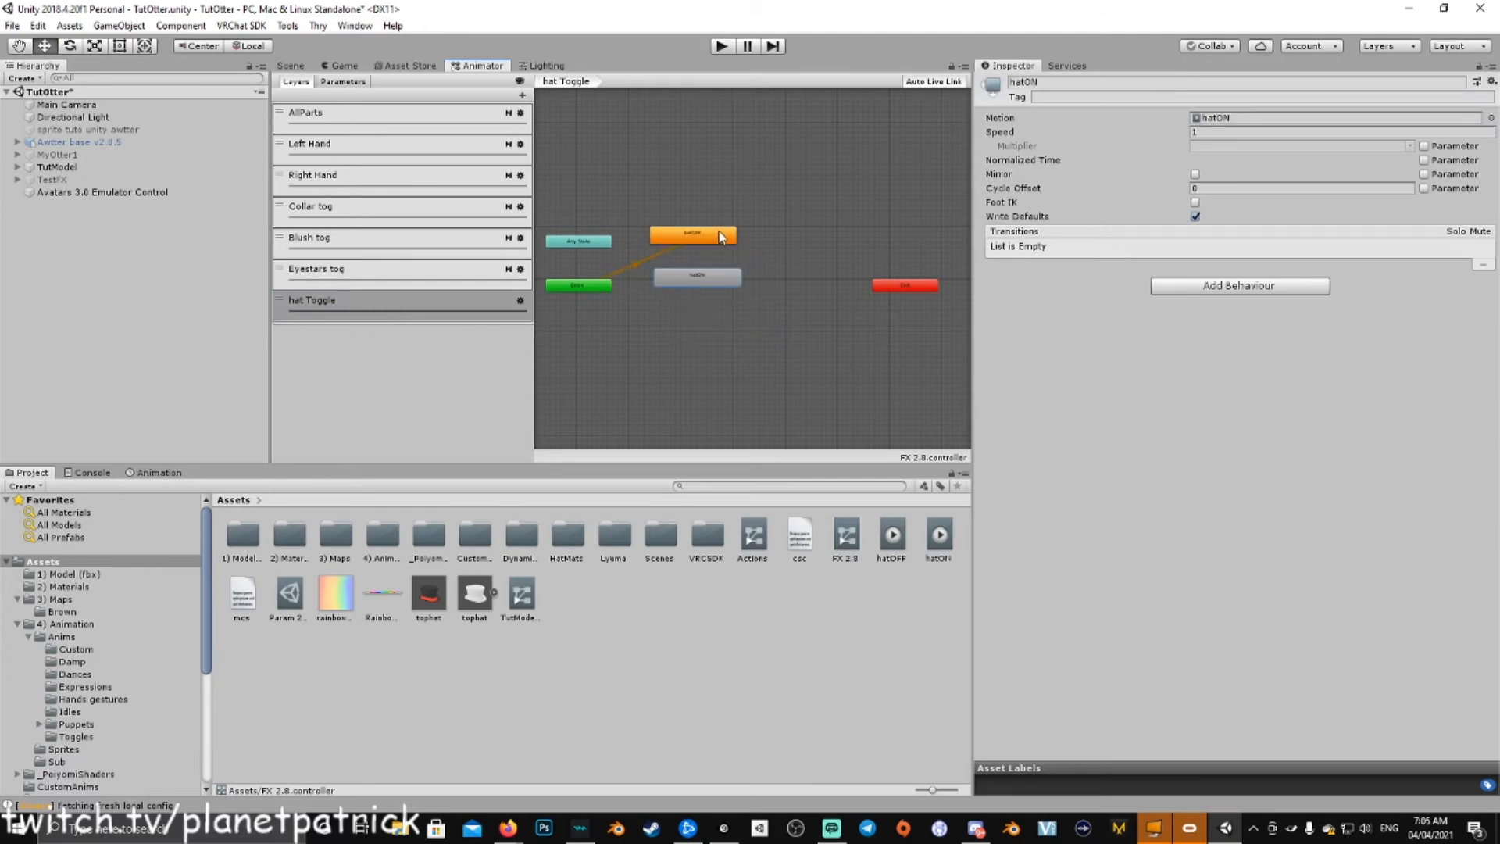
{"action": "left_click", "coordinate": [696, 276]}
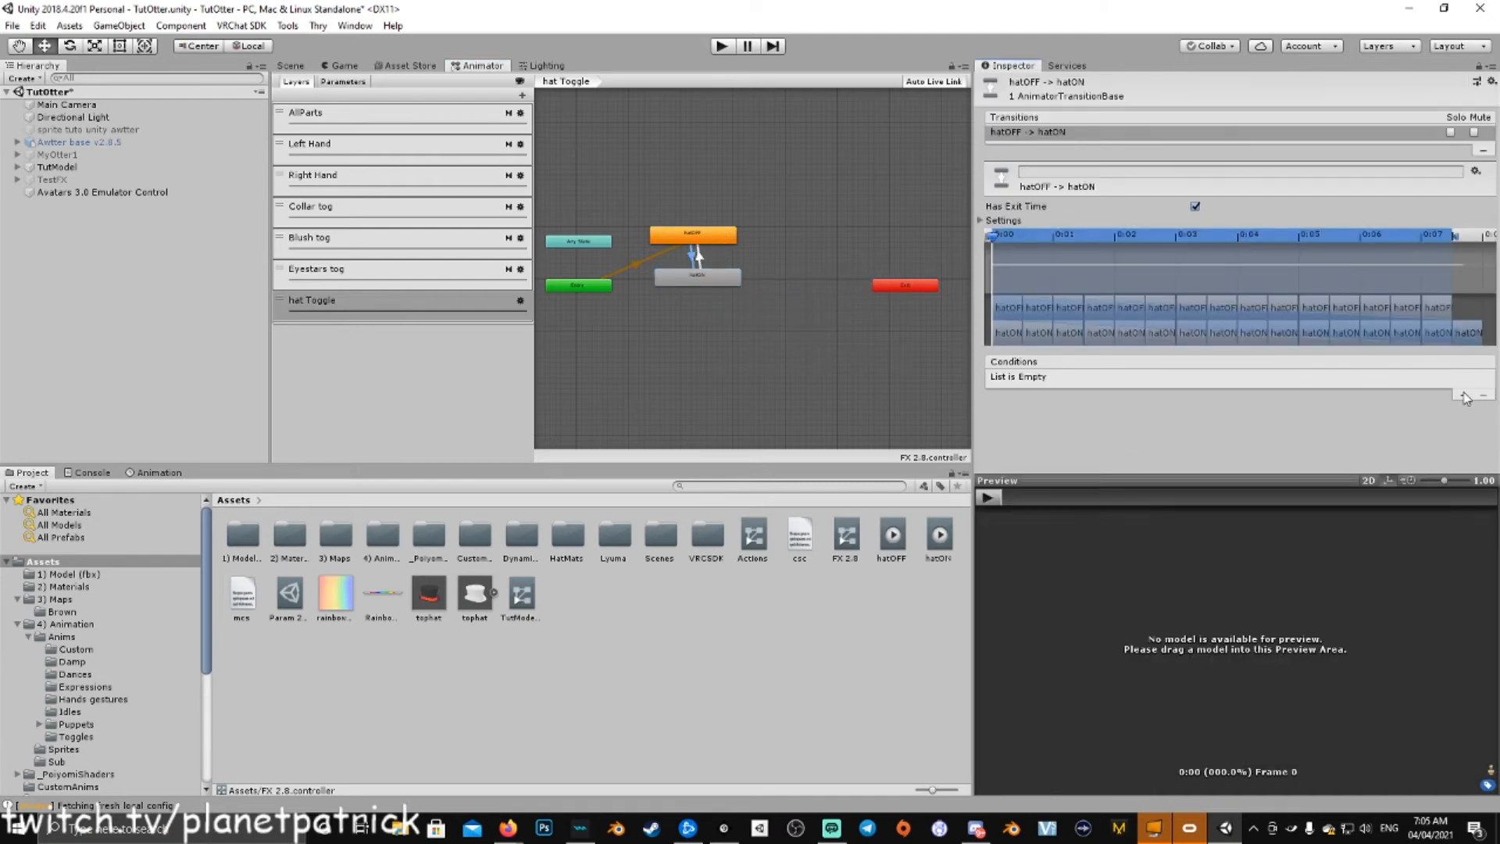
Step: Condition both transitions on the Hat parameter (Equals, then NotEqual 1)
{"action": "left_click", "coordinate": [1461, 393]}
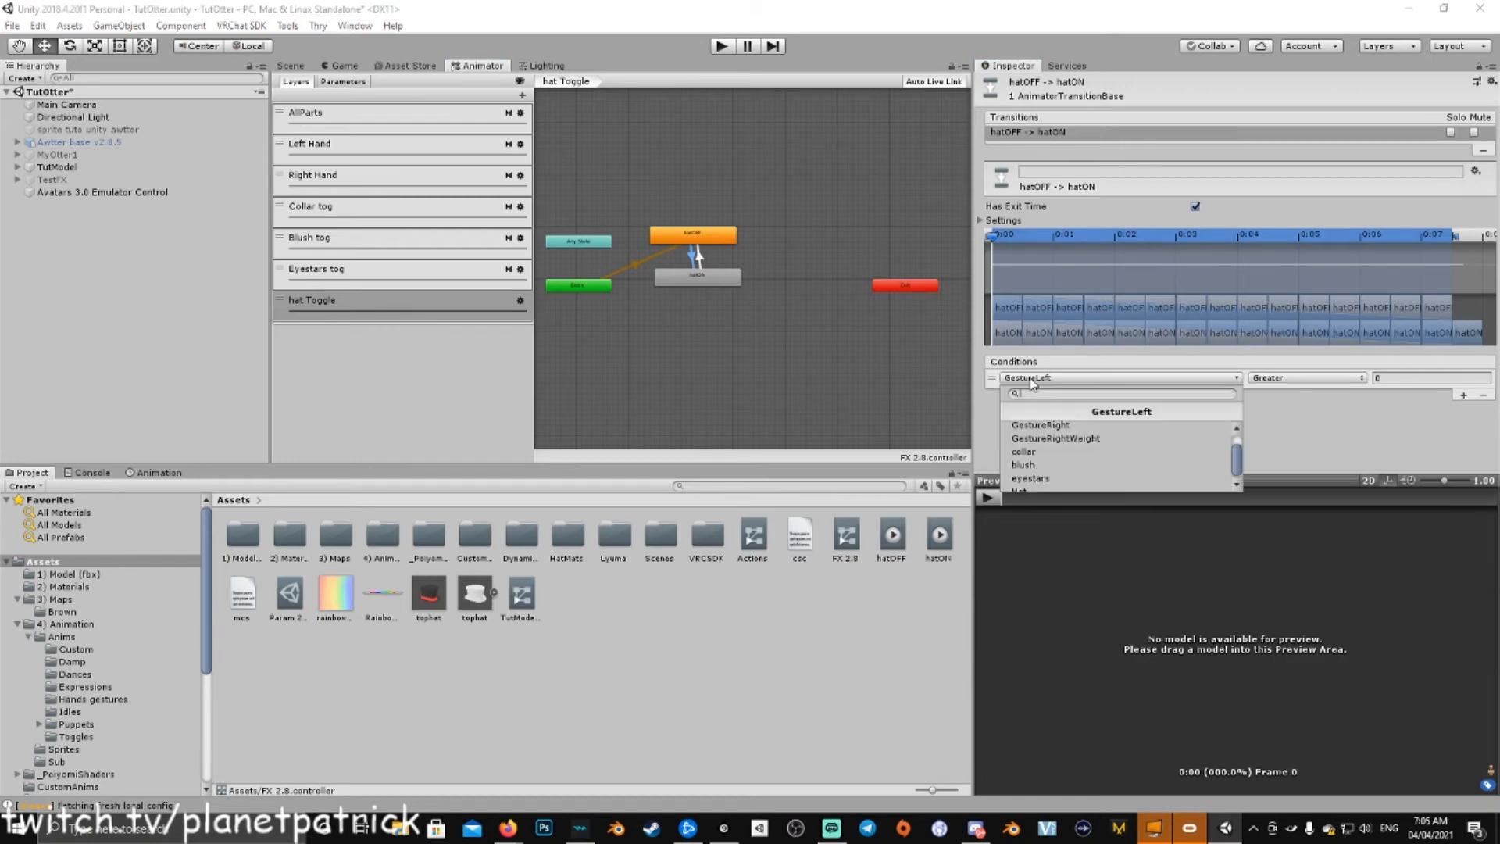
{"action": "left_click", "coordinate": [1024, 491]}
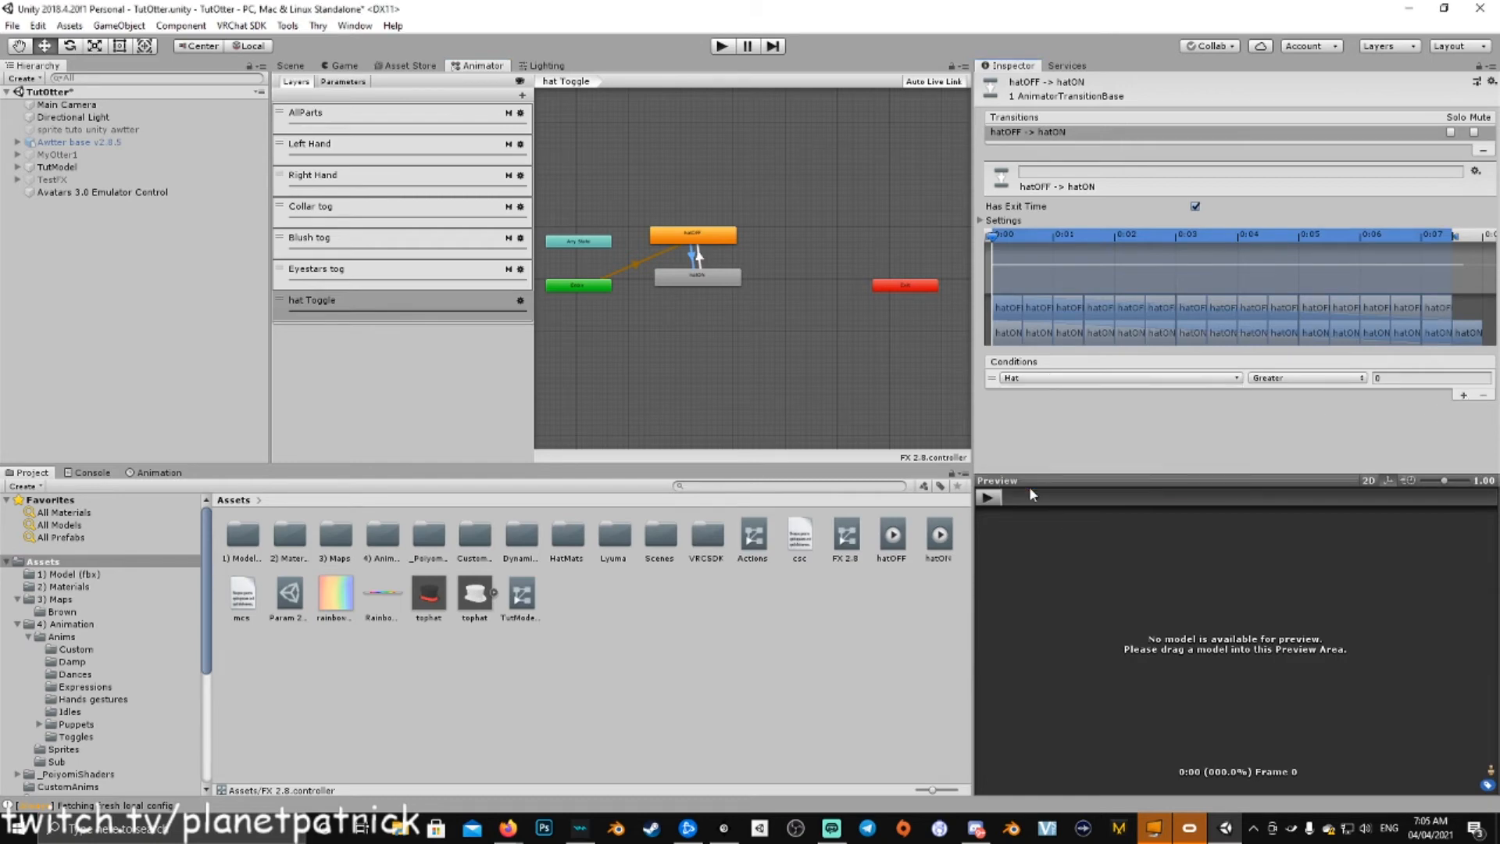
{"action": "left_click", "coordinate": [1304, 377]}
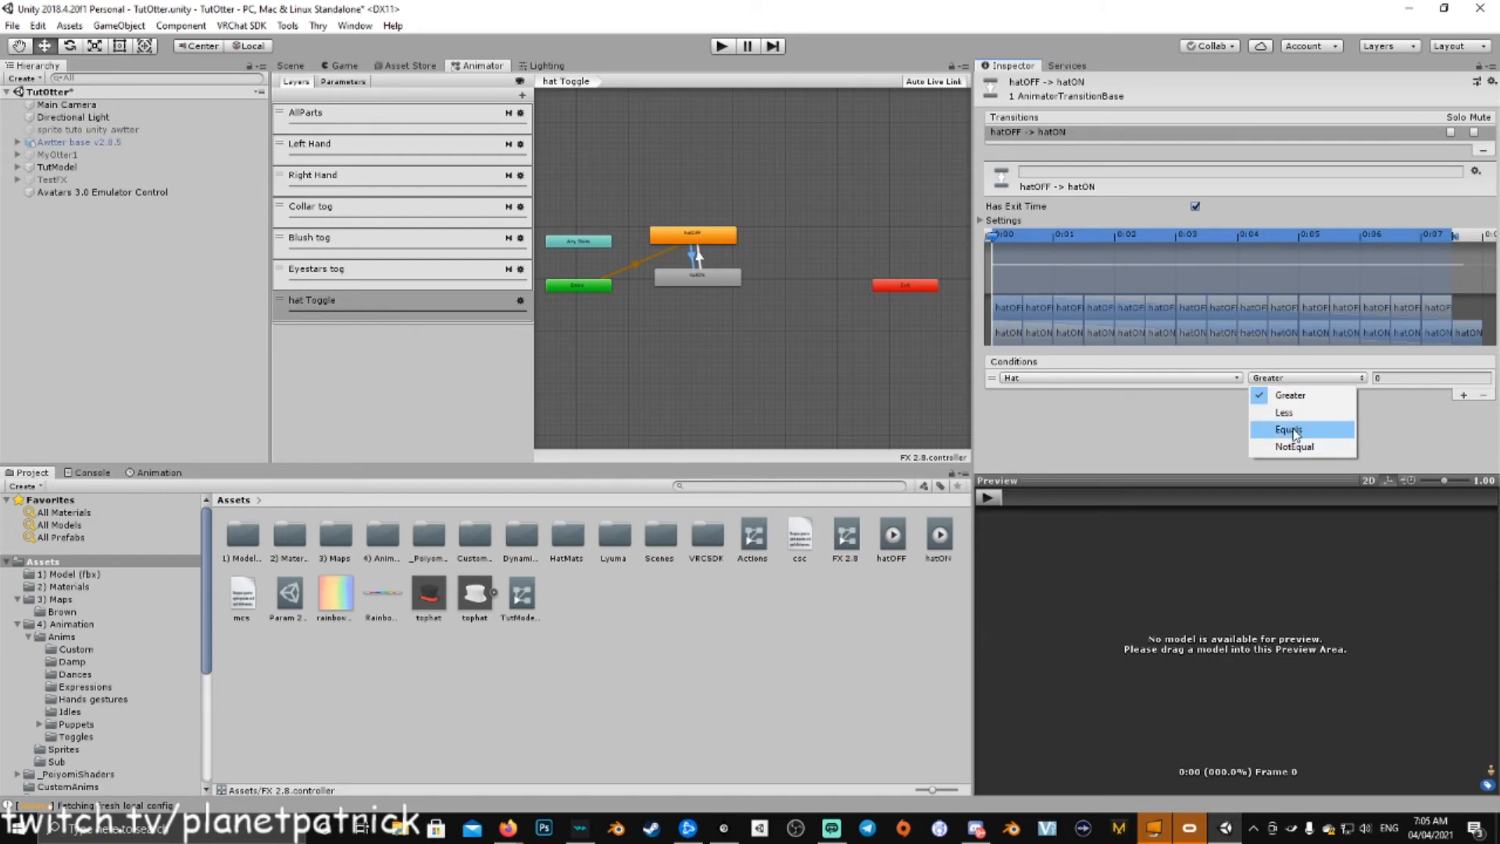
{"action": "left_click", "coordinate": [1289, 429]}
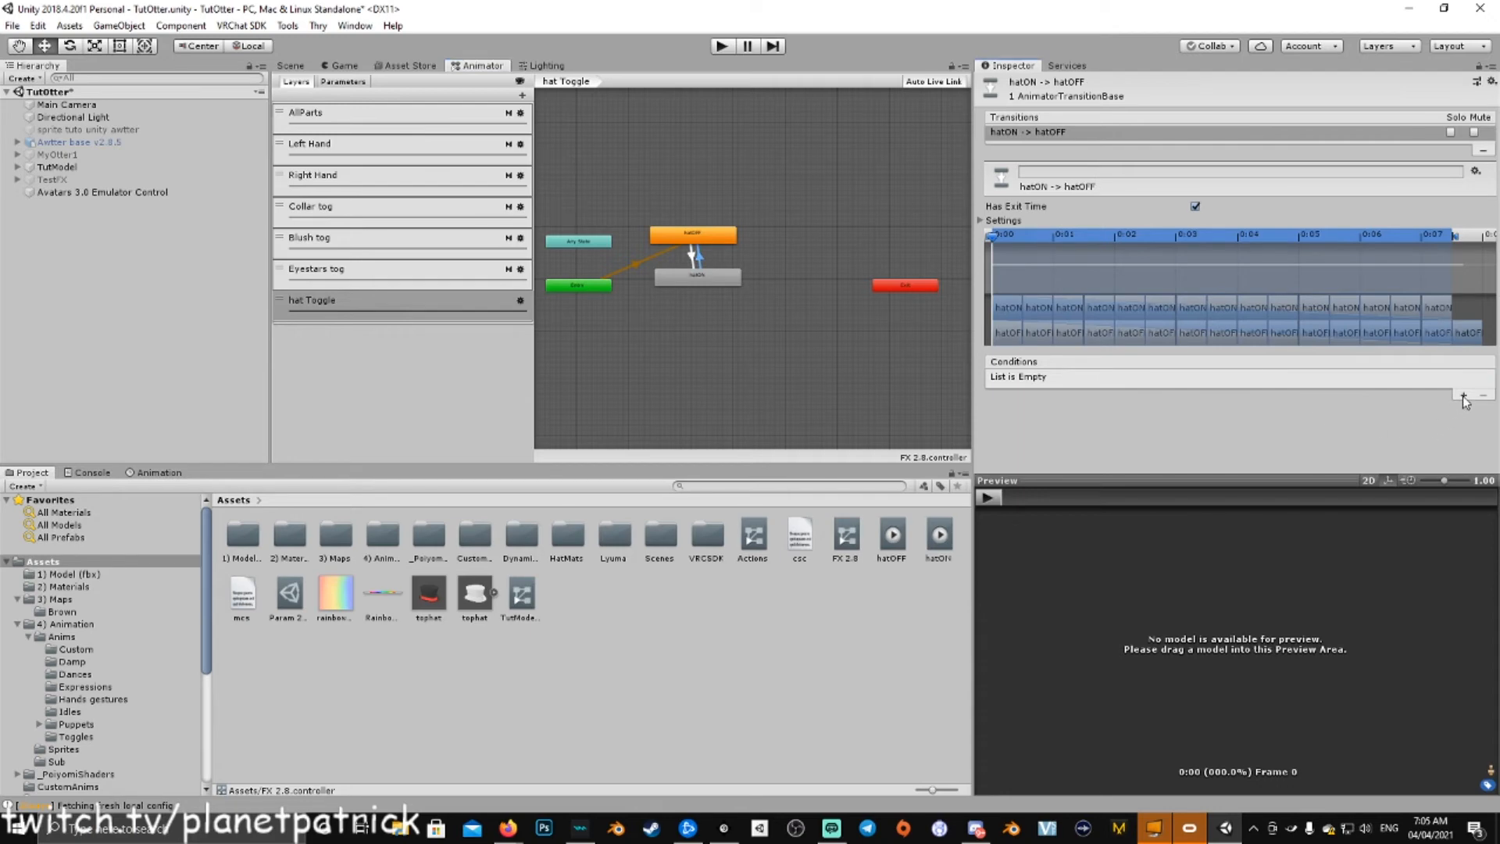
{"action": "left_click", "coordinate": [1463, 396]}
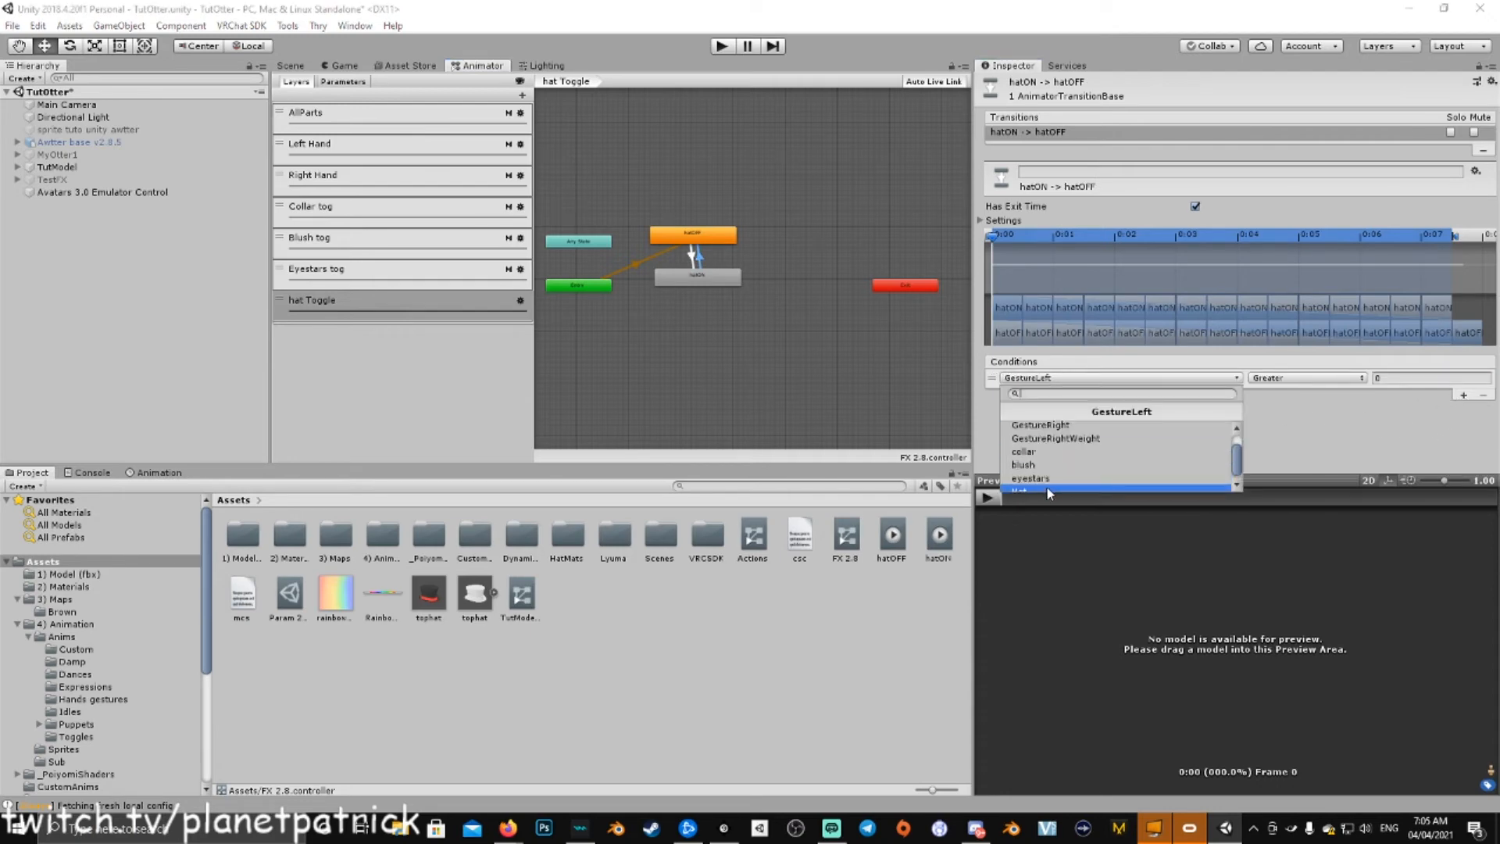
{"action": "left_click", "coordinate": [1049, 491]}
{"action": "type", "text": "1"}
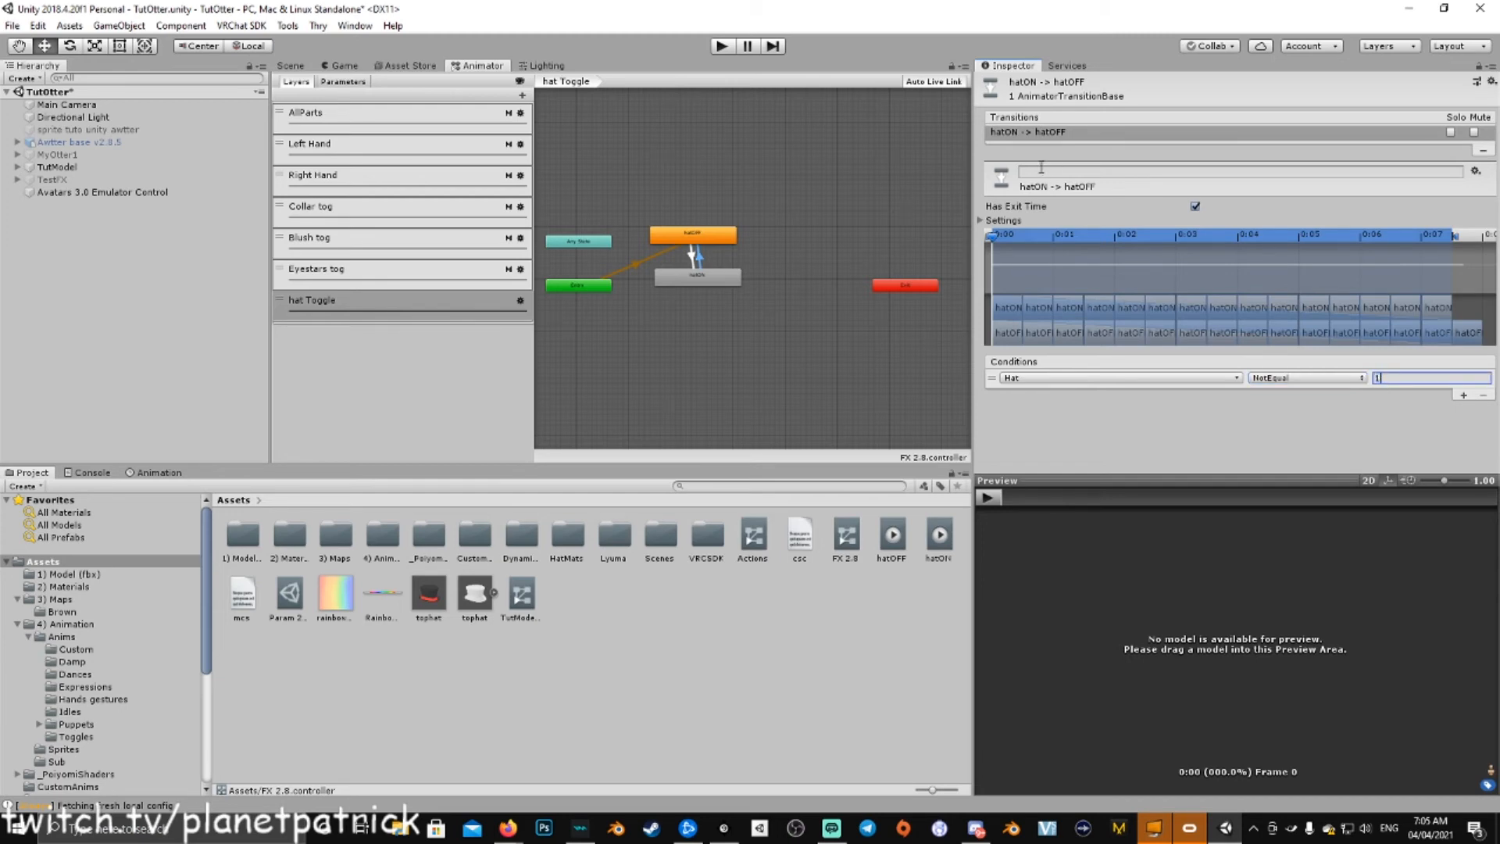
Step: Select TutModel and open its Menu 2.8 expression menu asset from the Avatar Descriptor
{"action": "left_click", "coordinate": [290, 64]}
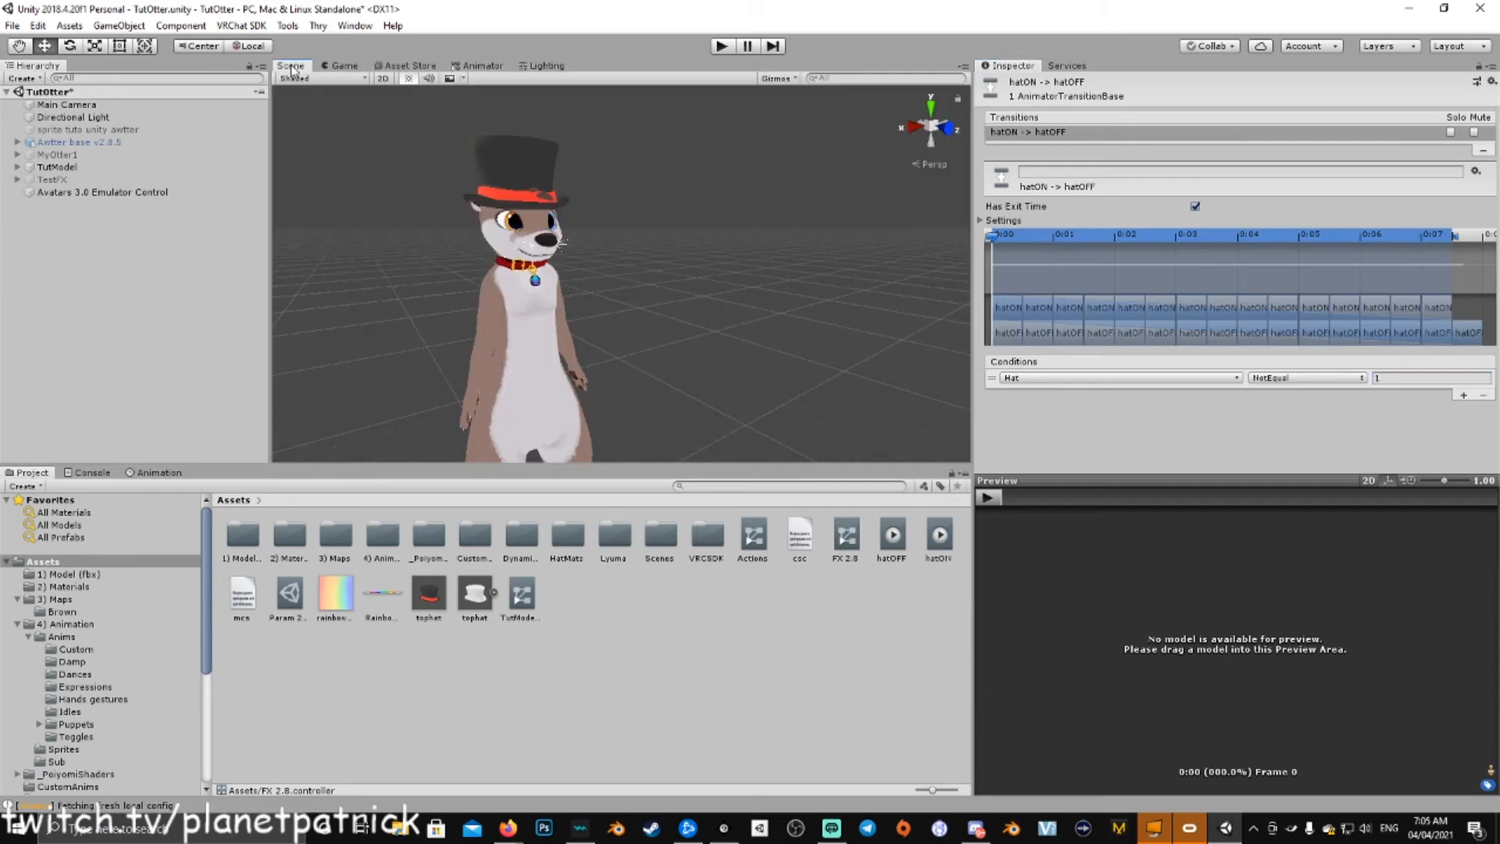
{"action": "left_click", "coordinate": [56, 166]}
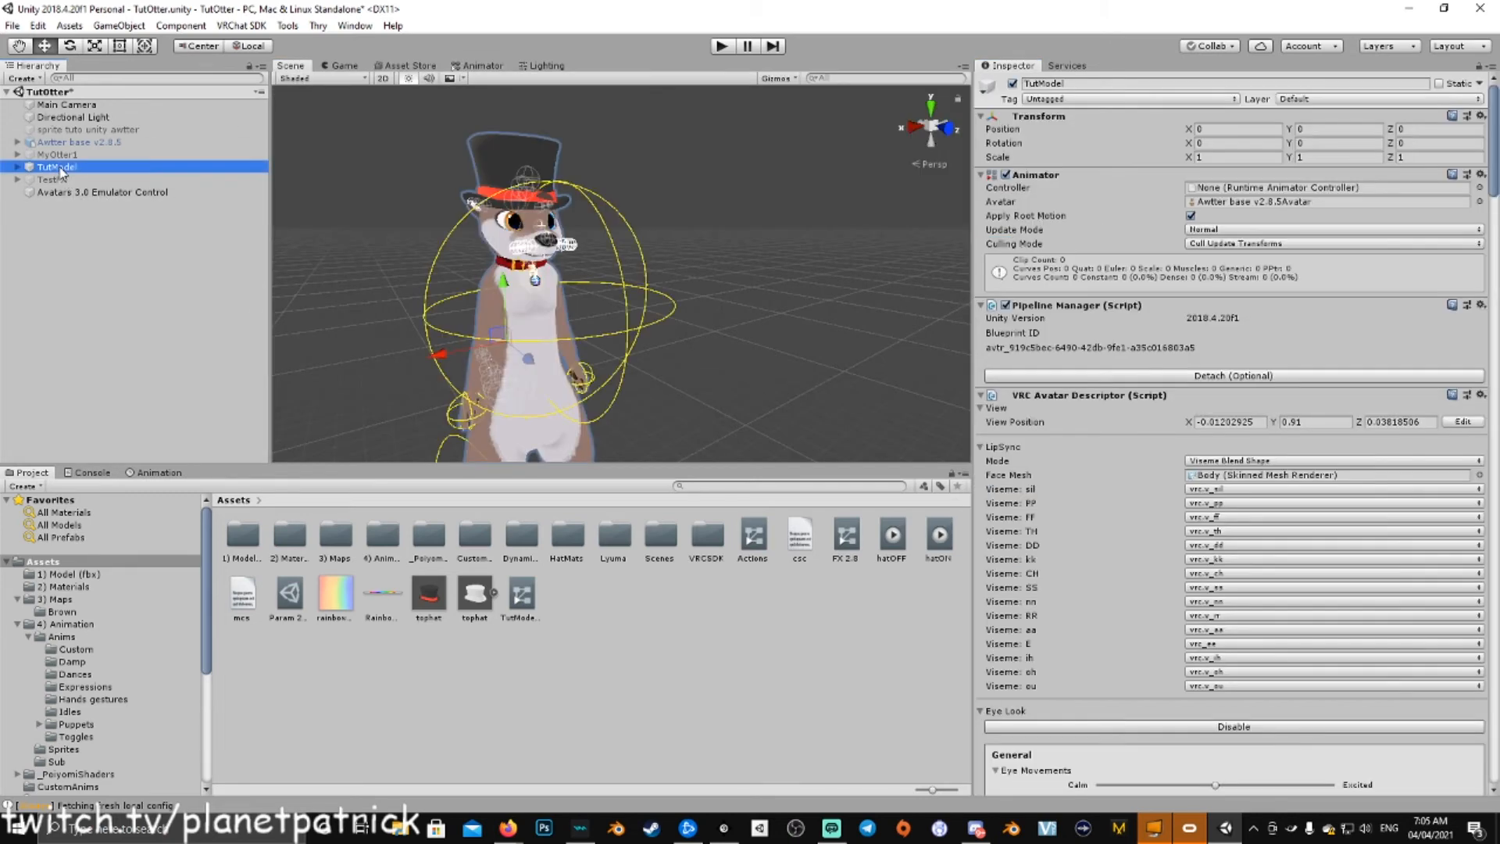
{"action": "scroll", "scroll_direction": "down", "scroll_amount": 3}
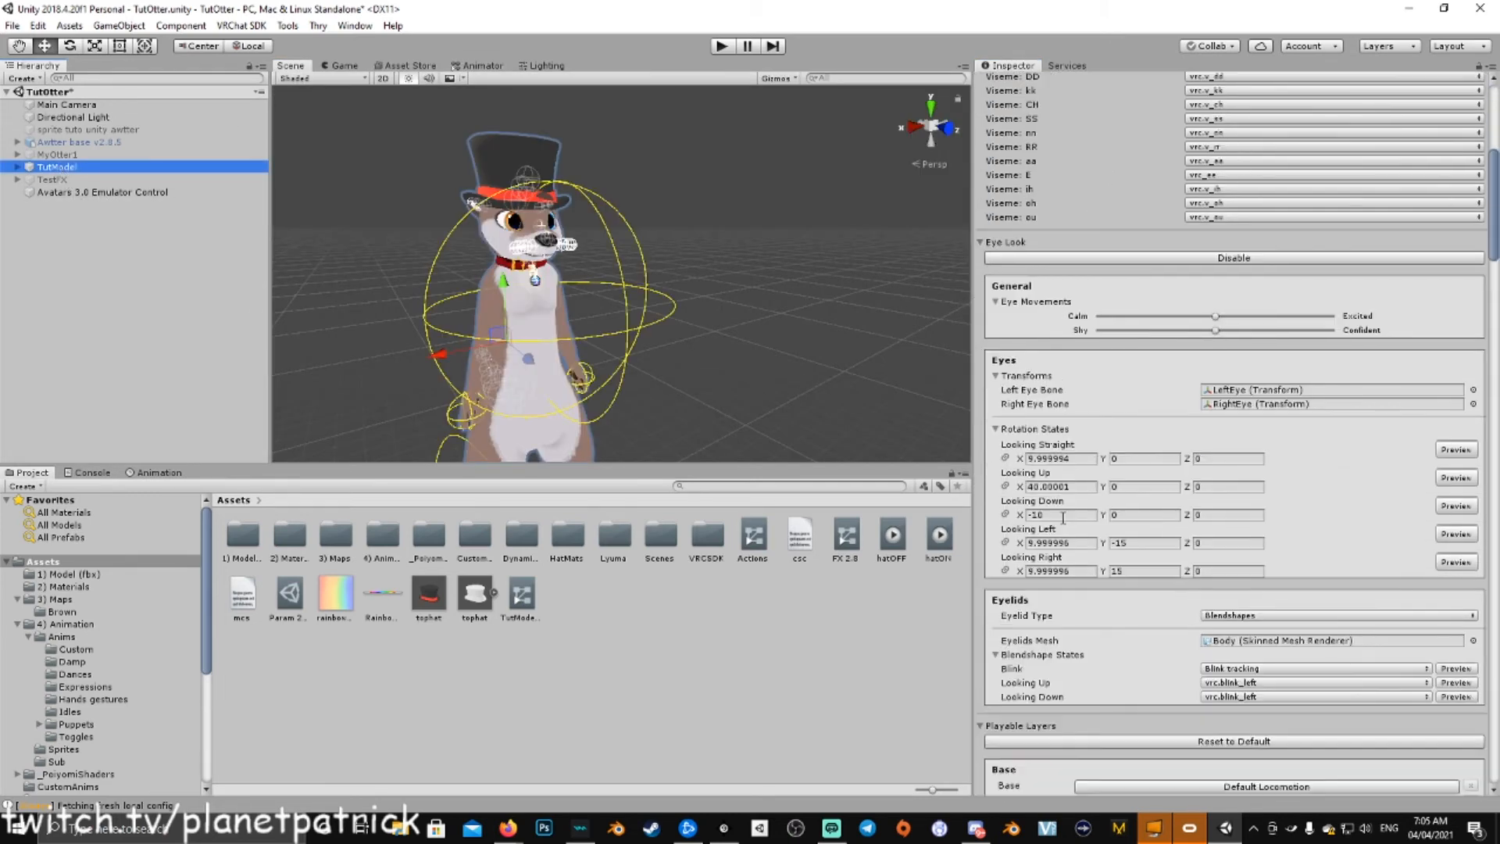
{"action": "scroll", "scroll_direction": "down", "scroll_amount": 3}
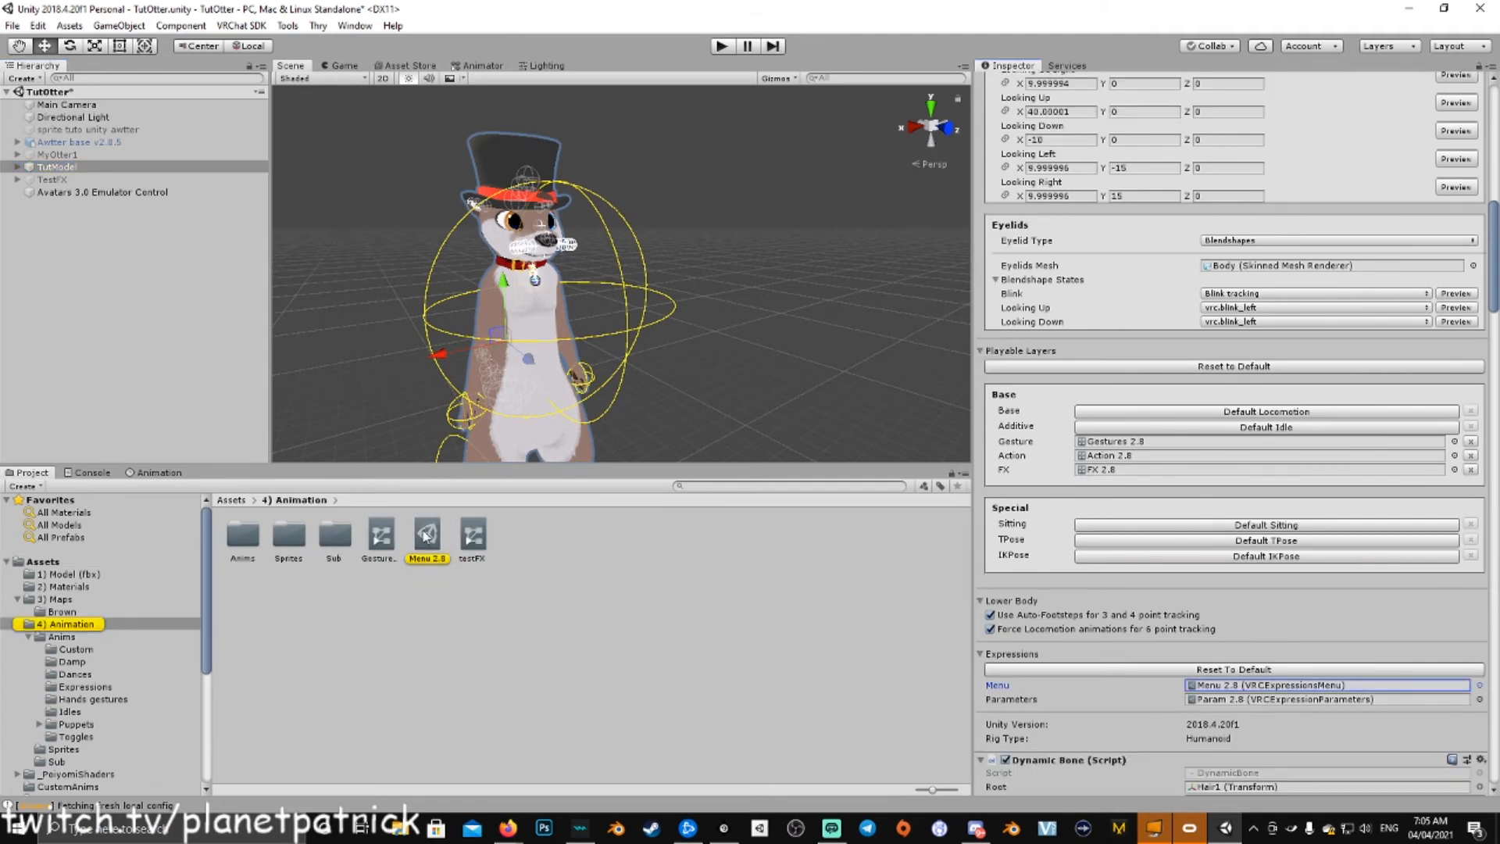
{"action": "left_click", "coordinate": [426, 533]}
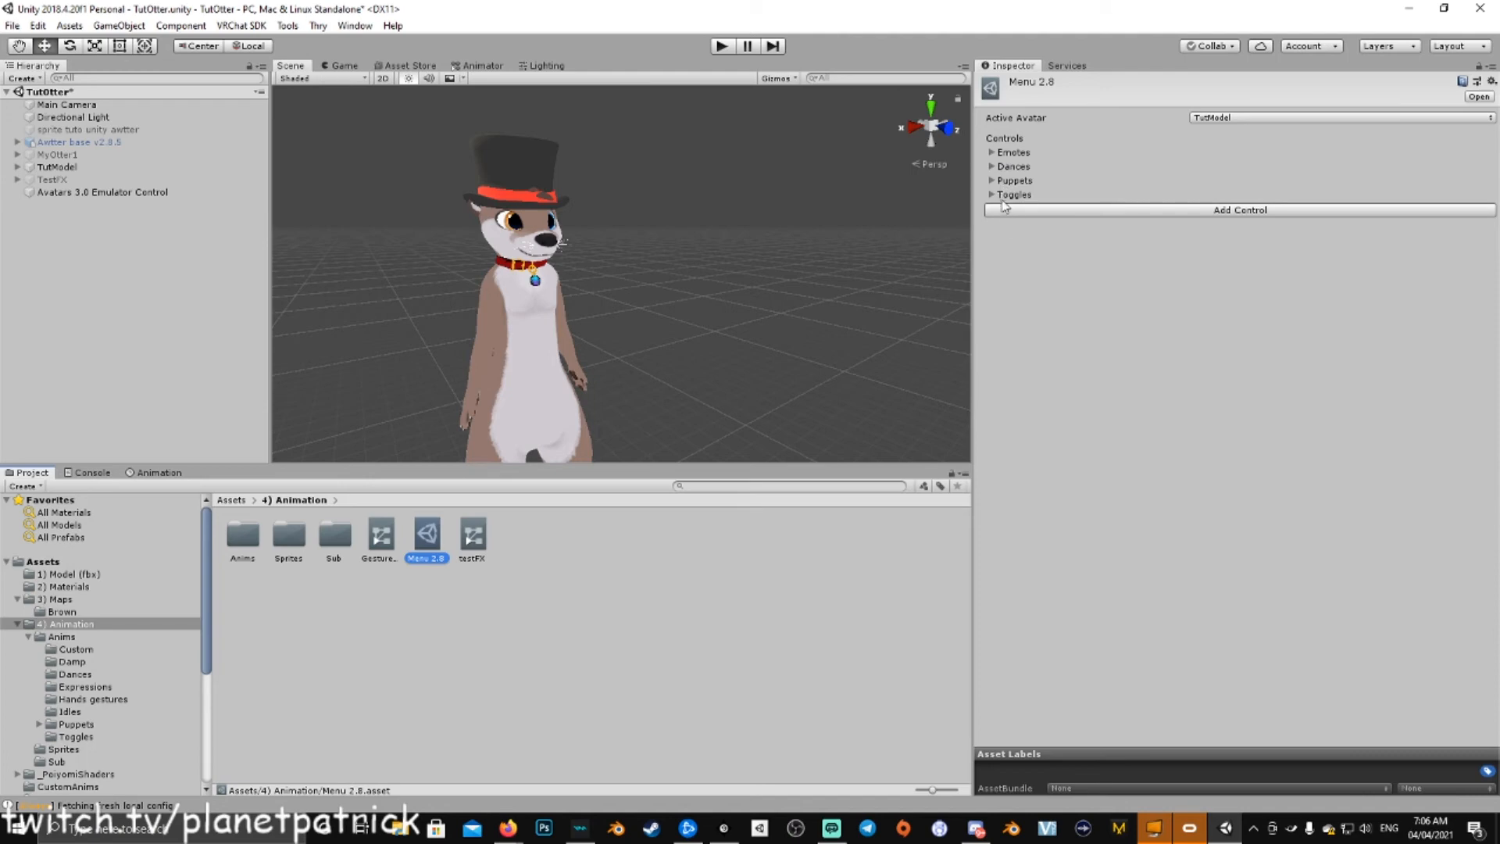
Step: Add a new control named Hat Toggle to the Sub toggle menu
{"action": "left_click", "coordinate": [993, 194]}
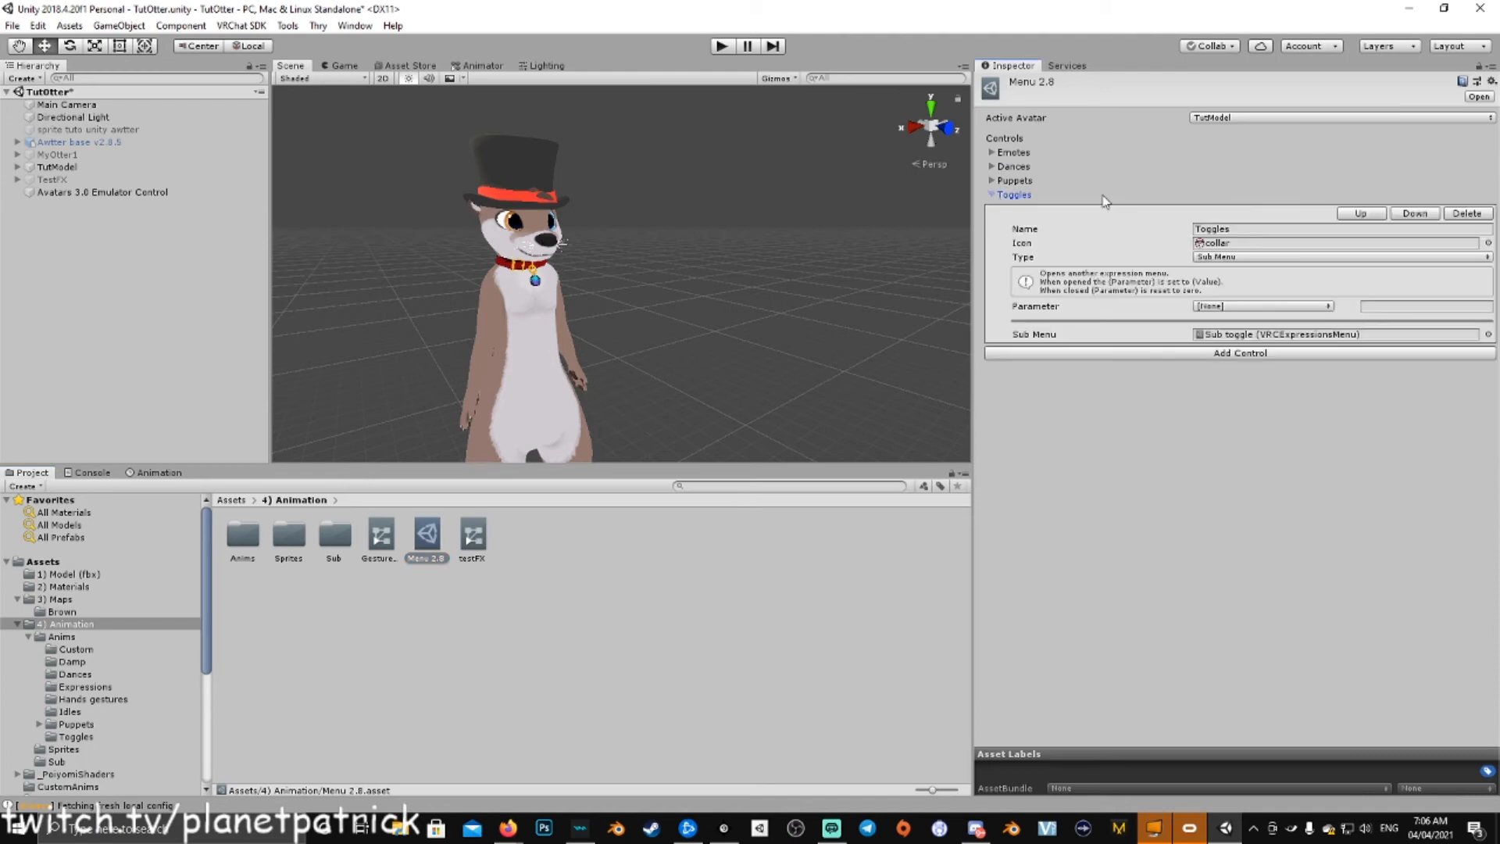
{"action": "mouse_move", "coordinate": [1256, 344]}
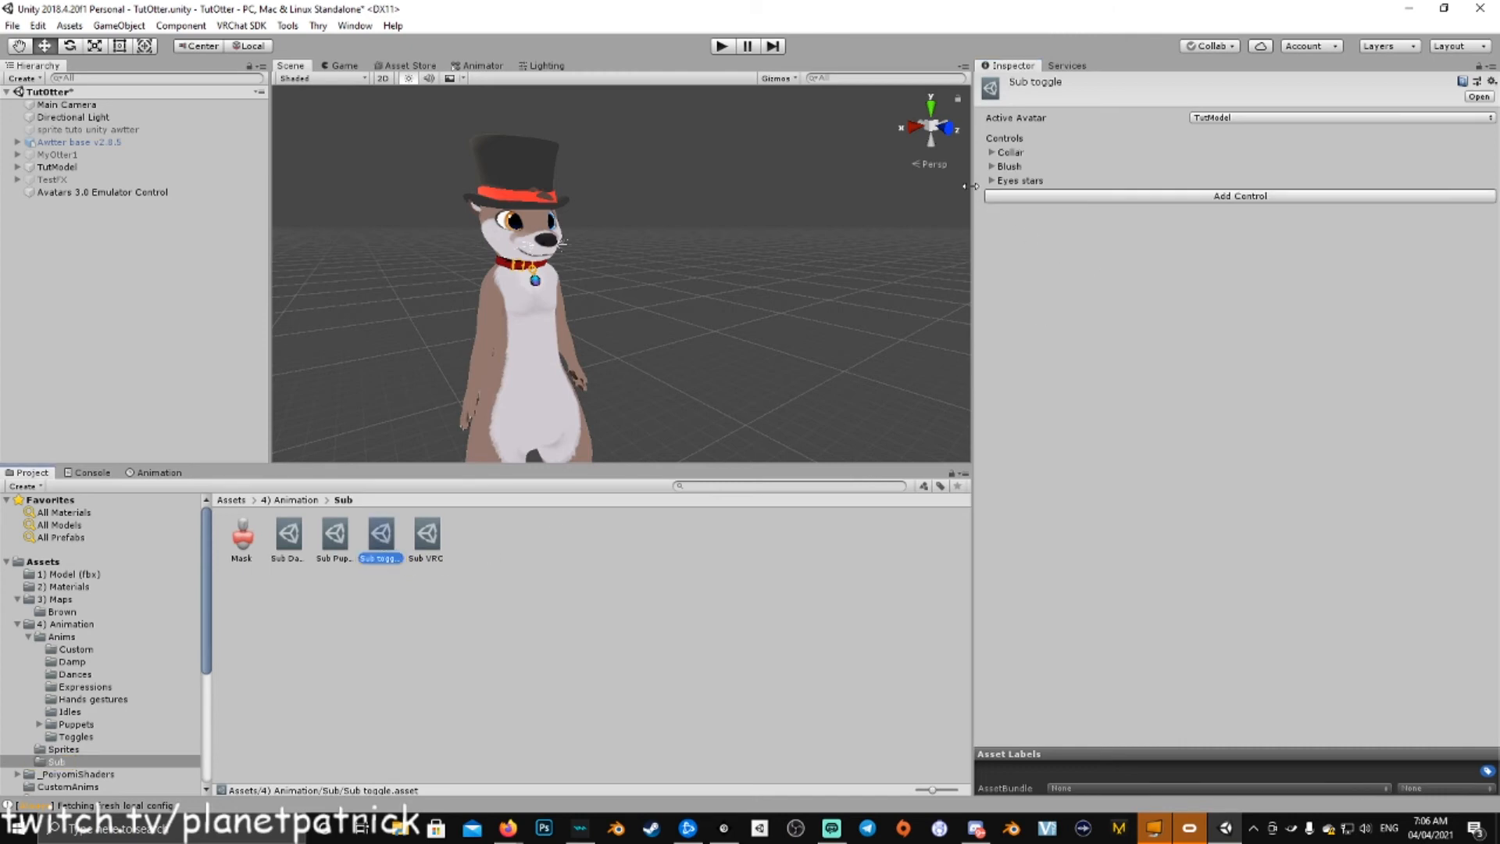
{"action": "left_click", "coordinate": [1239, 195]}
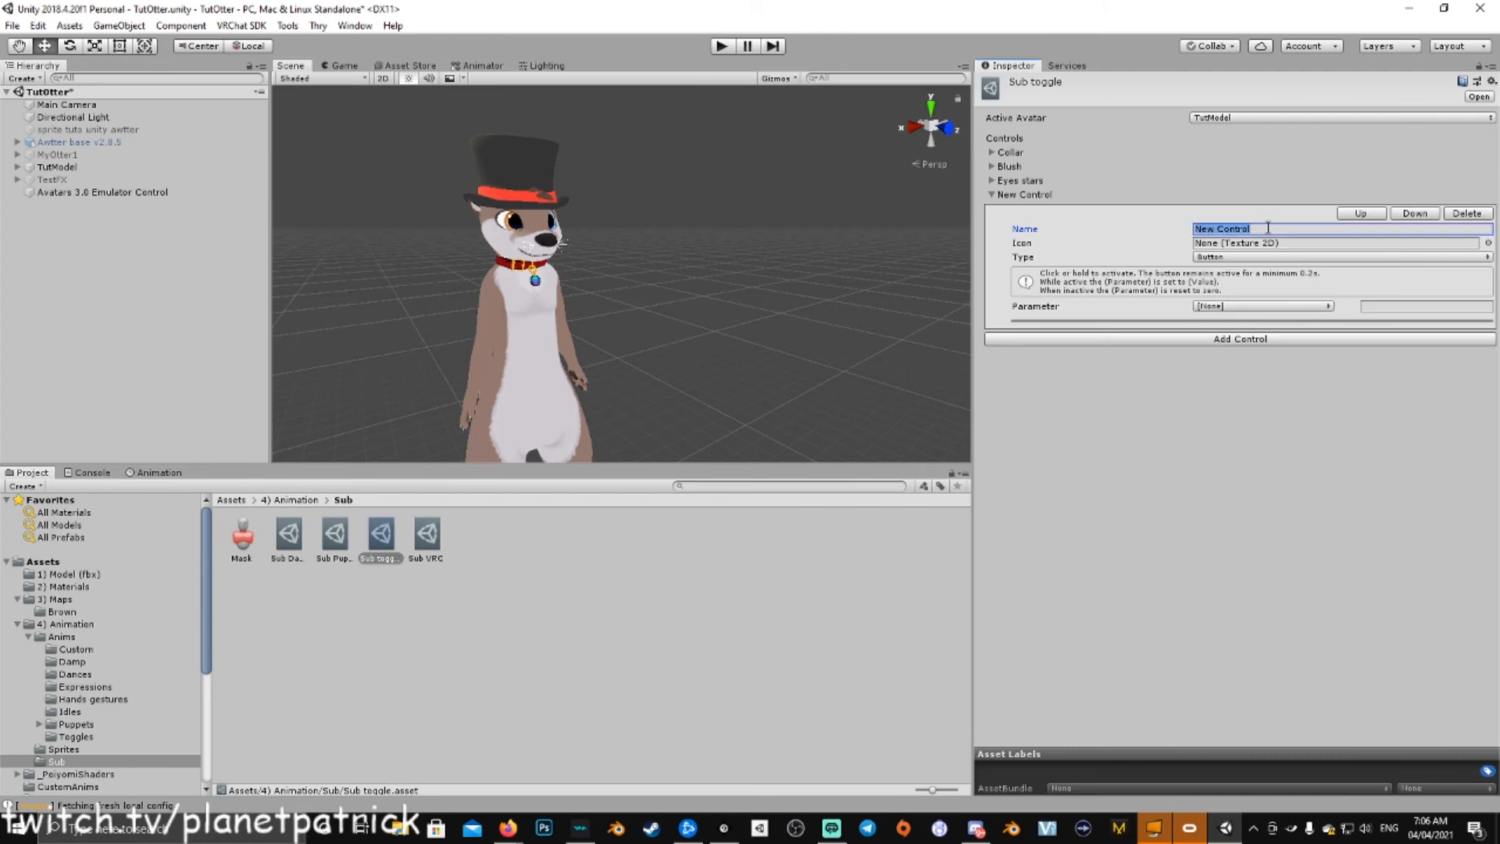
{"action": "type", "text": "Hat Toggle"}
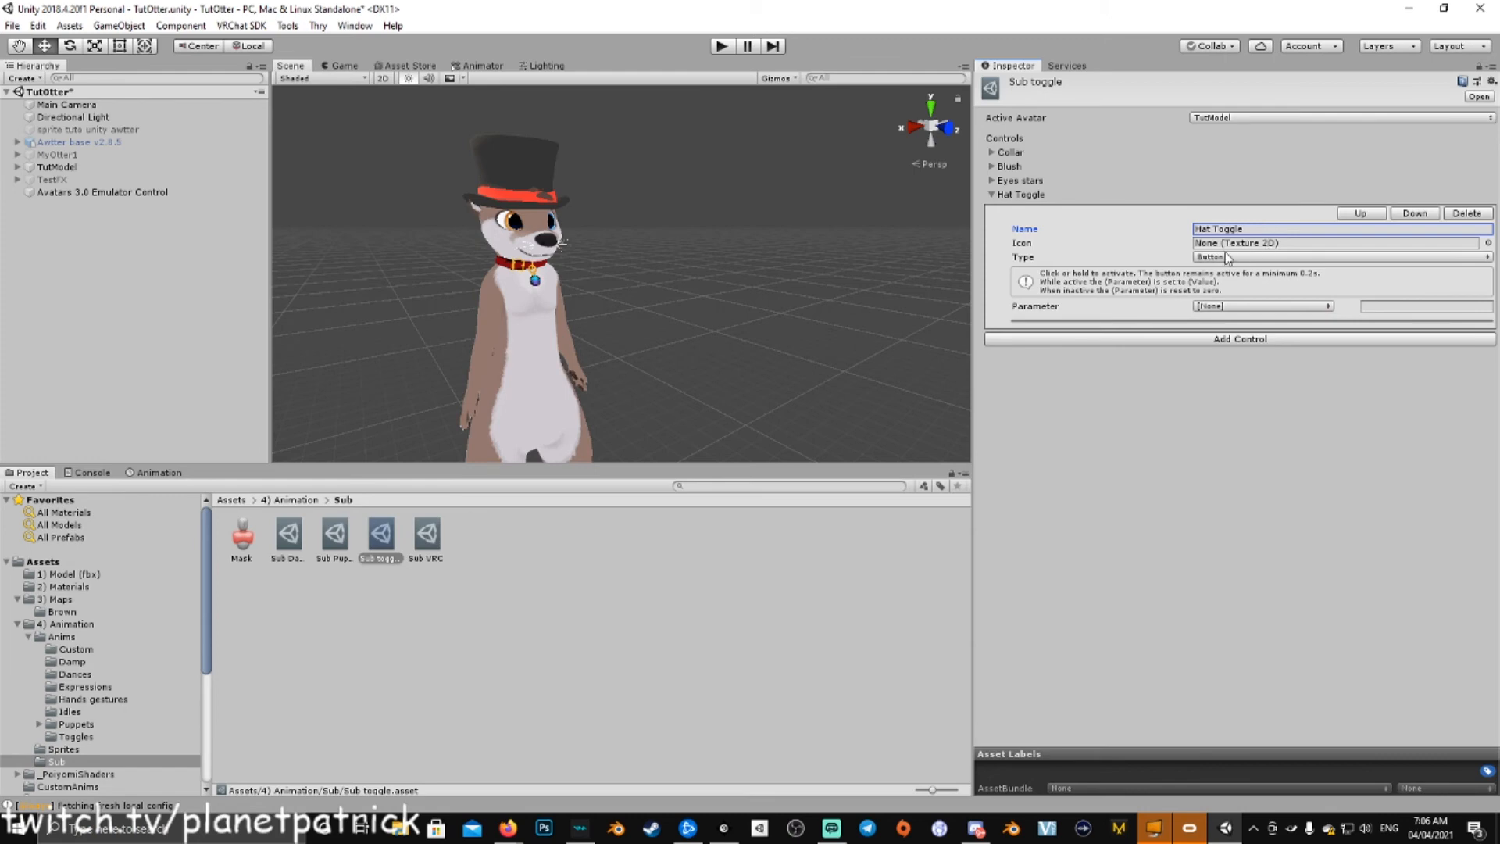
Step: Make Hat Toggle a Toggle-type control driven by the Hat parameter, then reselect TutModel
{"action": "left_click", "coordinate": [1338, 257]}
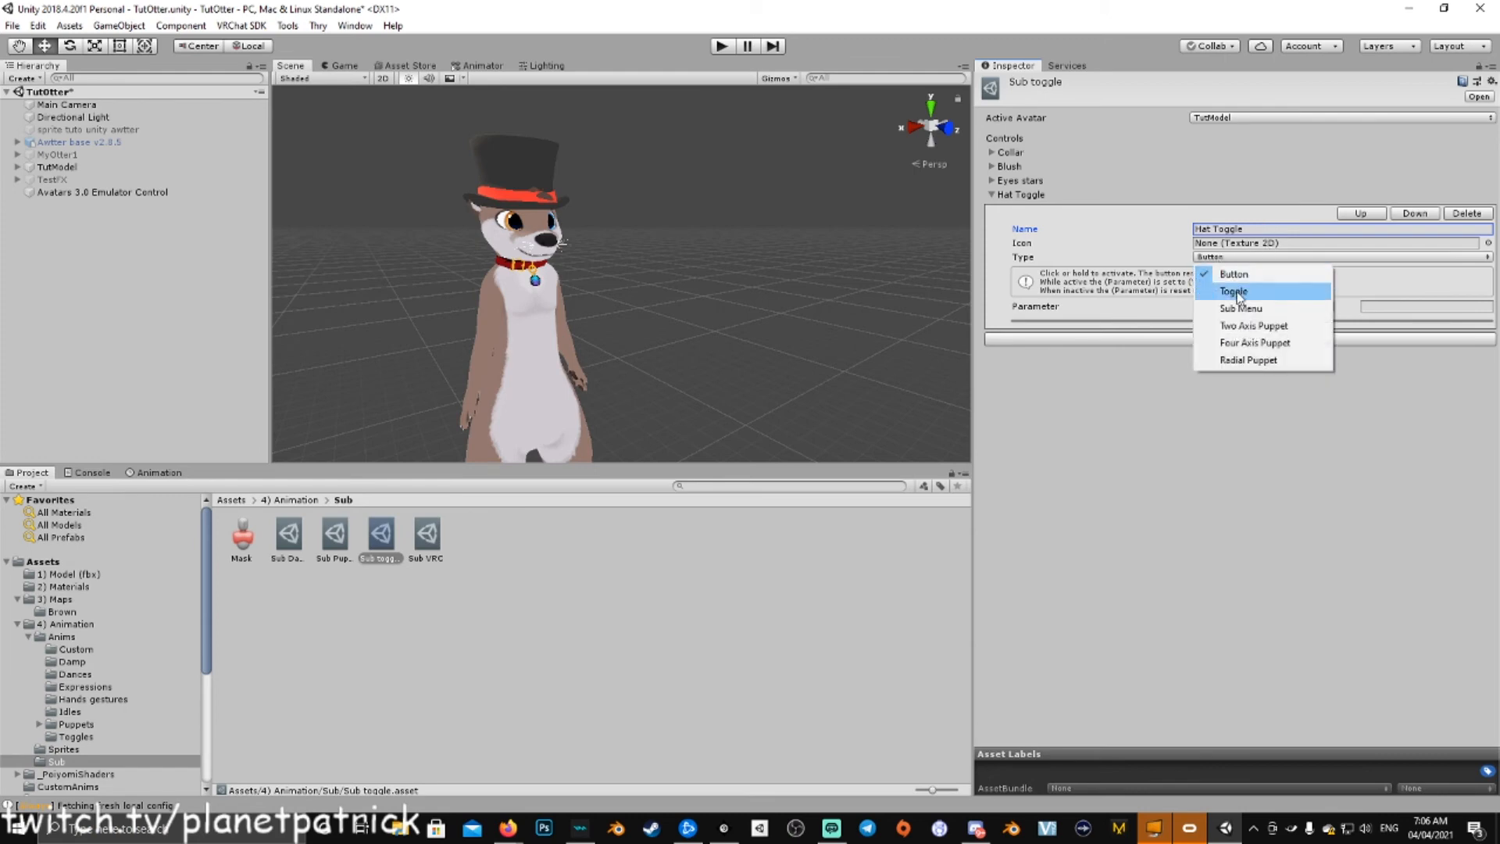
{"action": "left_click", "coordinate": [1234, 290]}
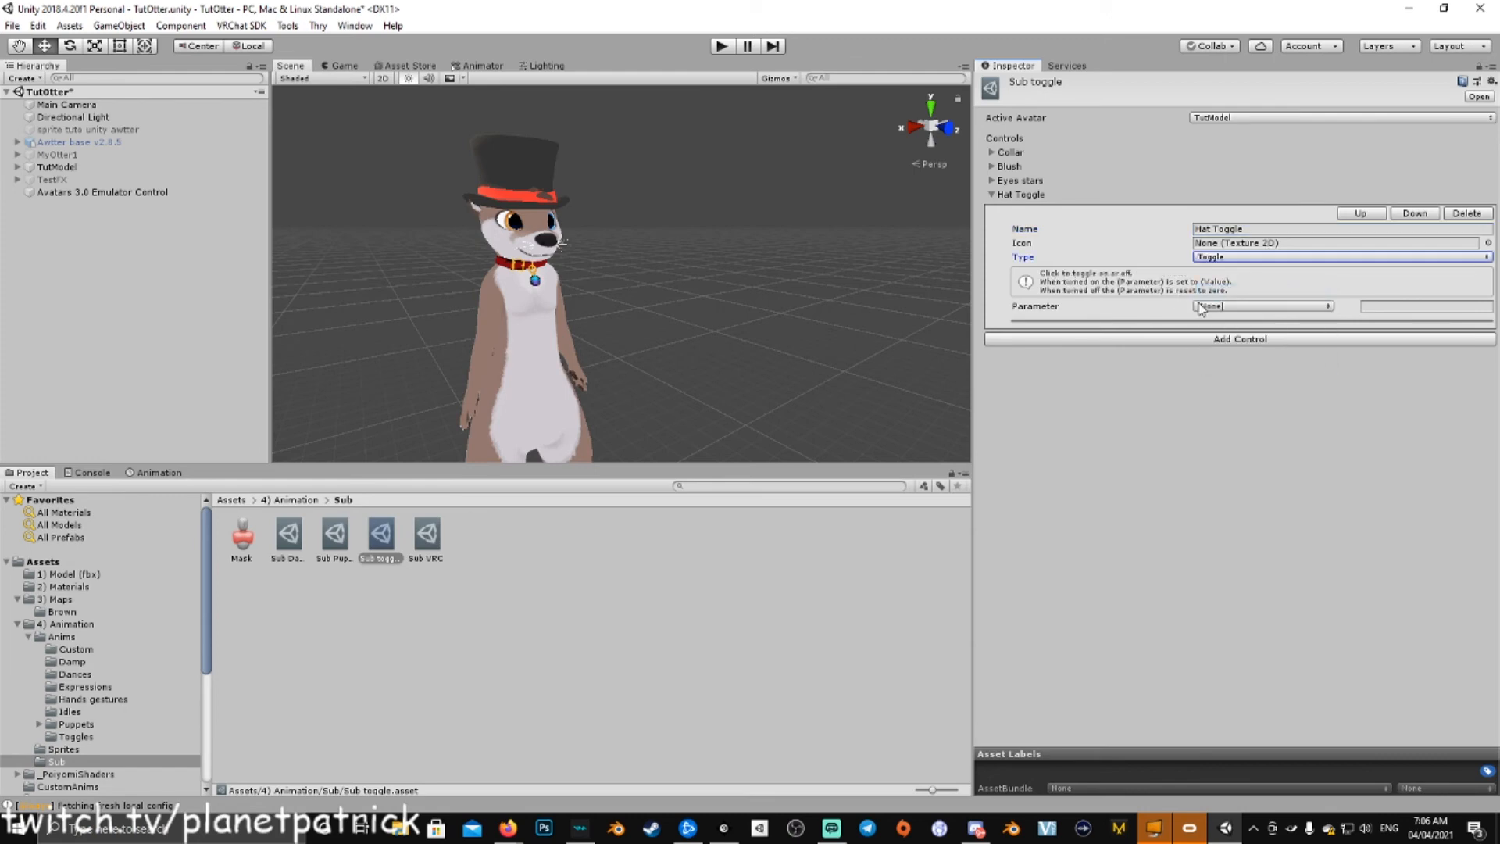
{"action": "left_click", "coordinate": [1261, 306]}
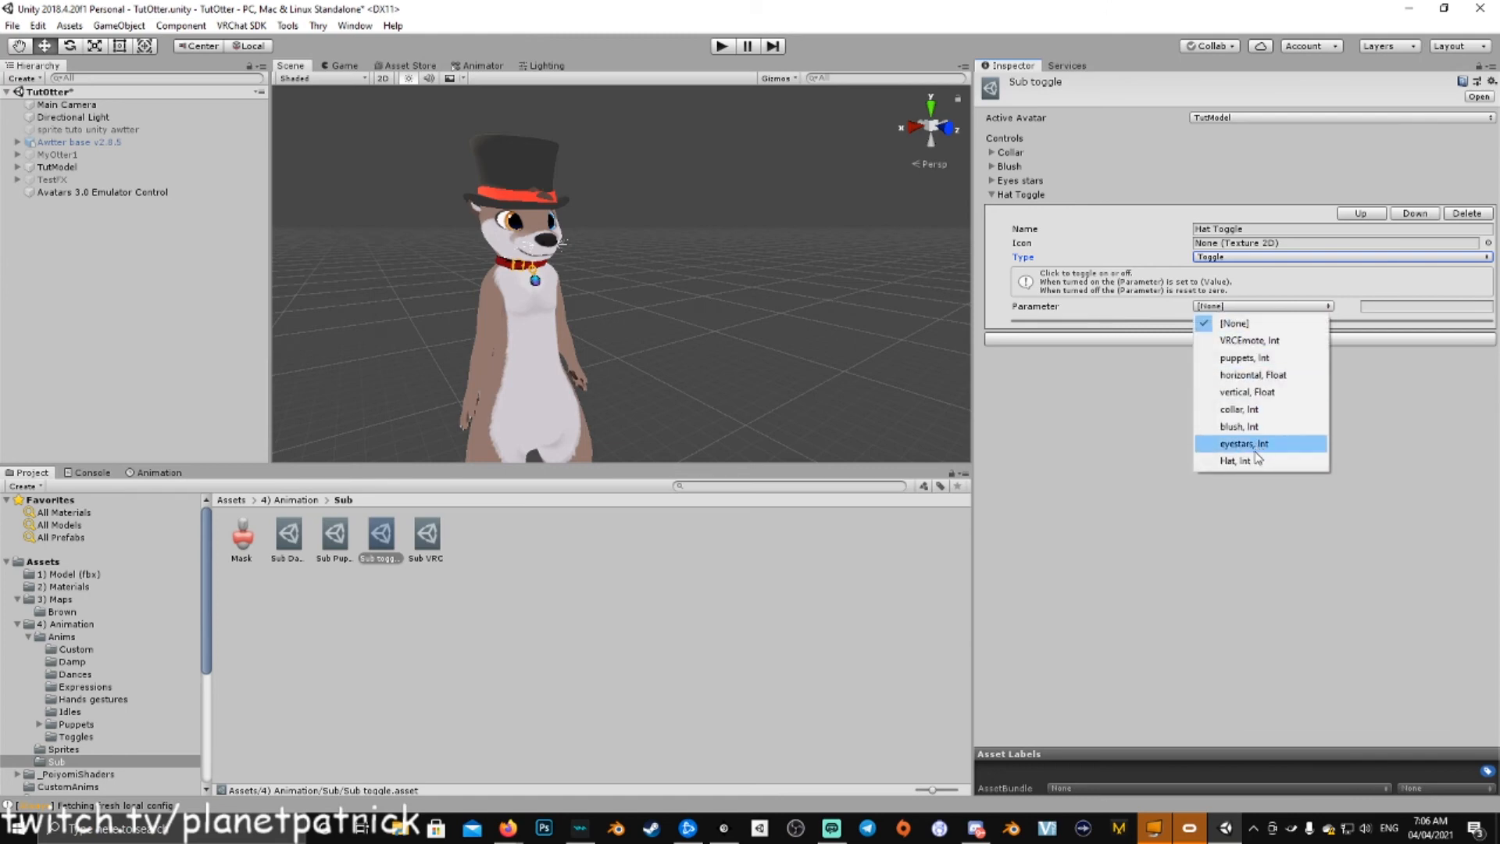
{"action": "left_click", "coordinate": [1239, 460]}
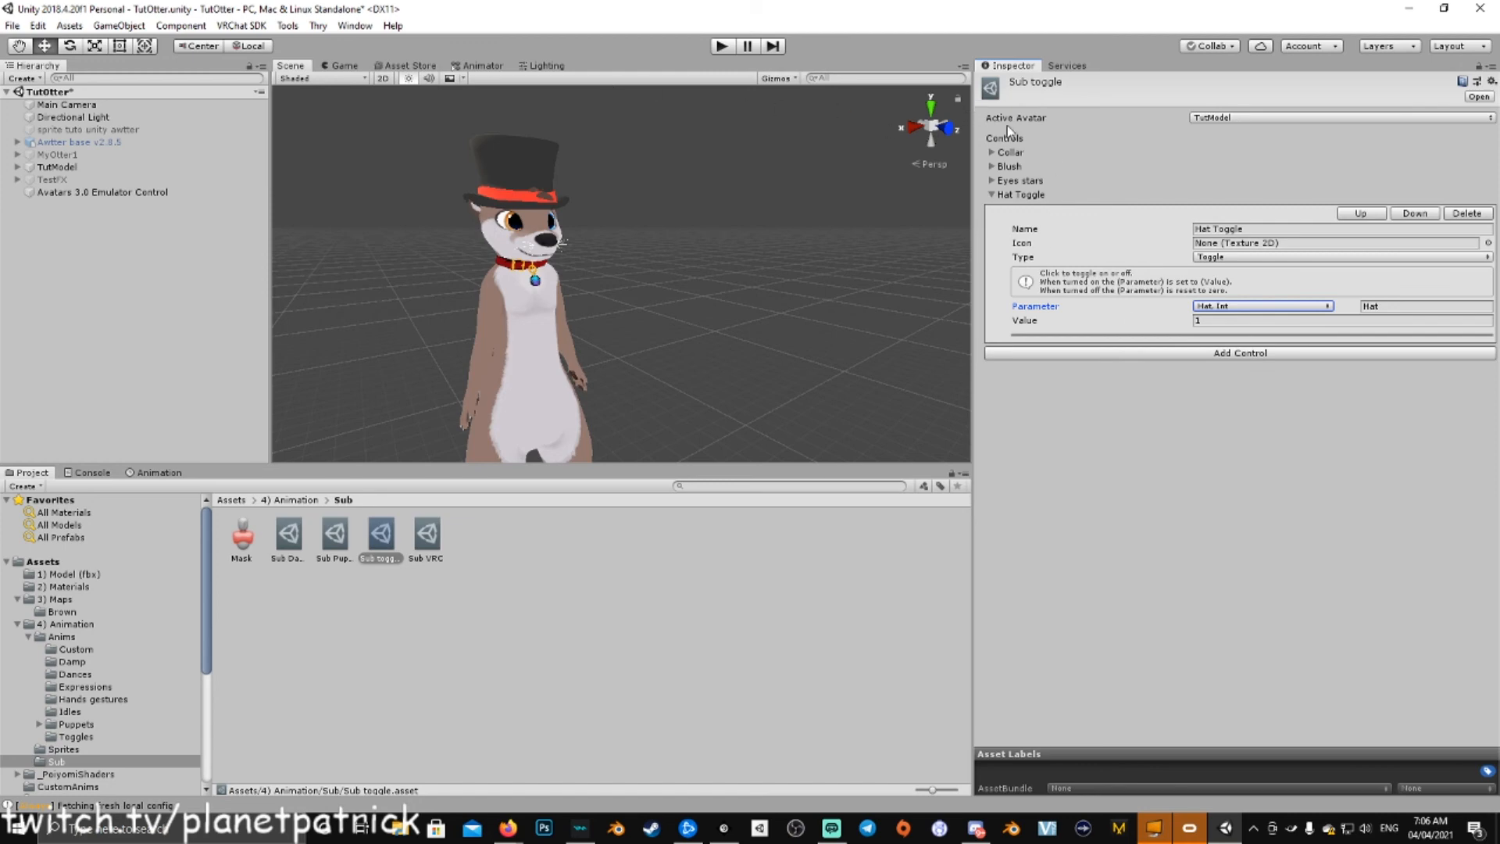
{"action": "left_click", "coordinate": [57, 165]}
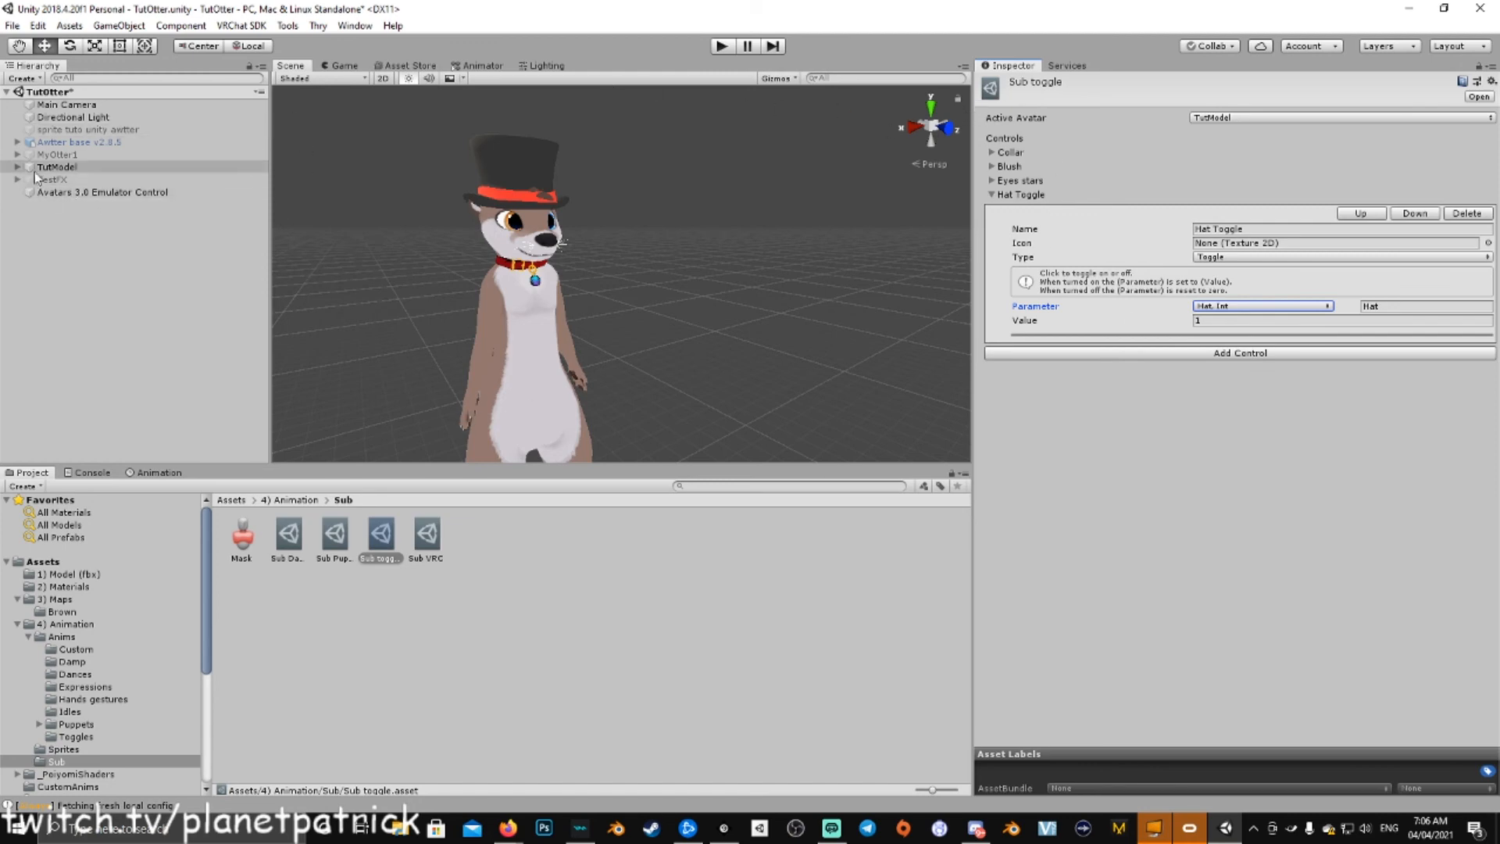
{"action": "left_click", "coordinate": [56, 166]}
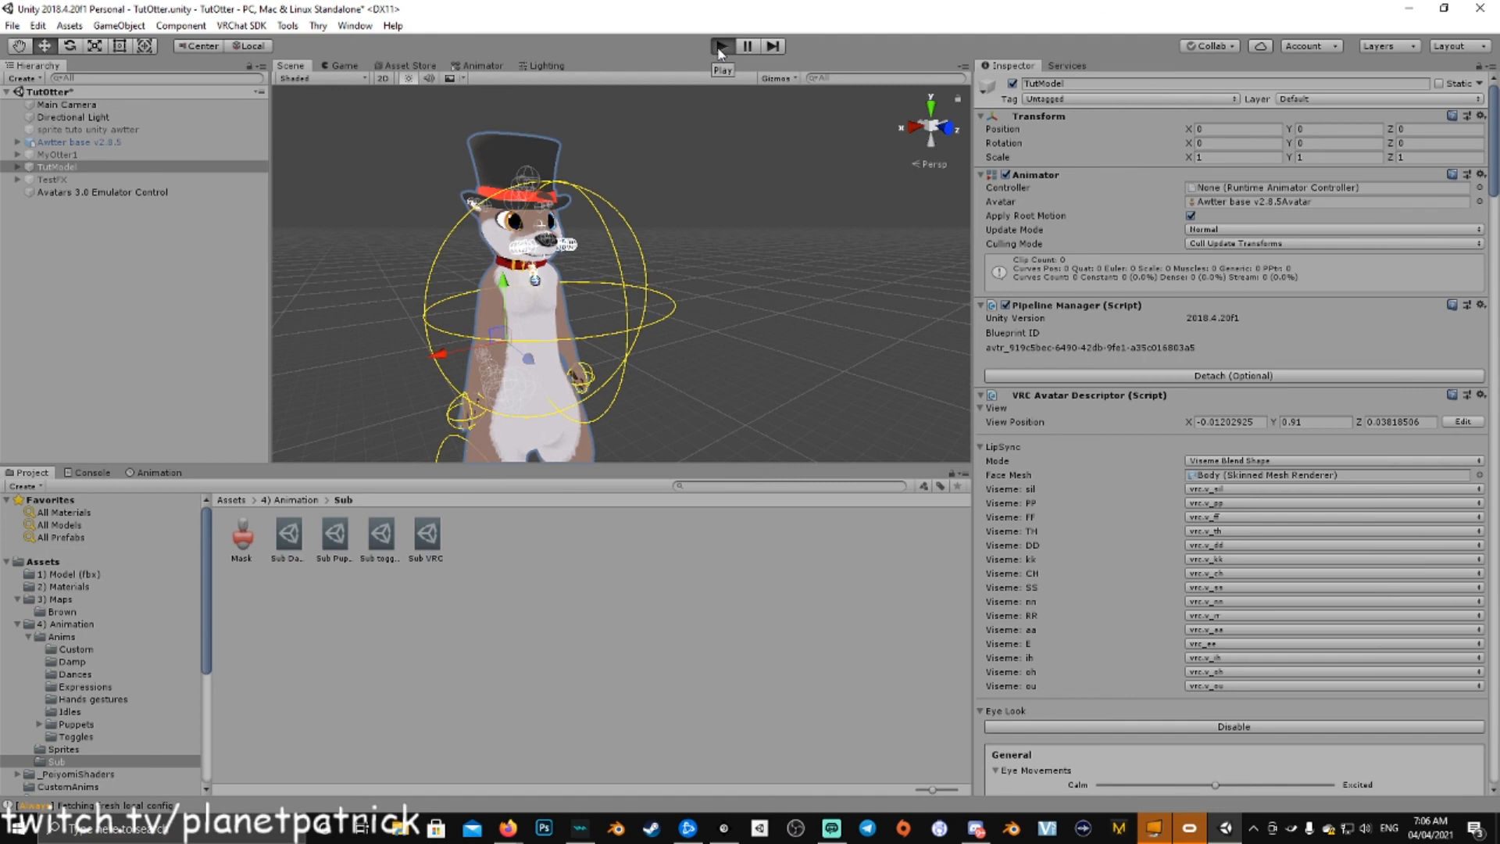
Step: In play mode, use the Toggles submenu's Hat Toggle to show and then hide the top hat
{"action": "left_click", "coordinate": [719, 45]}
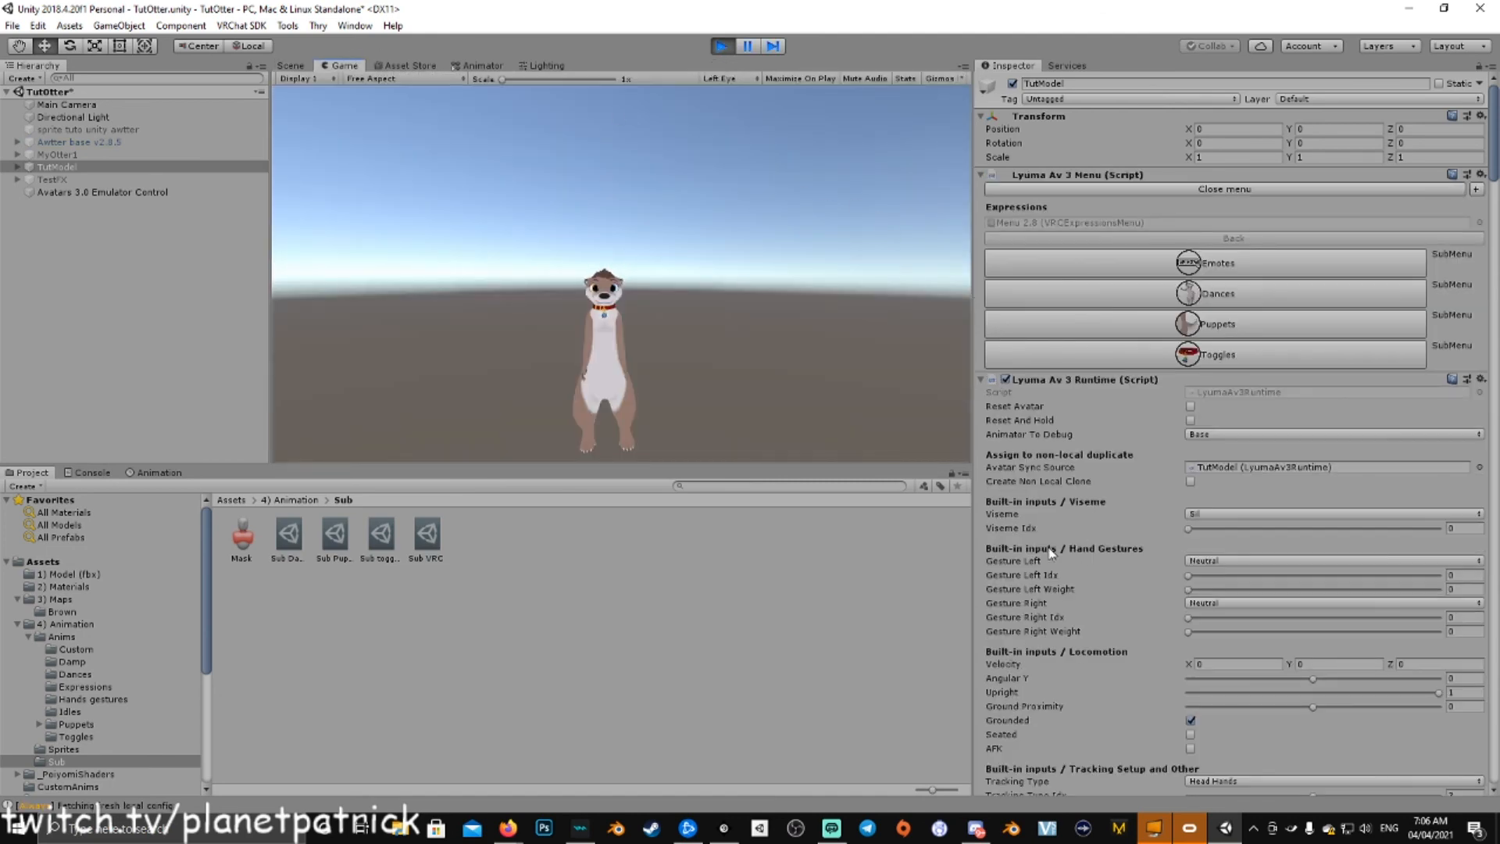
{"action": "mouse_move", "coordinate": [712, 294]}
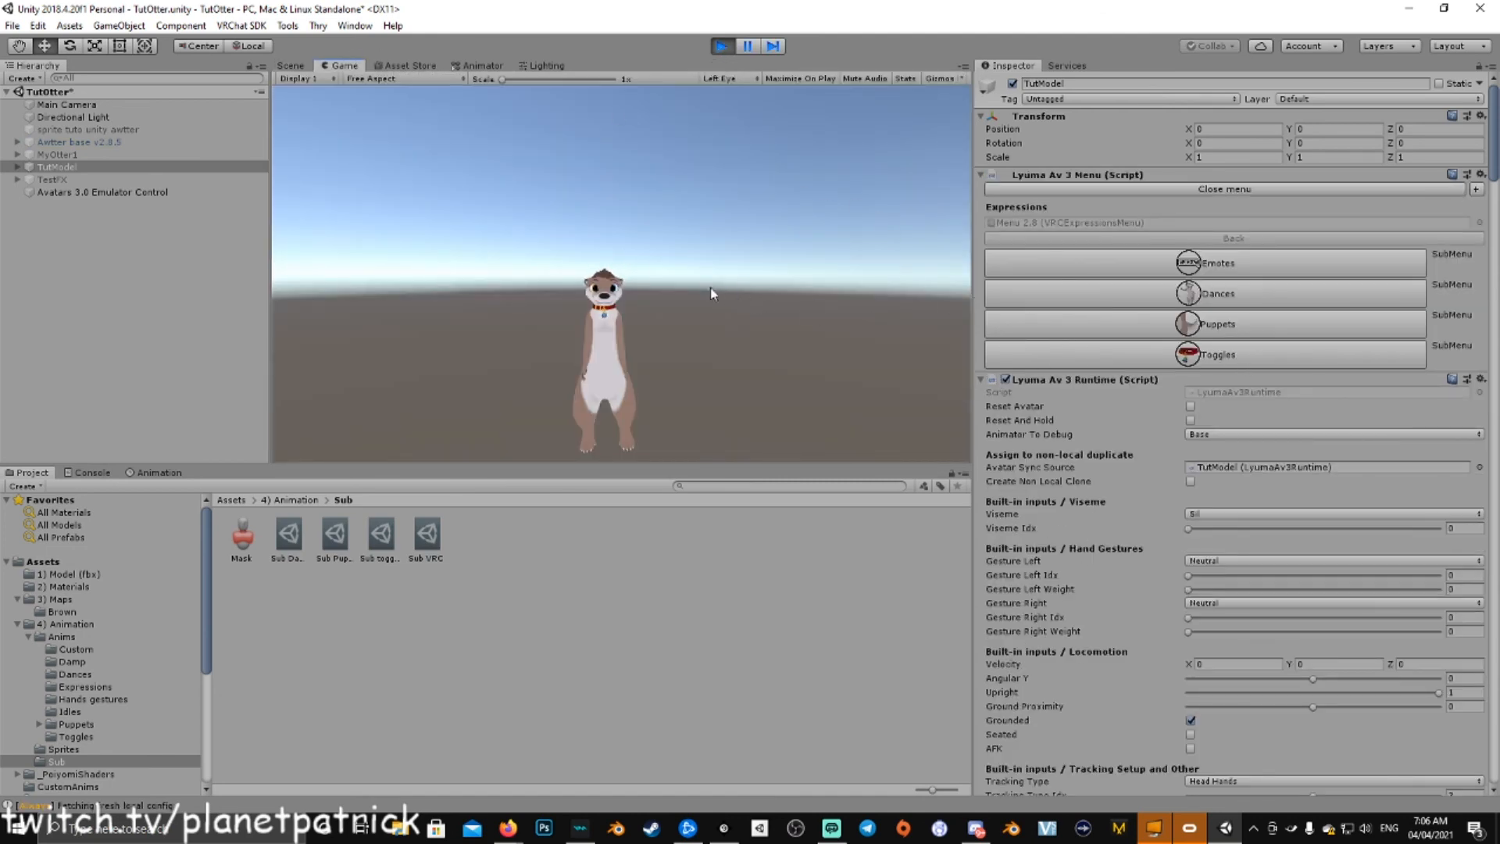
{"action": "mouse_move", "coordinate": [689, 276]}
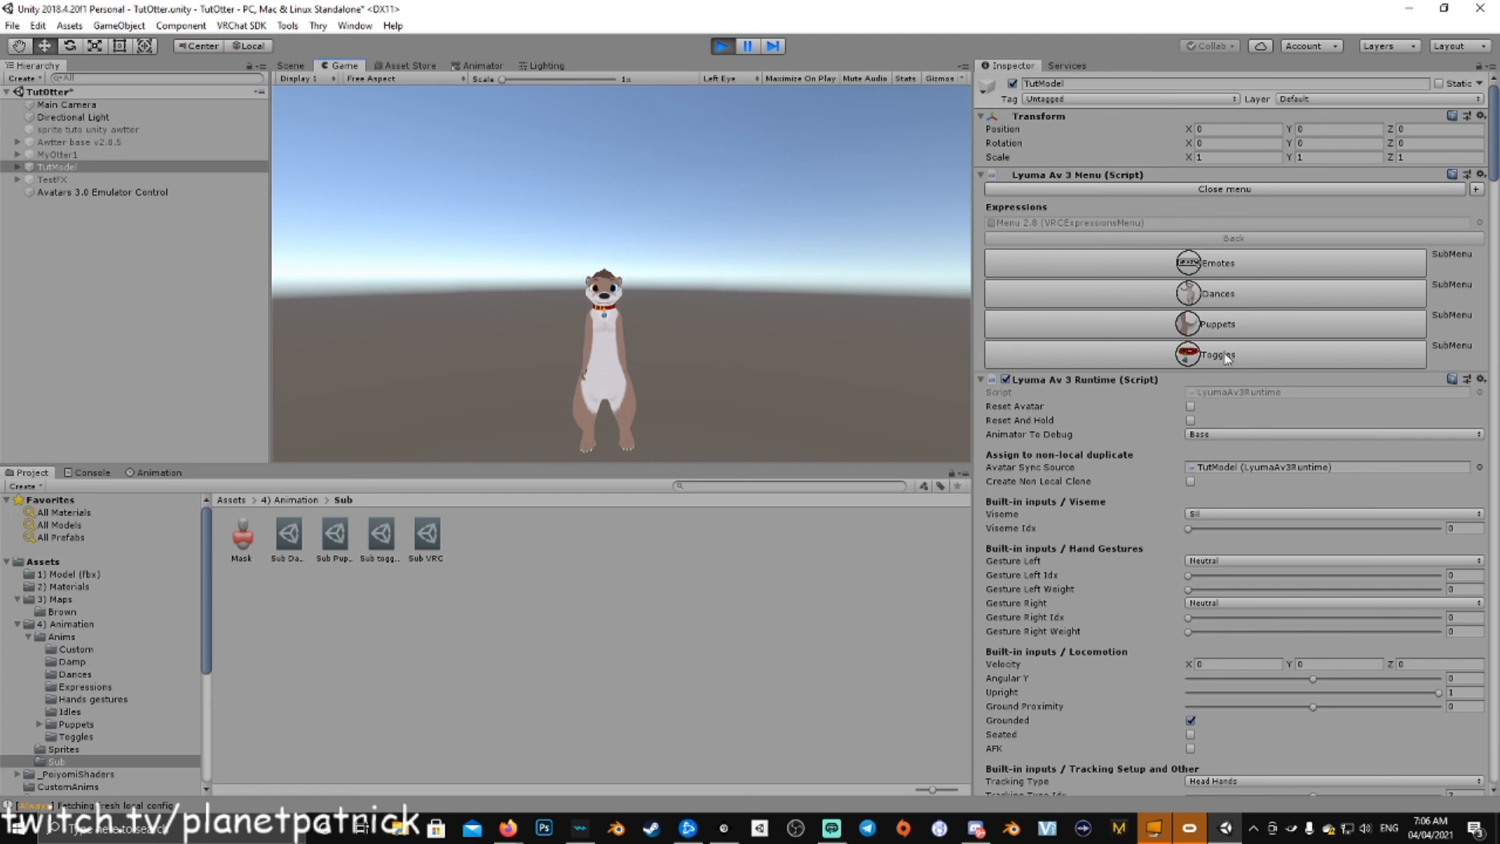
{"action": "left_click", "coordinate": [1218, 354]}
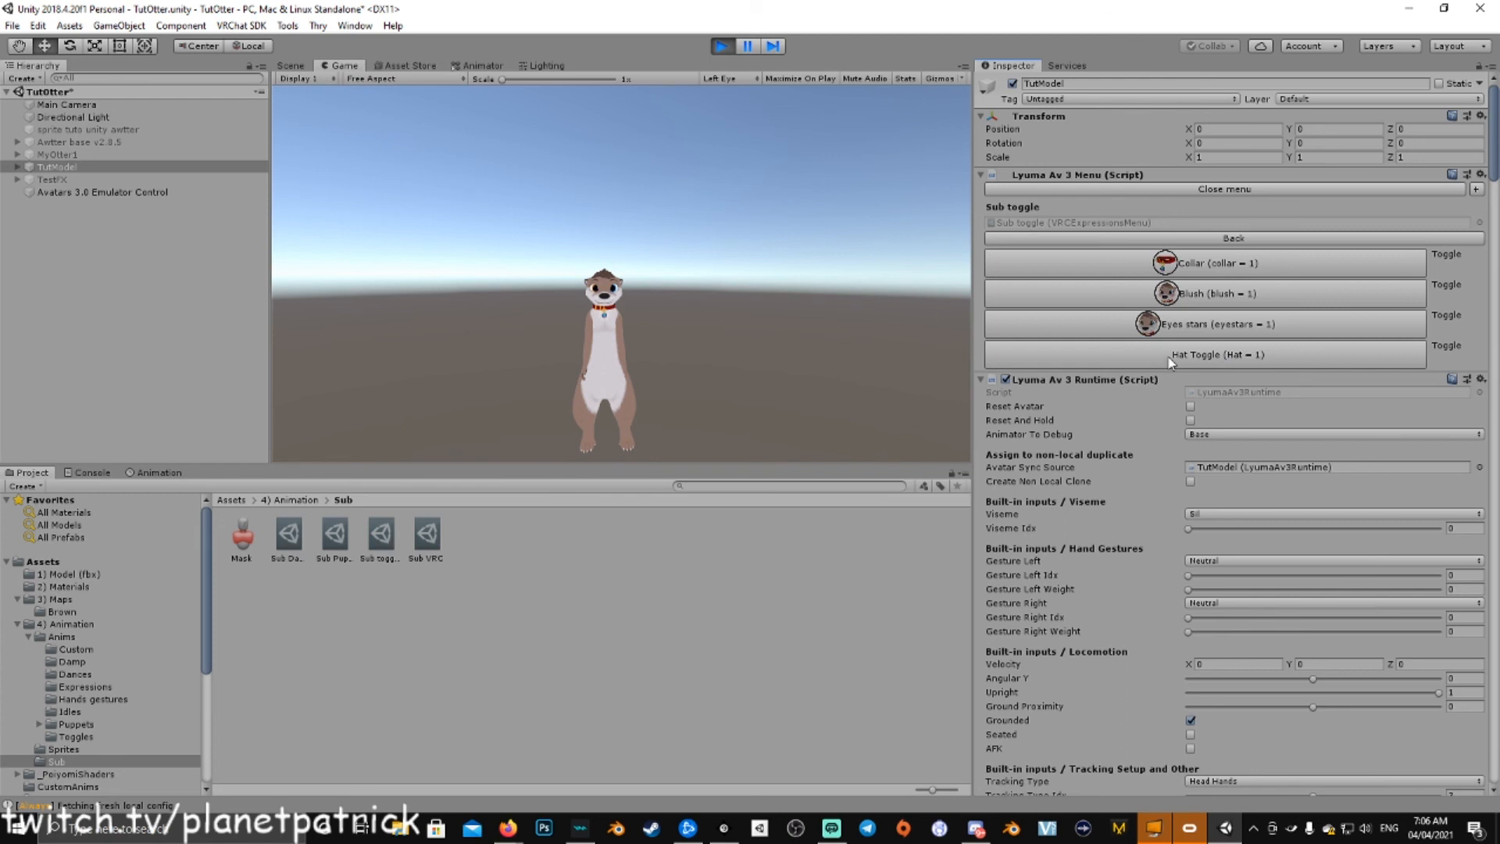
{"action": "left_click", "coordinate": [1217, 354]}
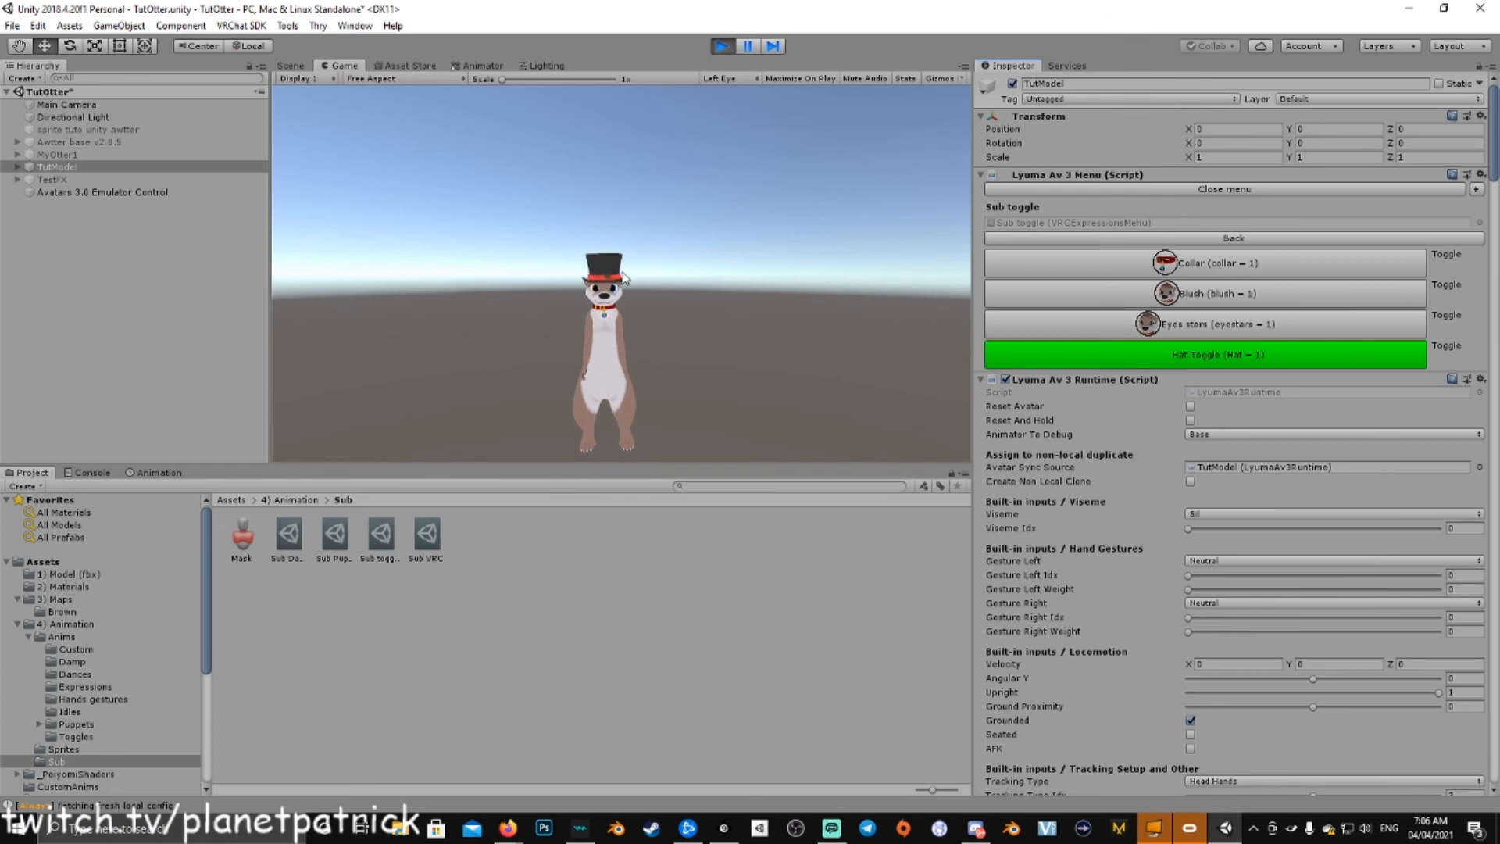
{"action": "left_click", "coordinate": [1218, 354]}
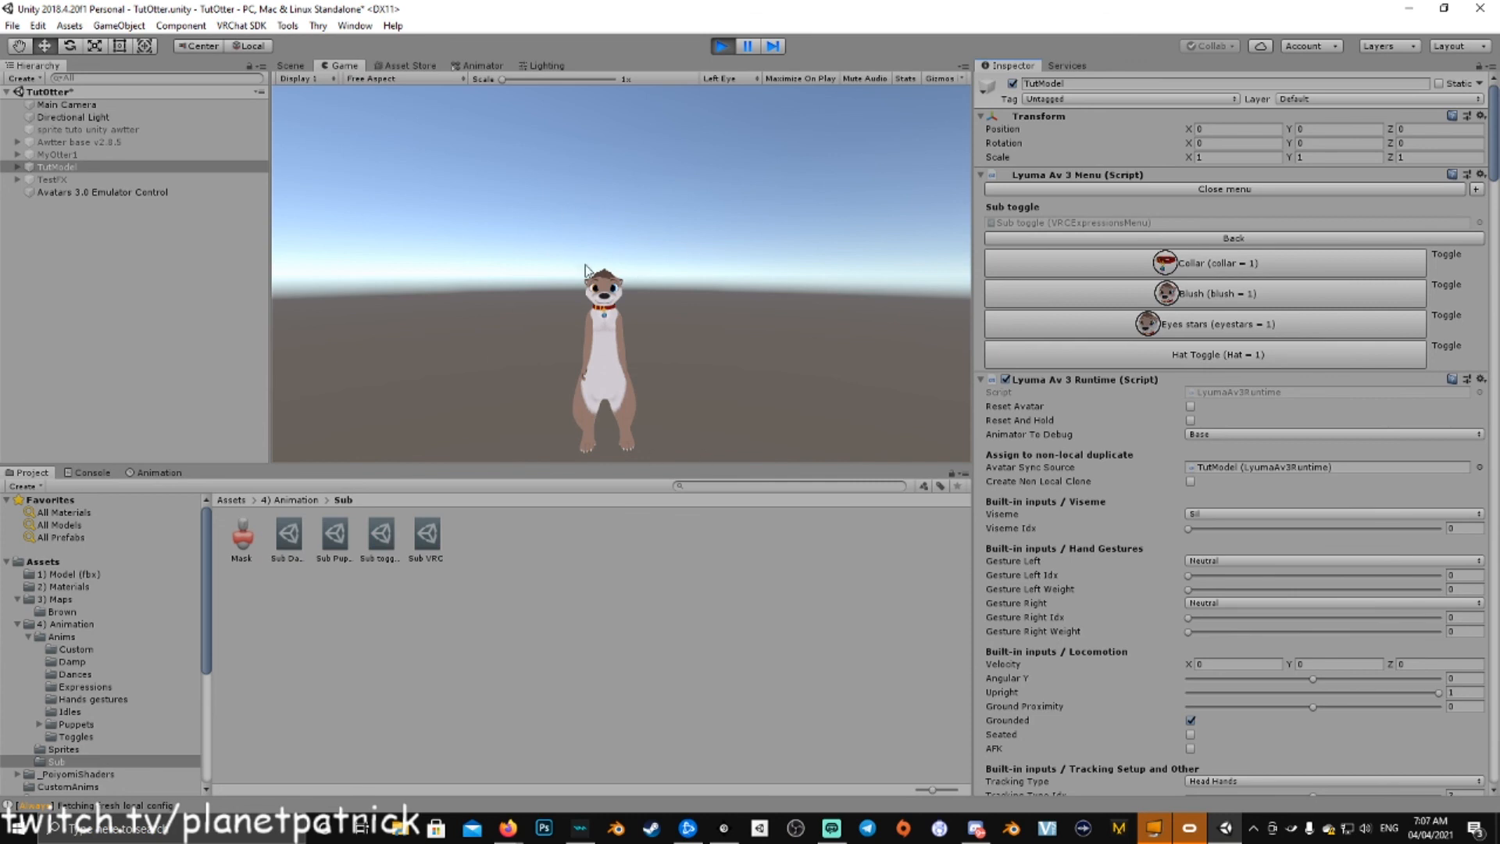
{"action": "mouse_move", "coordinate": [596, 246]}
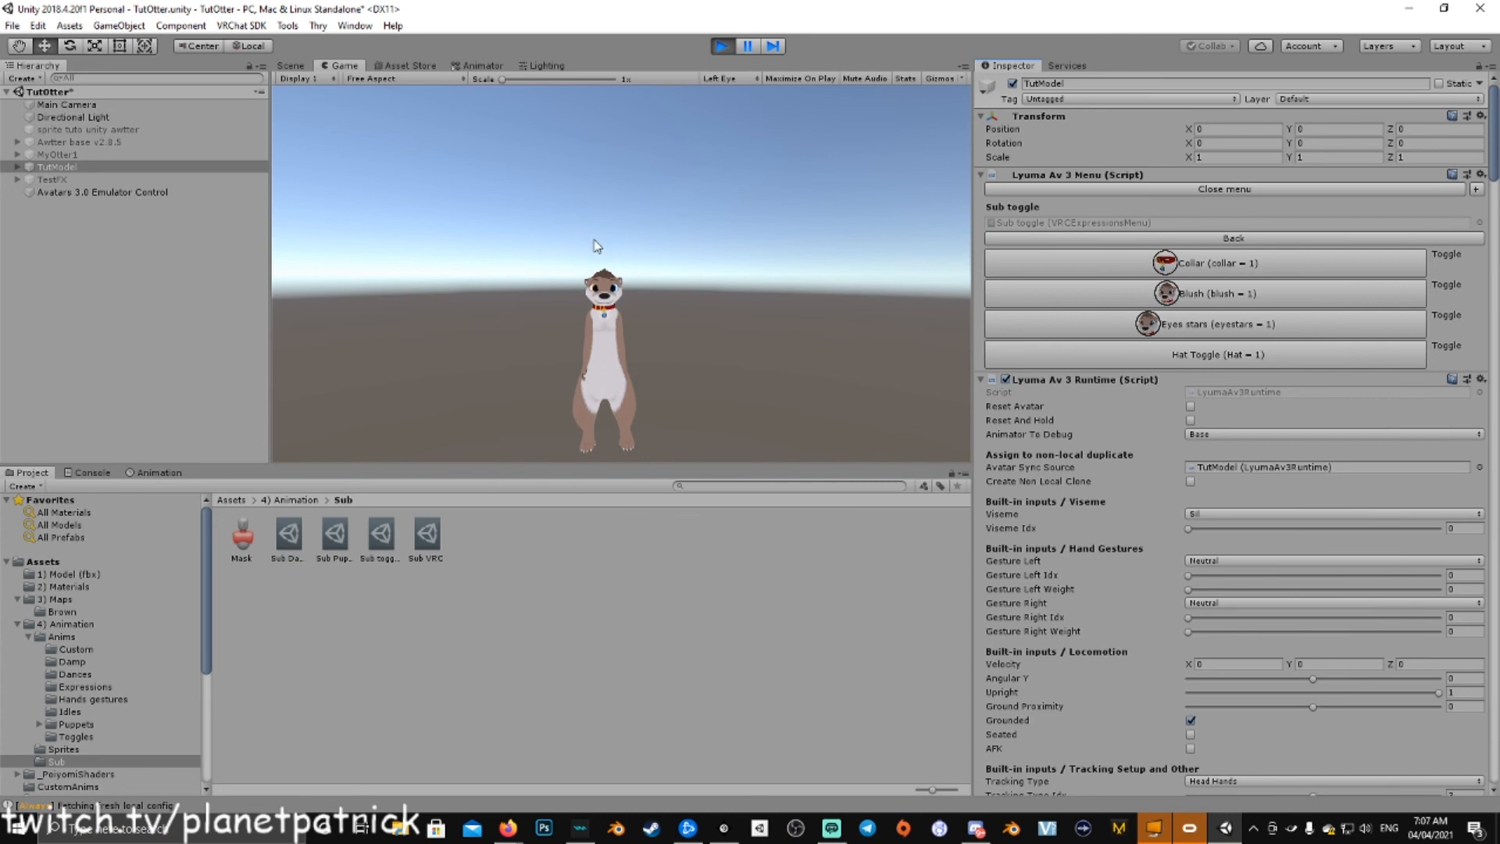
{"action": "mouse_move", "coordinate": [529, 268]}
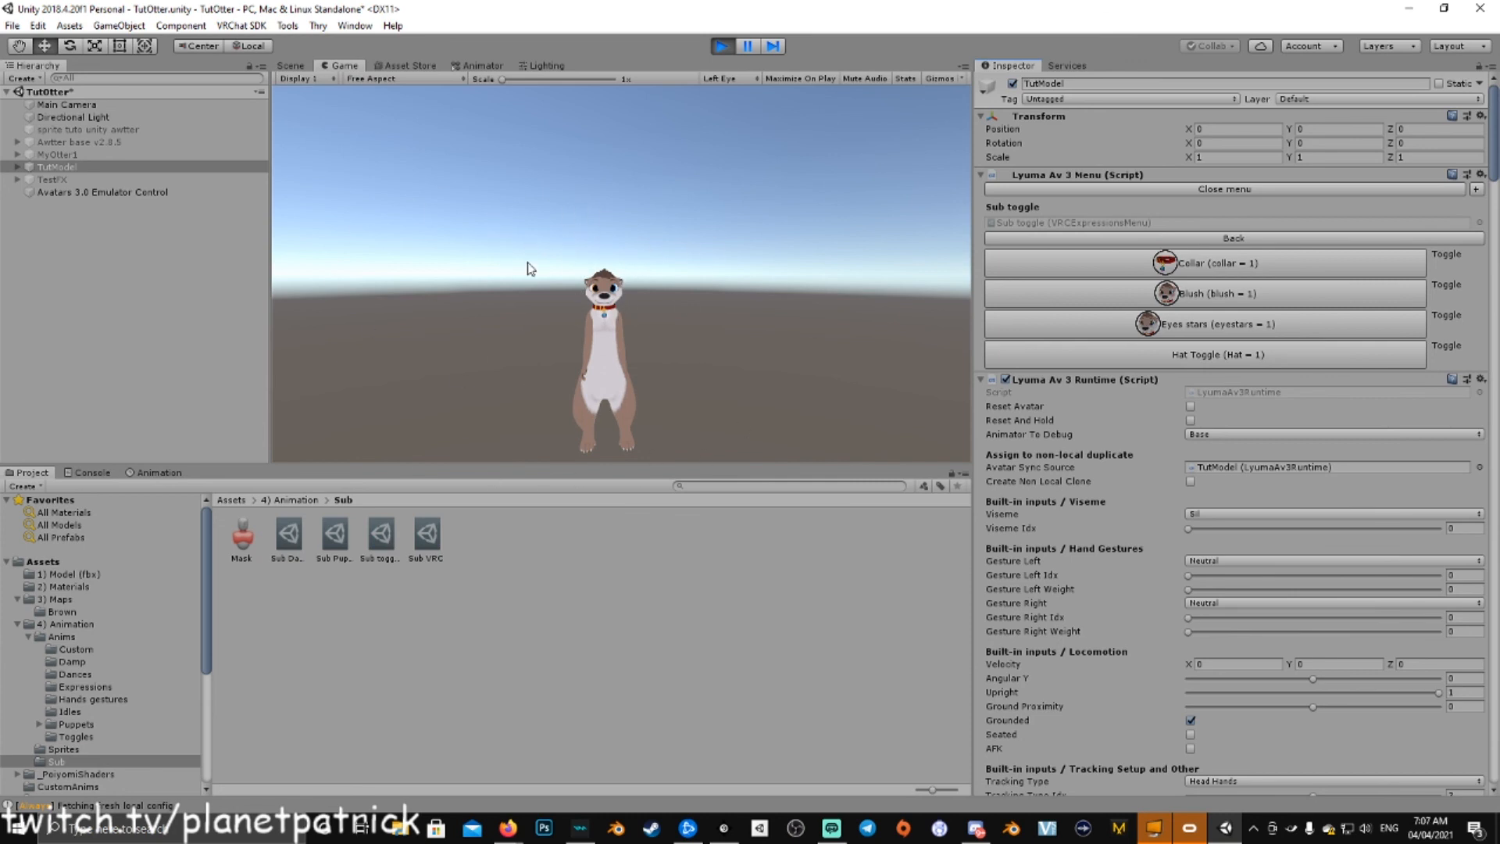